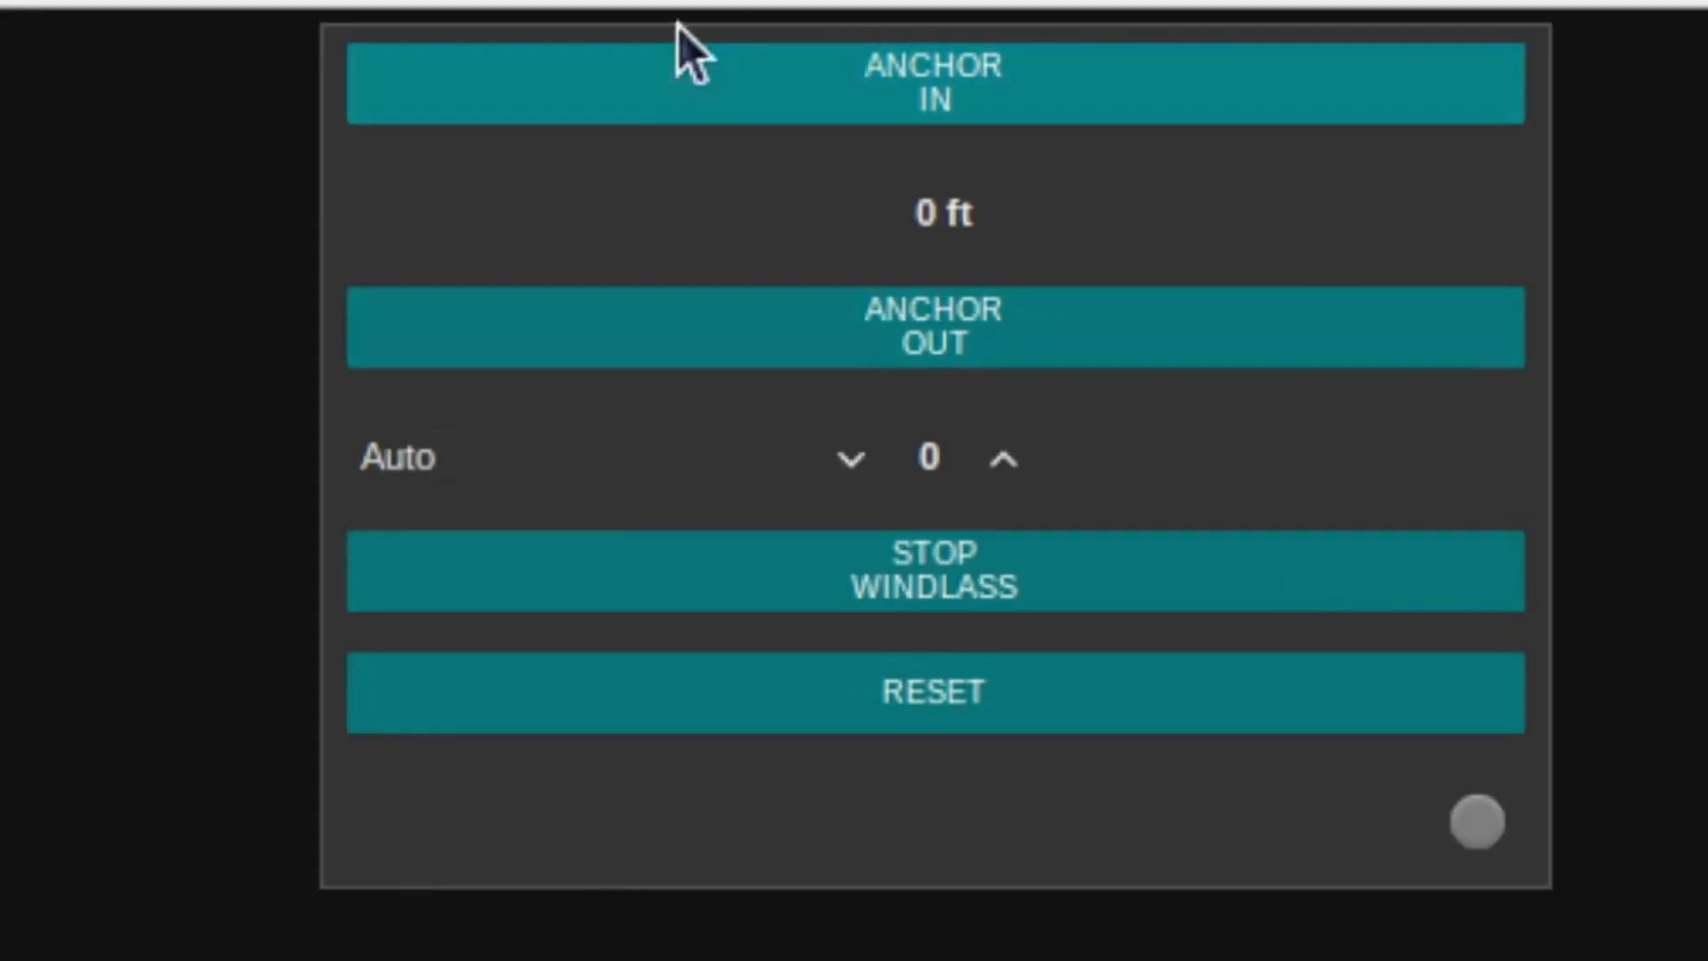
mouse_move(403, 904)
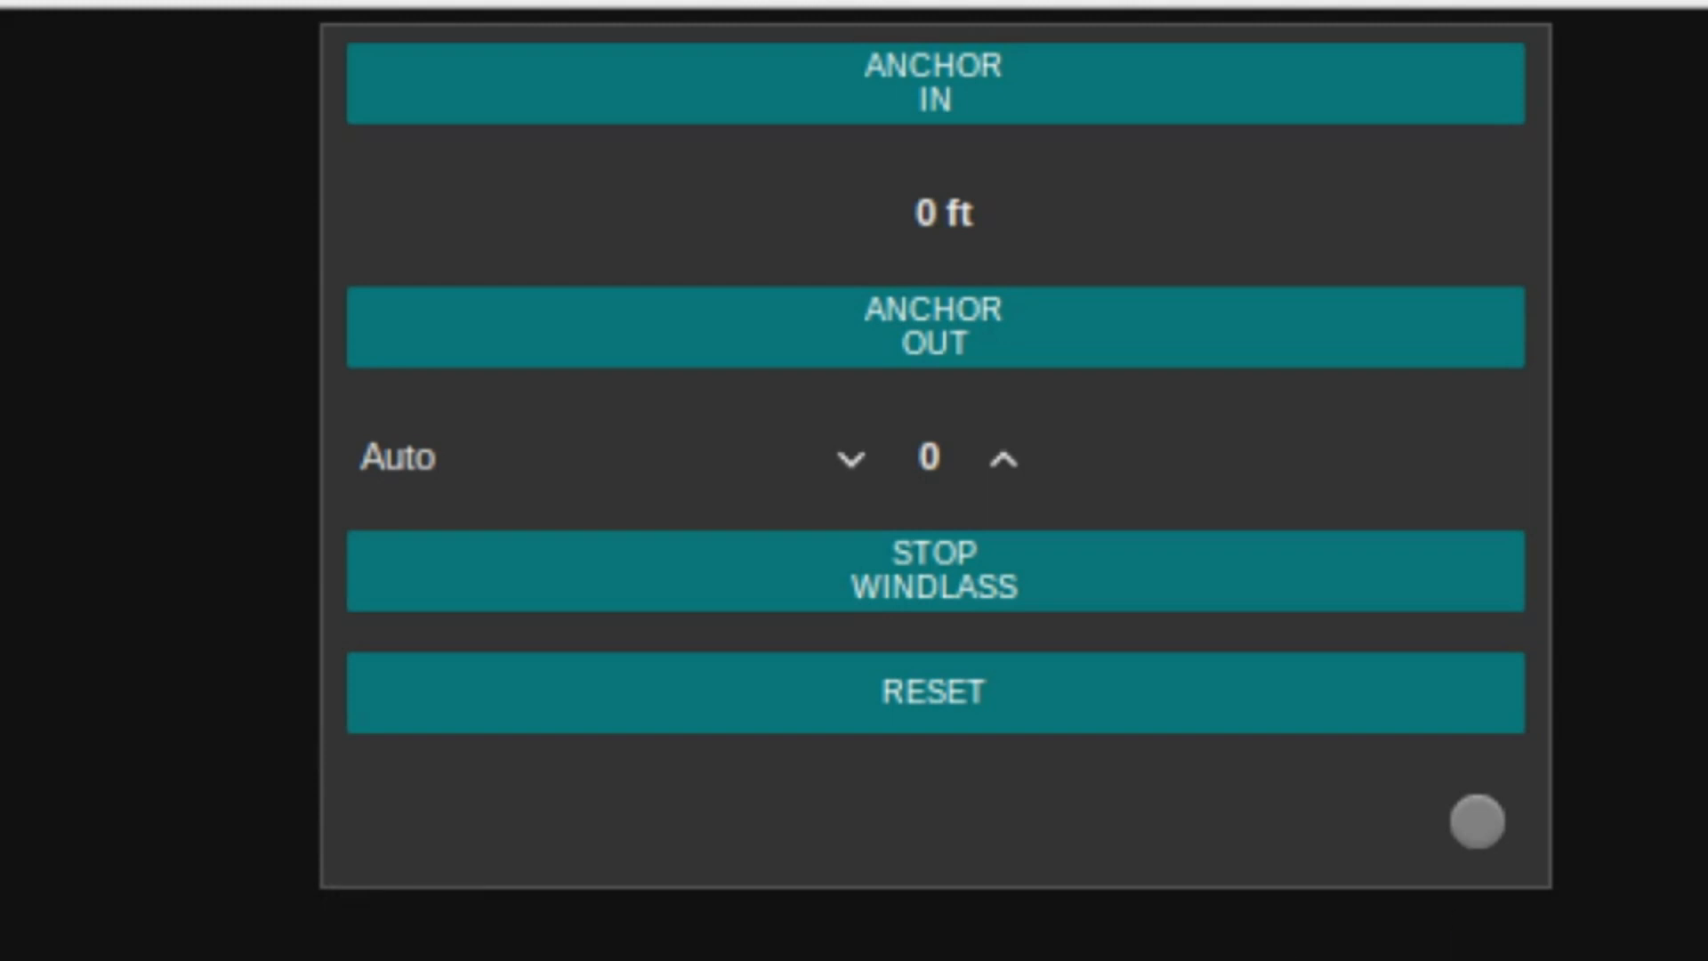
Let the anchor out, then raise the Auto anchor setting to 25.
left_click(956, 107)
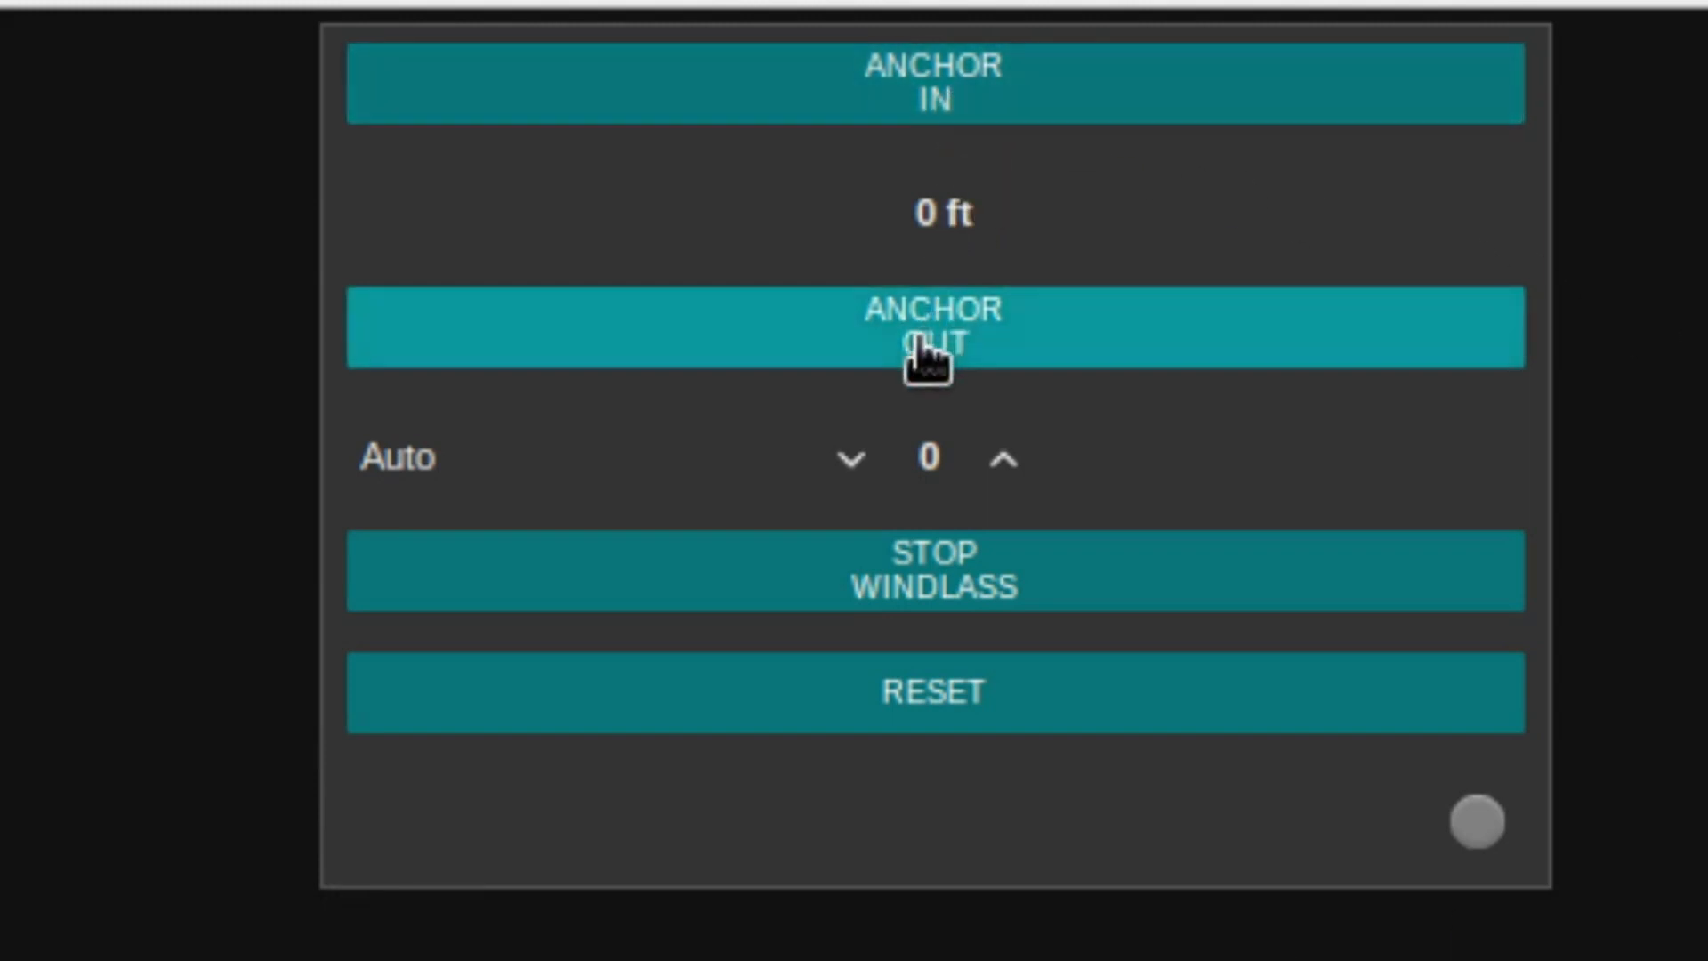
mouse_move(986, 253)
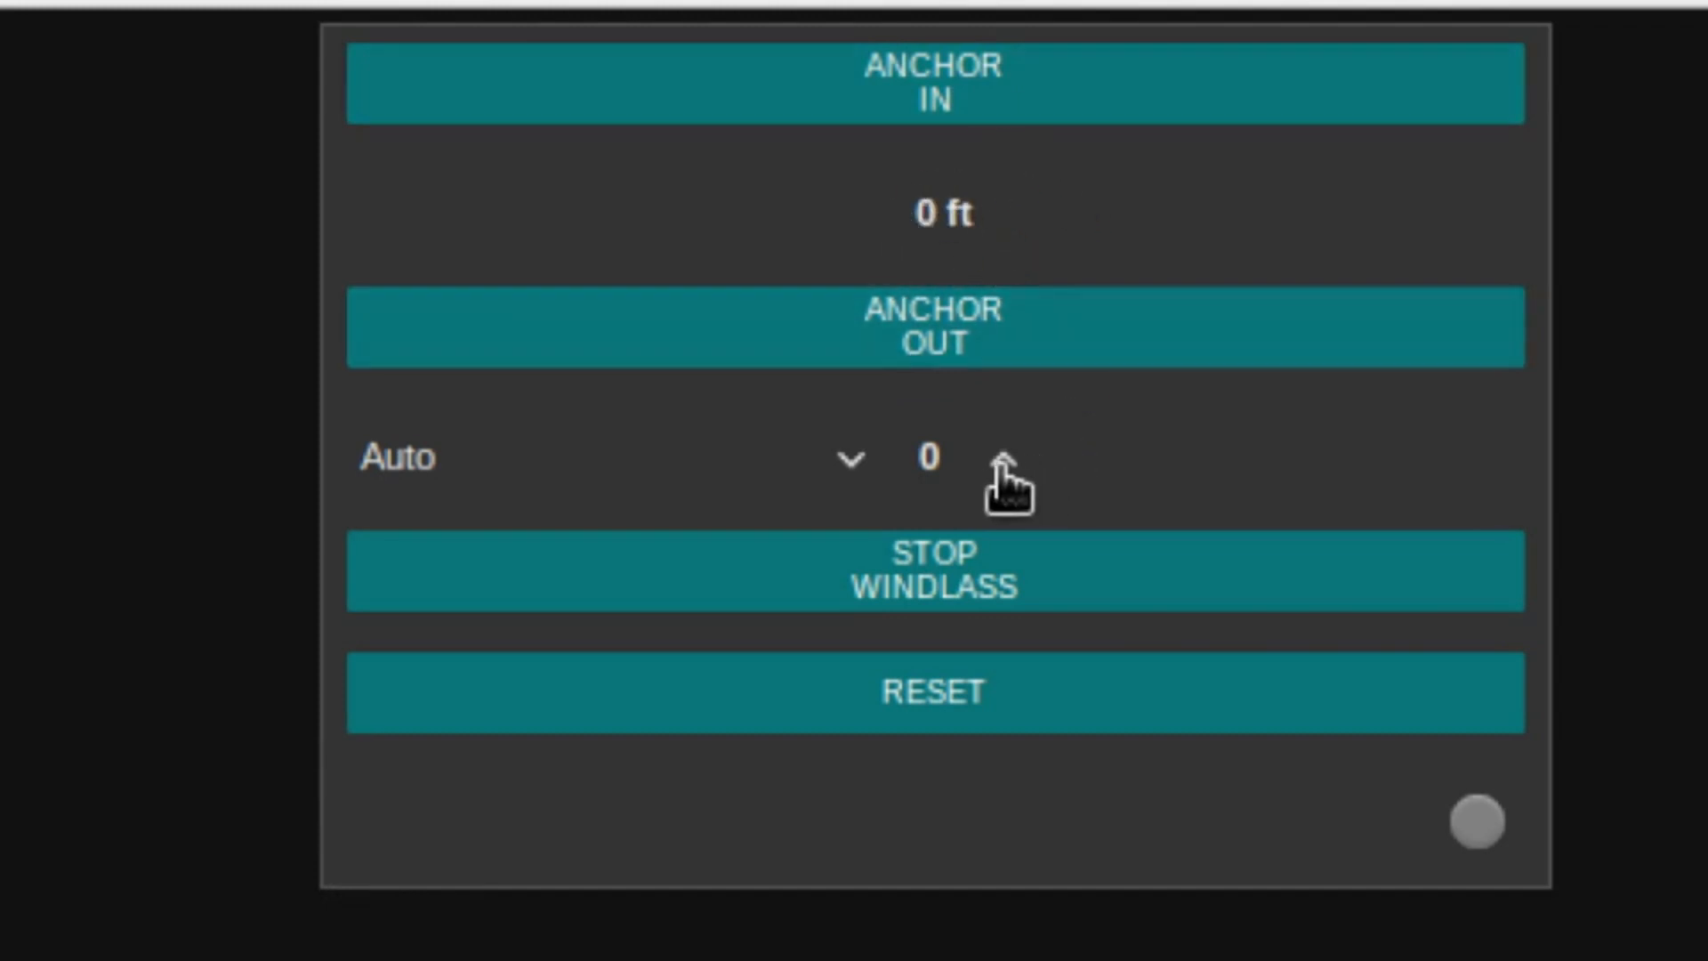
left_click(1005, 459)
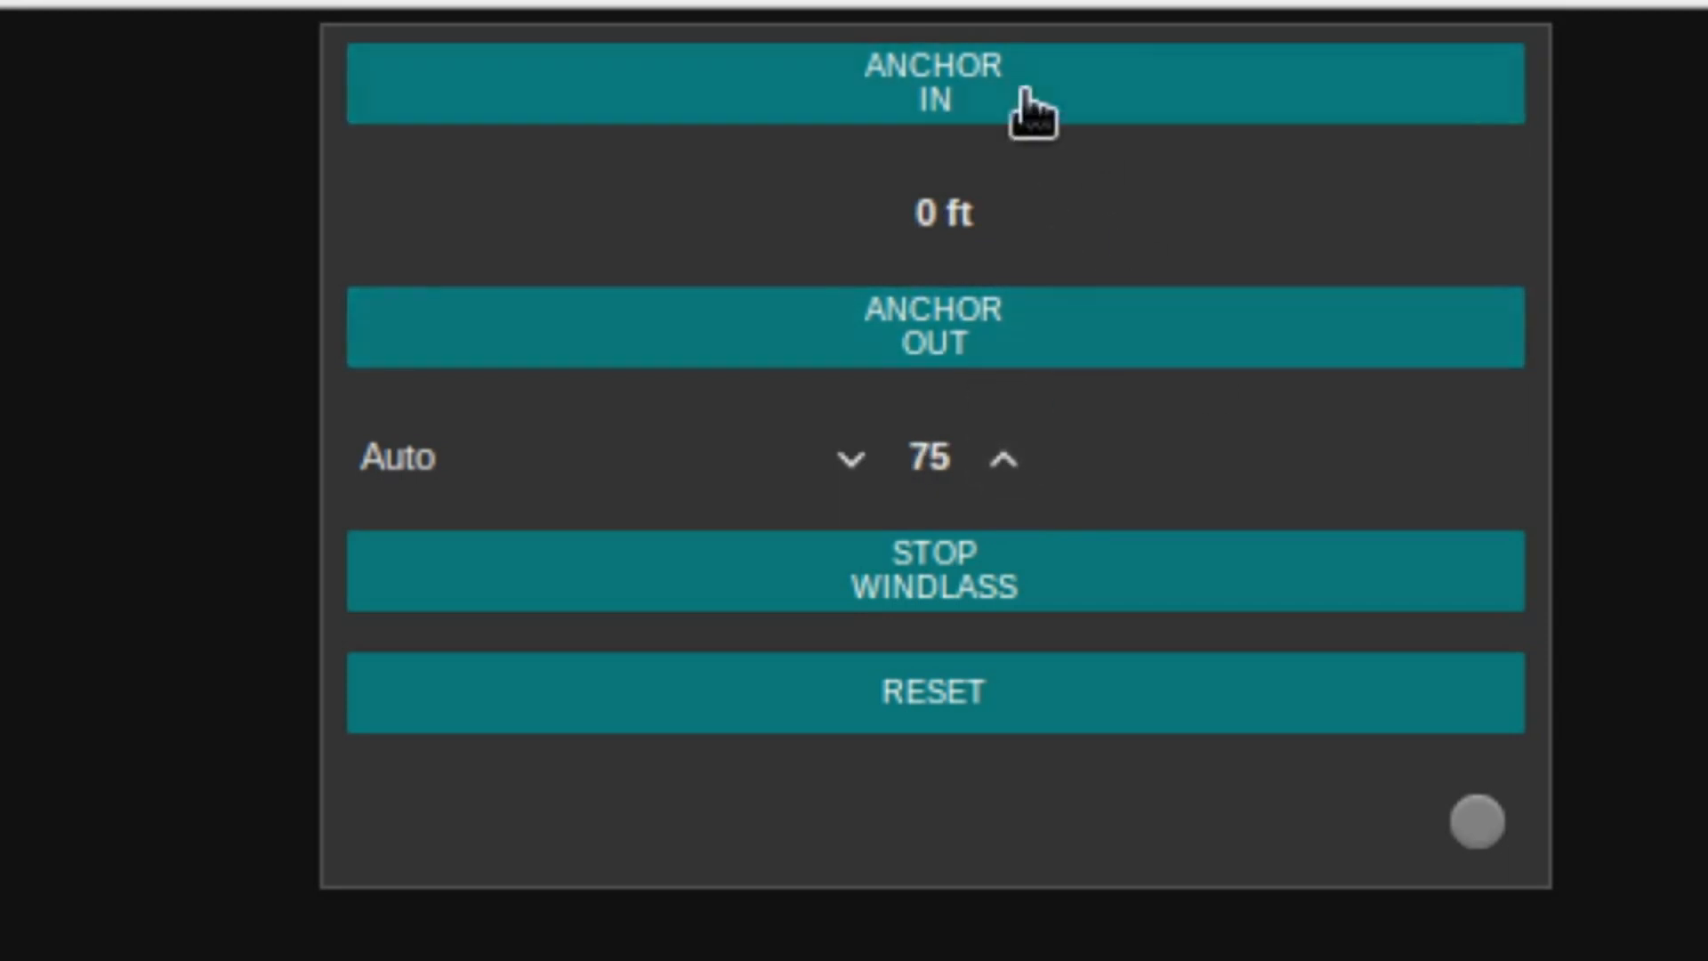
mouse_move(961, 523)
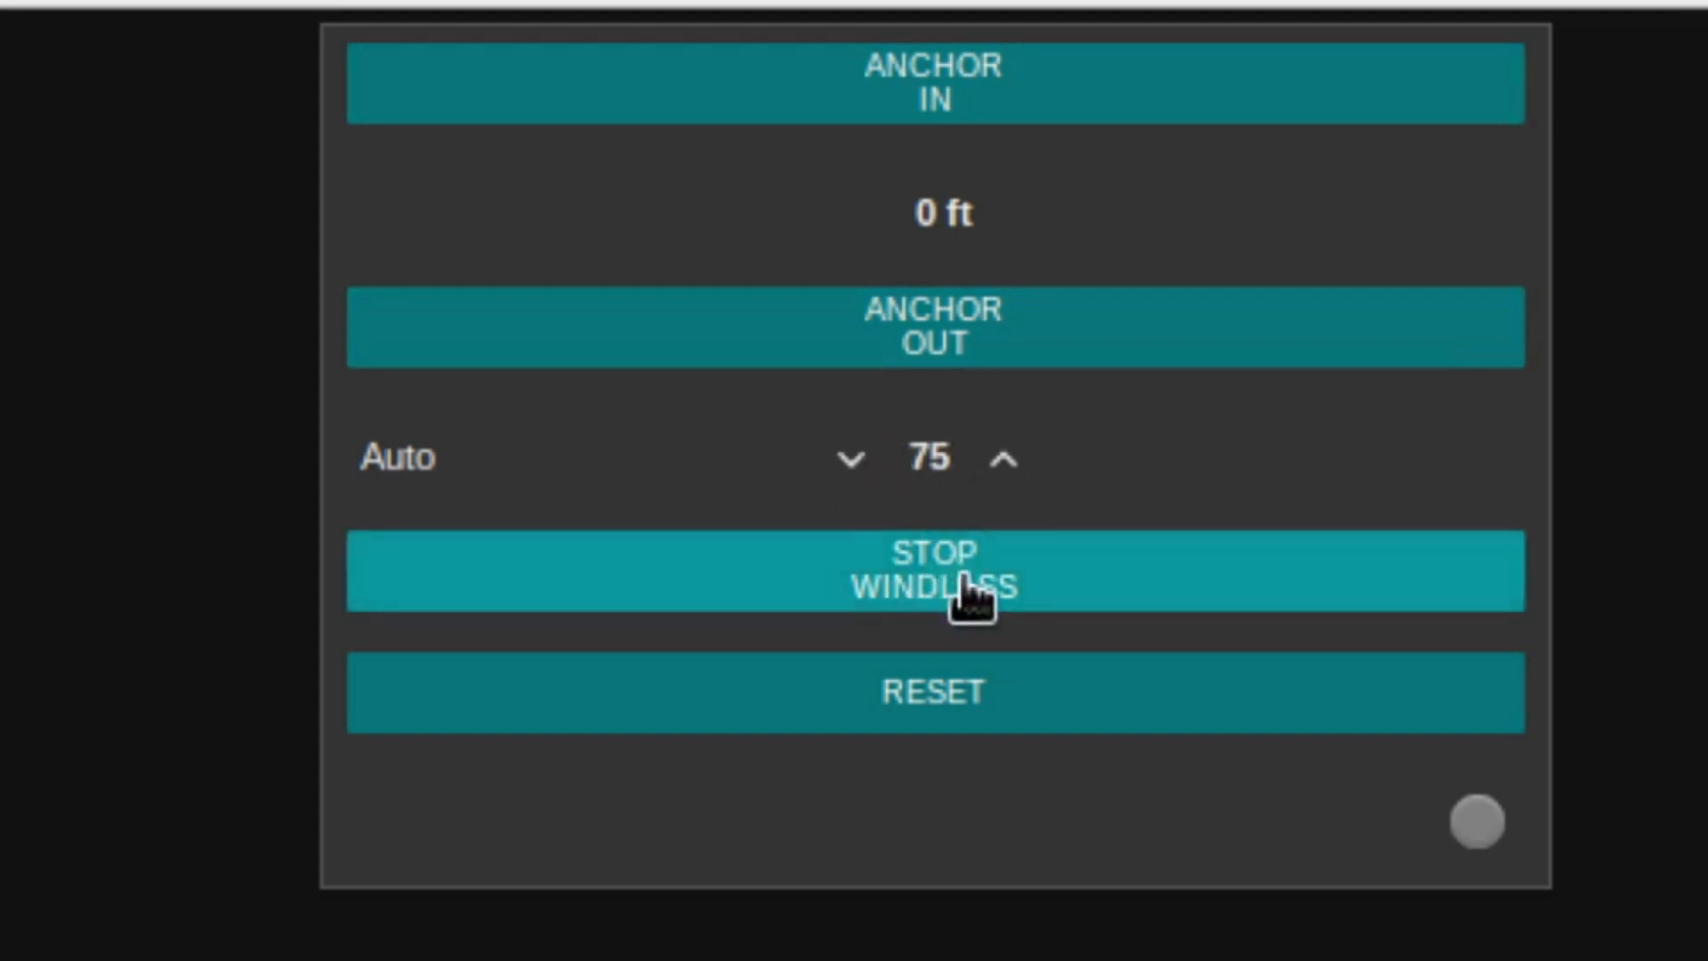
mouse_move(956, 665)
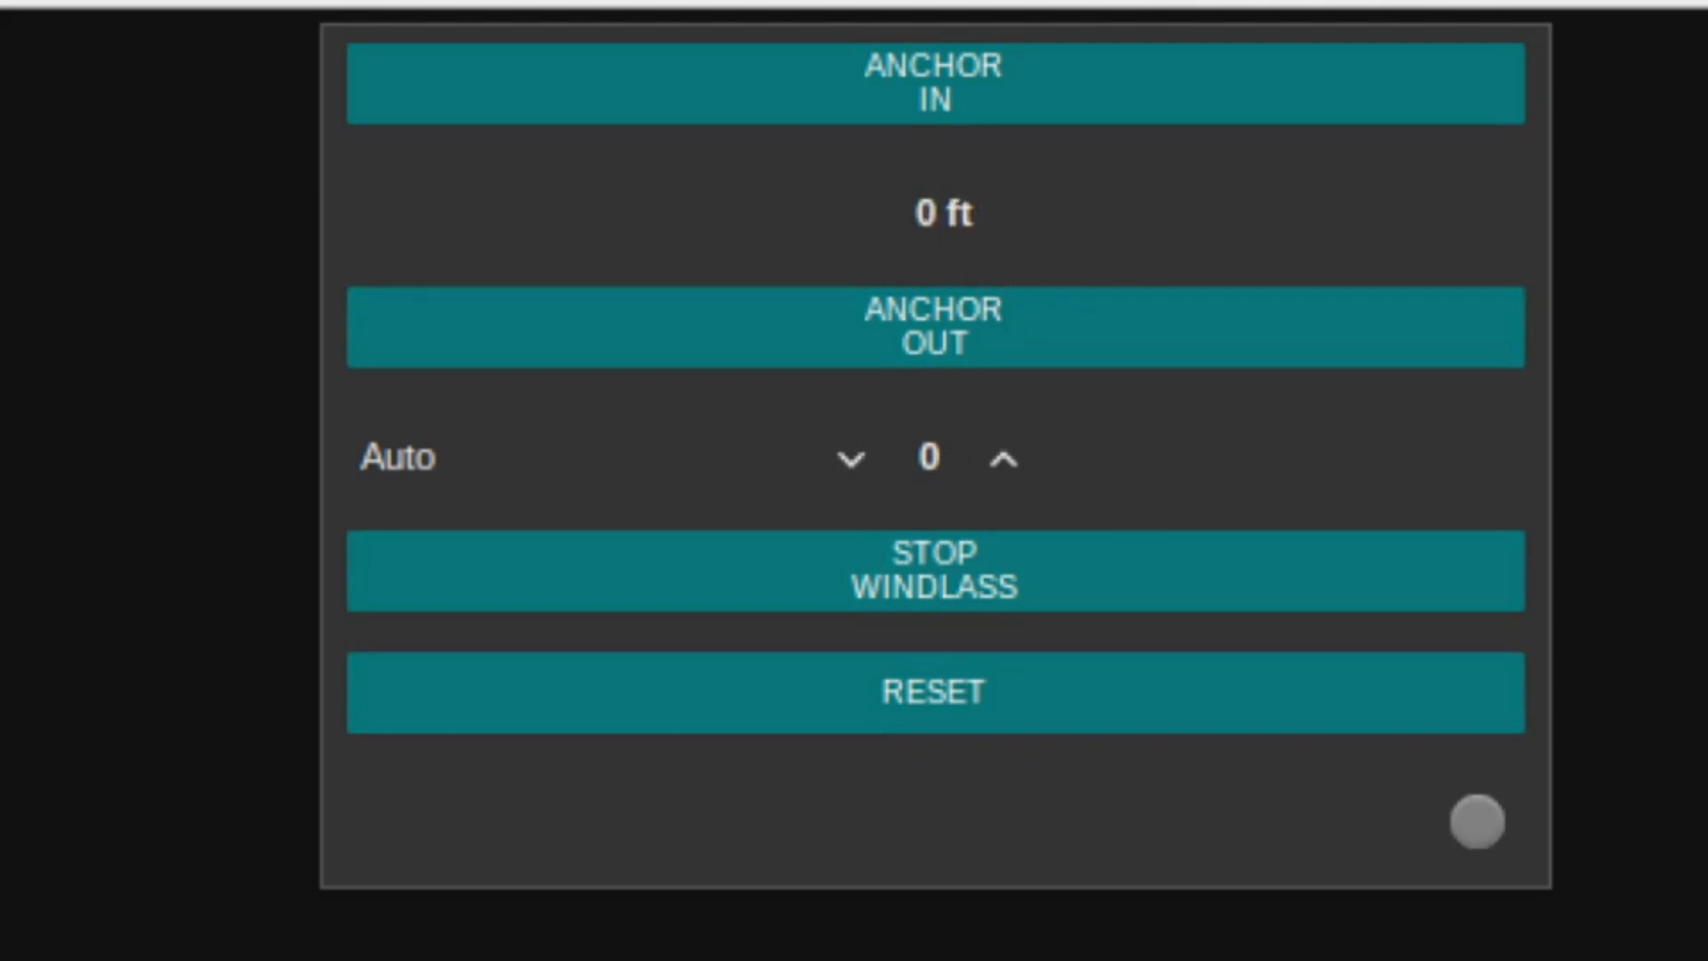
left_click(1009, 459)
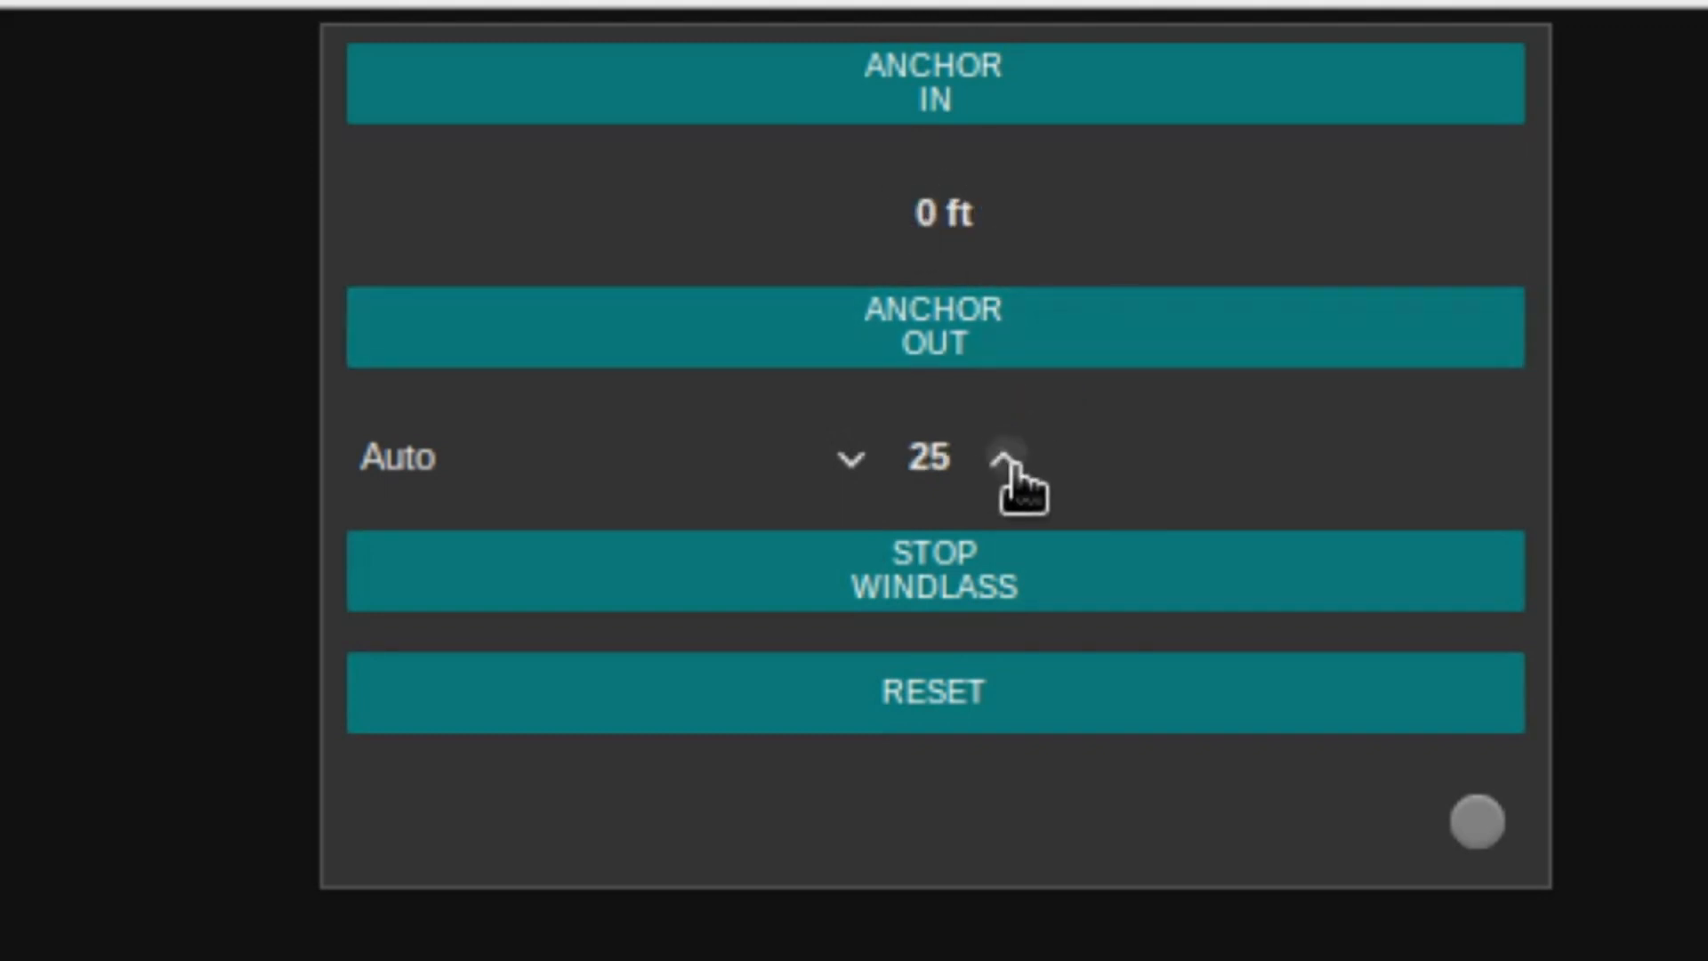
mouse_move(989, 306)
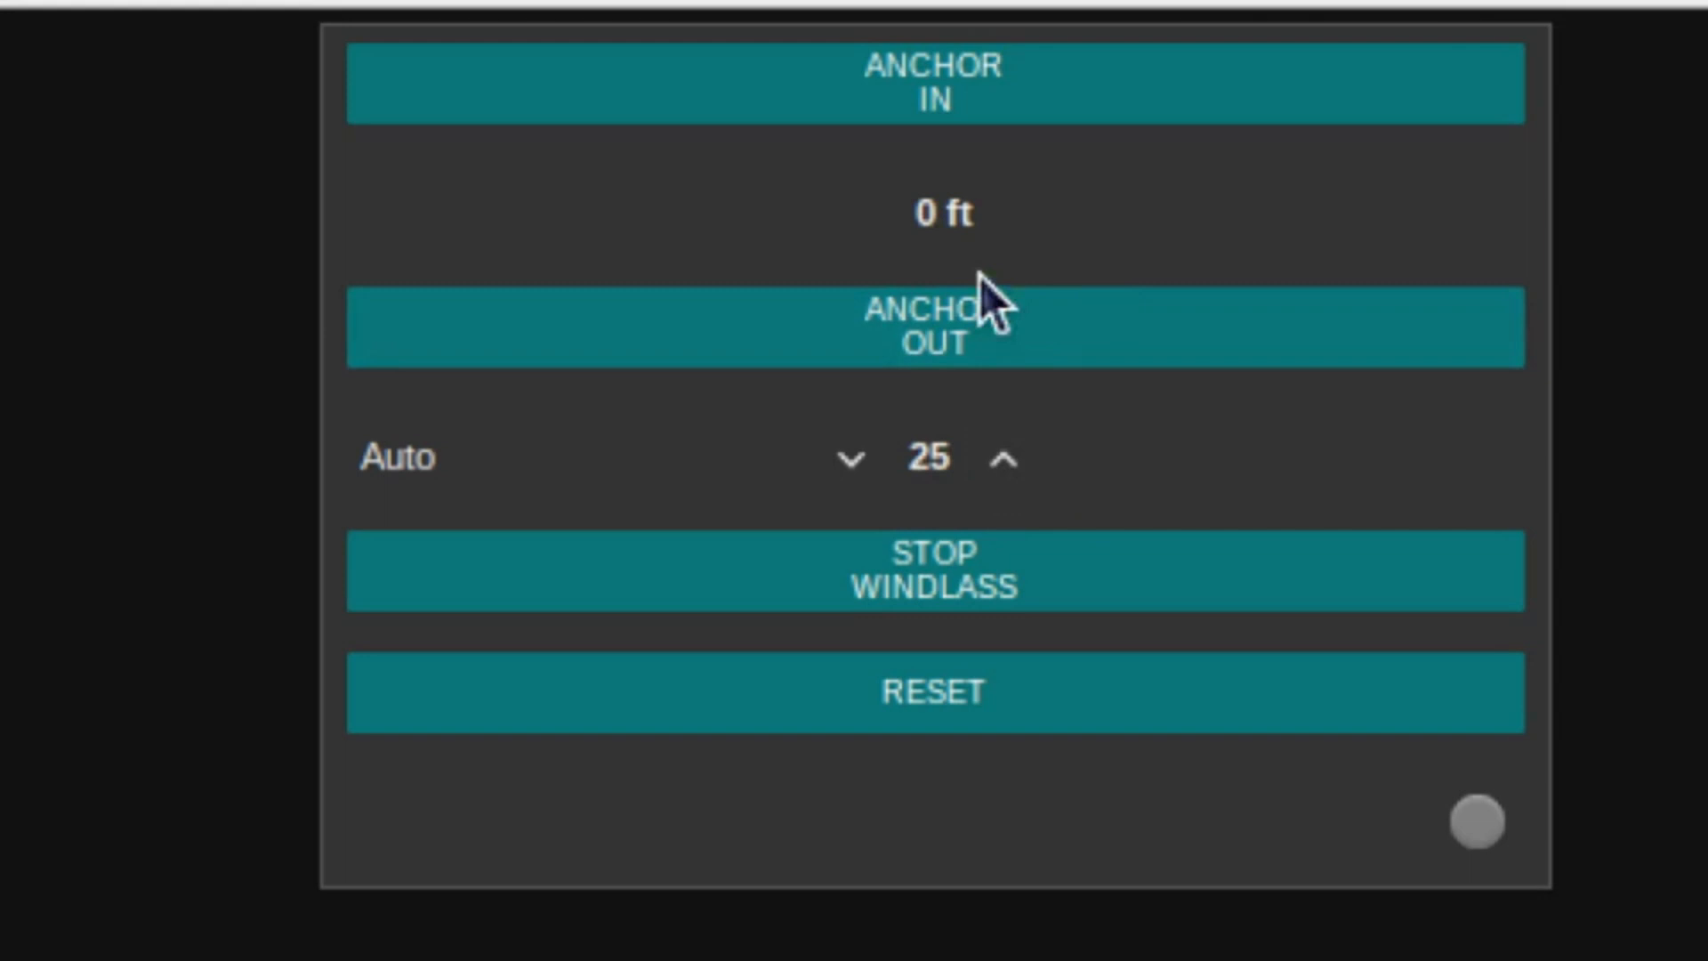
mouse_move(993, 244)
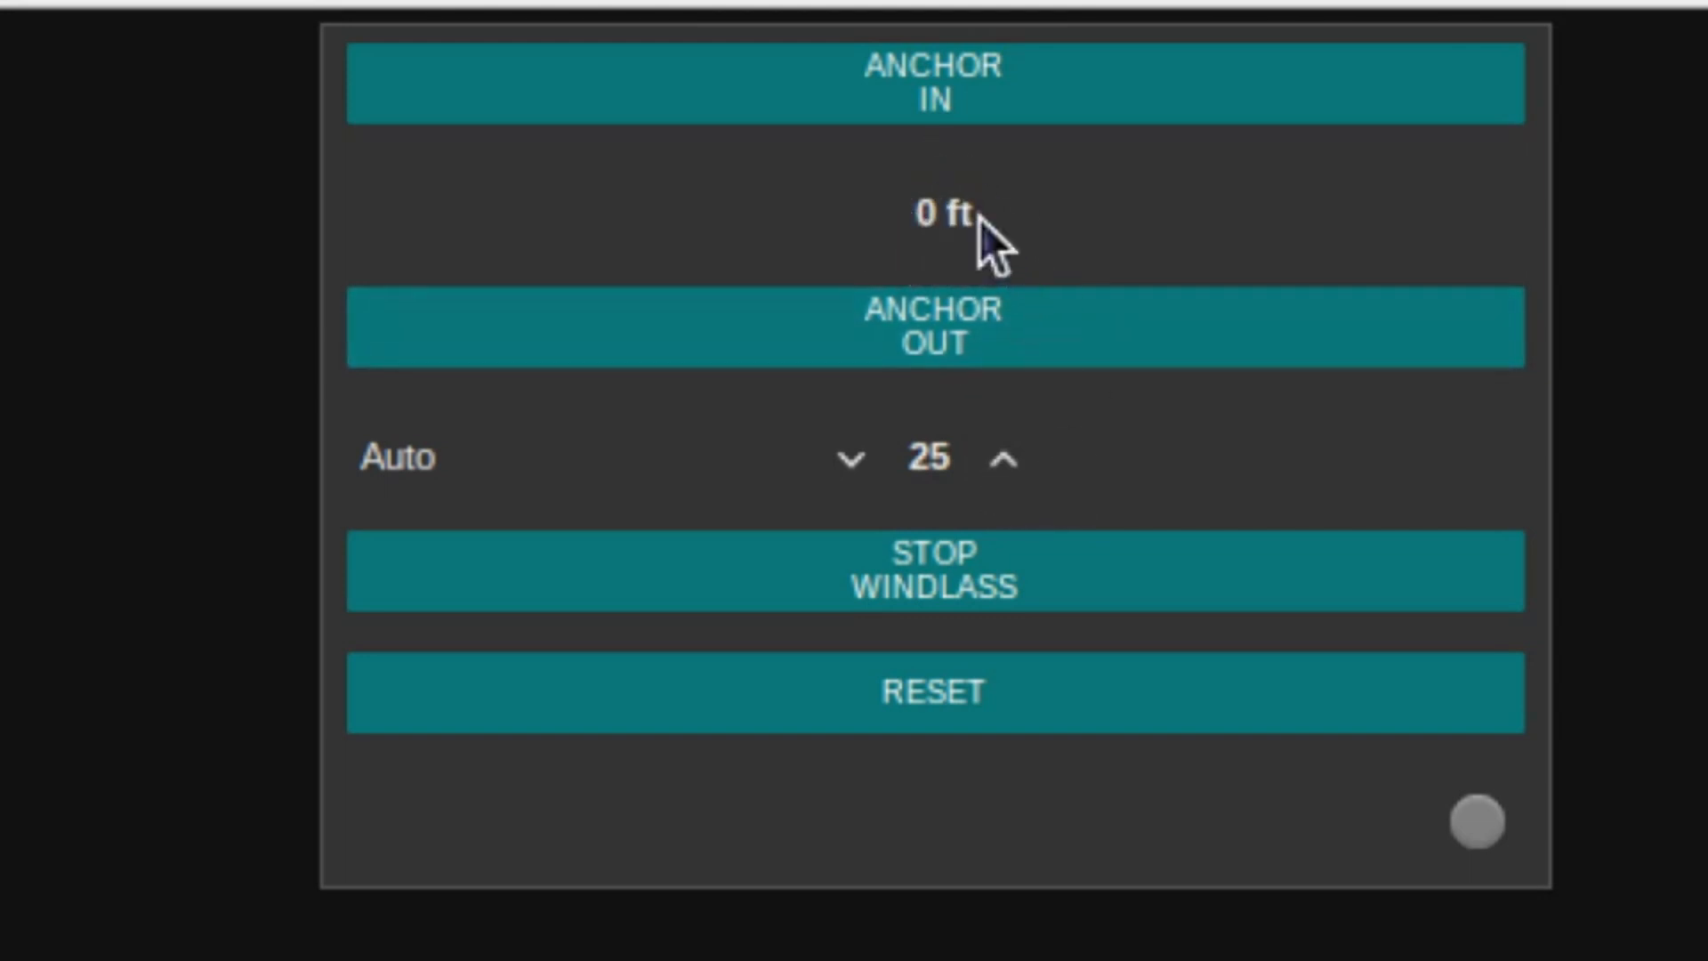
mouse_move(993, 267)
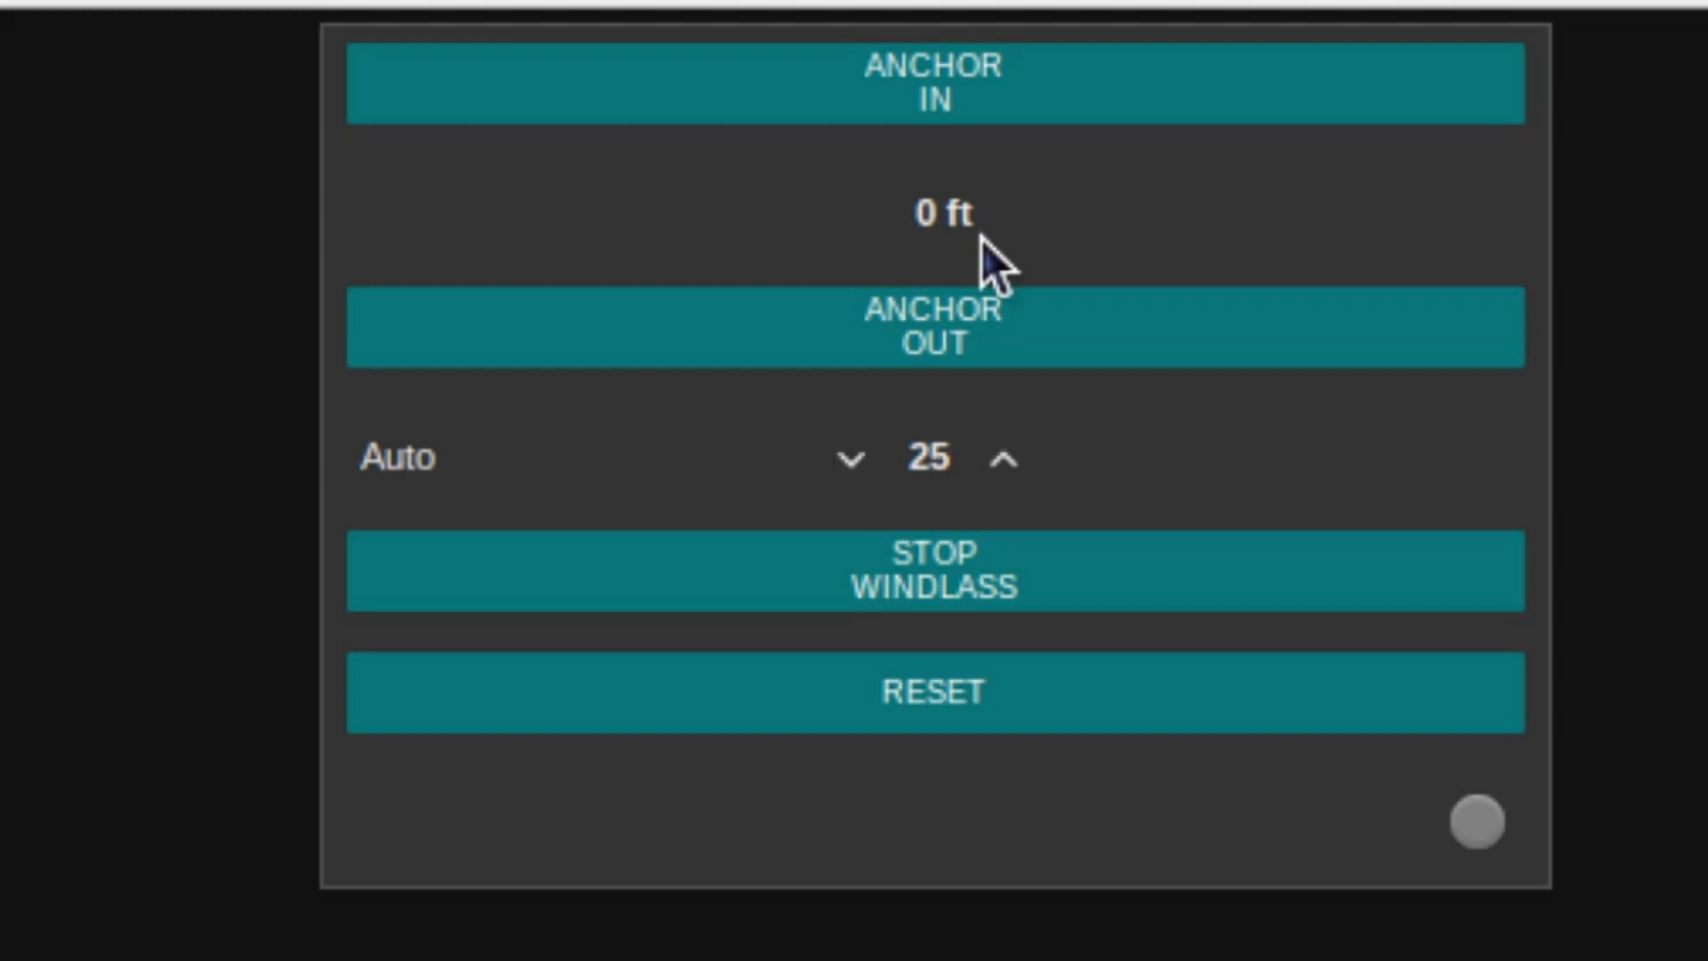
mouse_move(1008, 531)
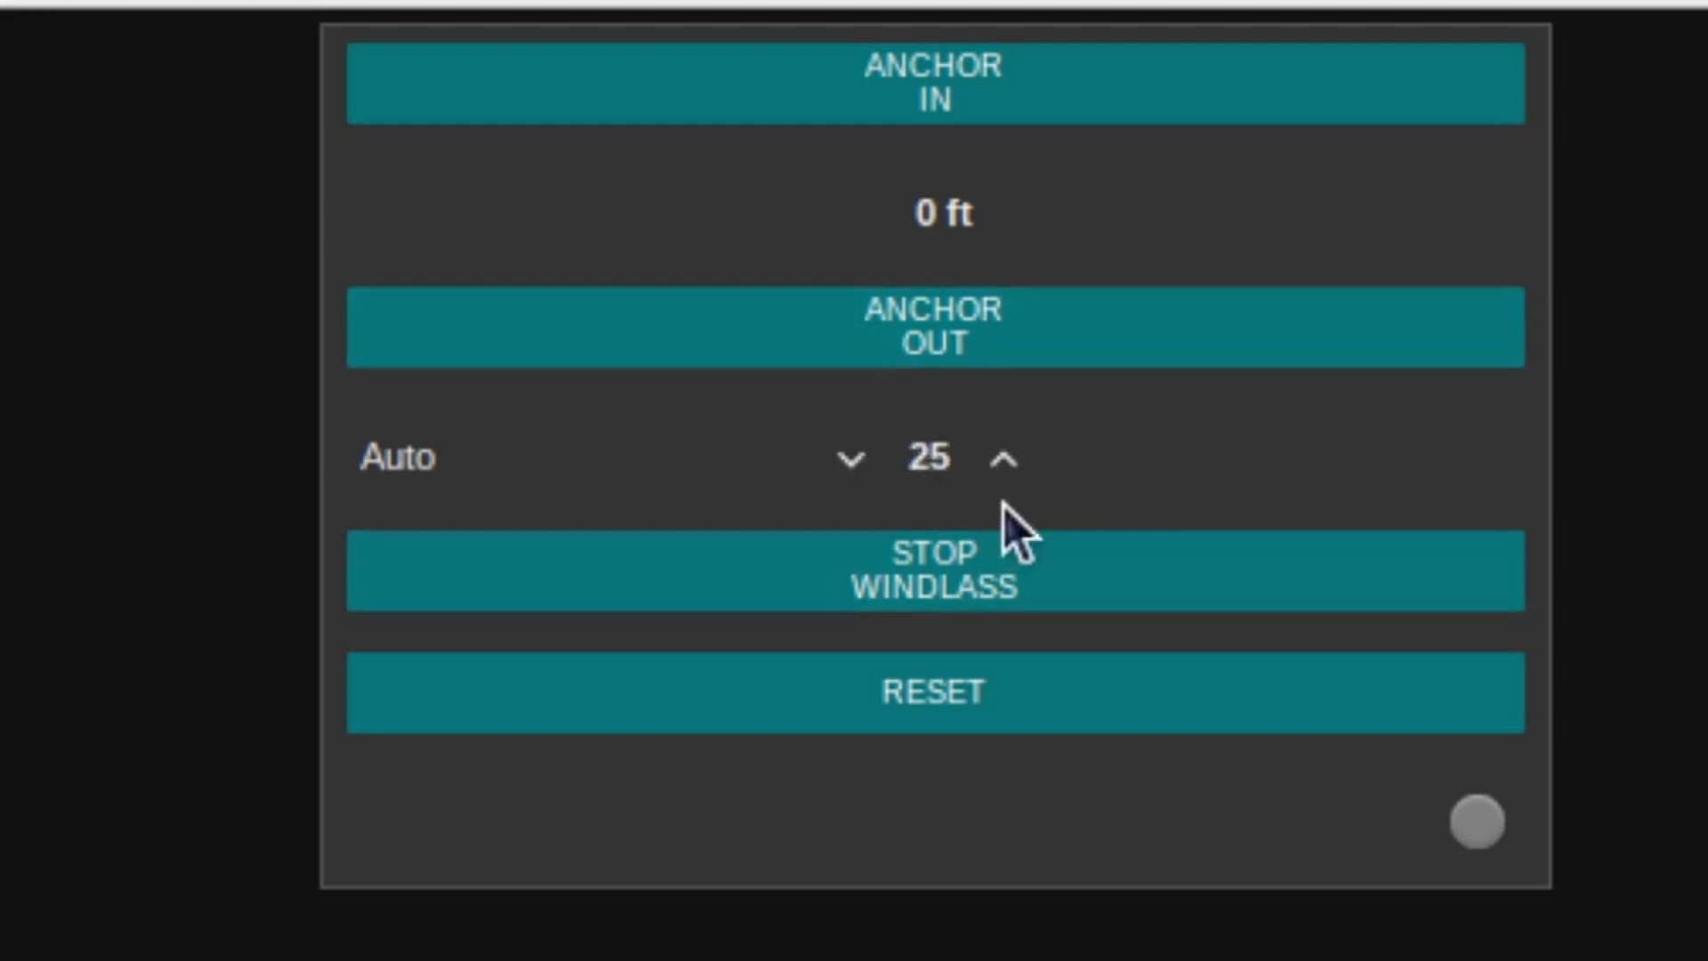
mouse_move(988, 151)
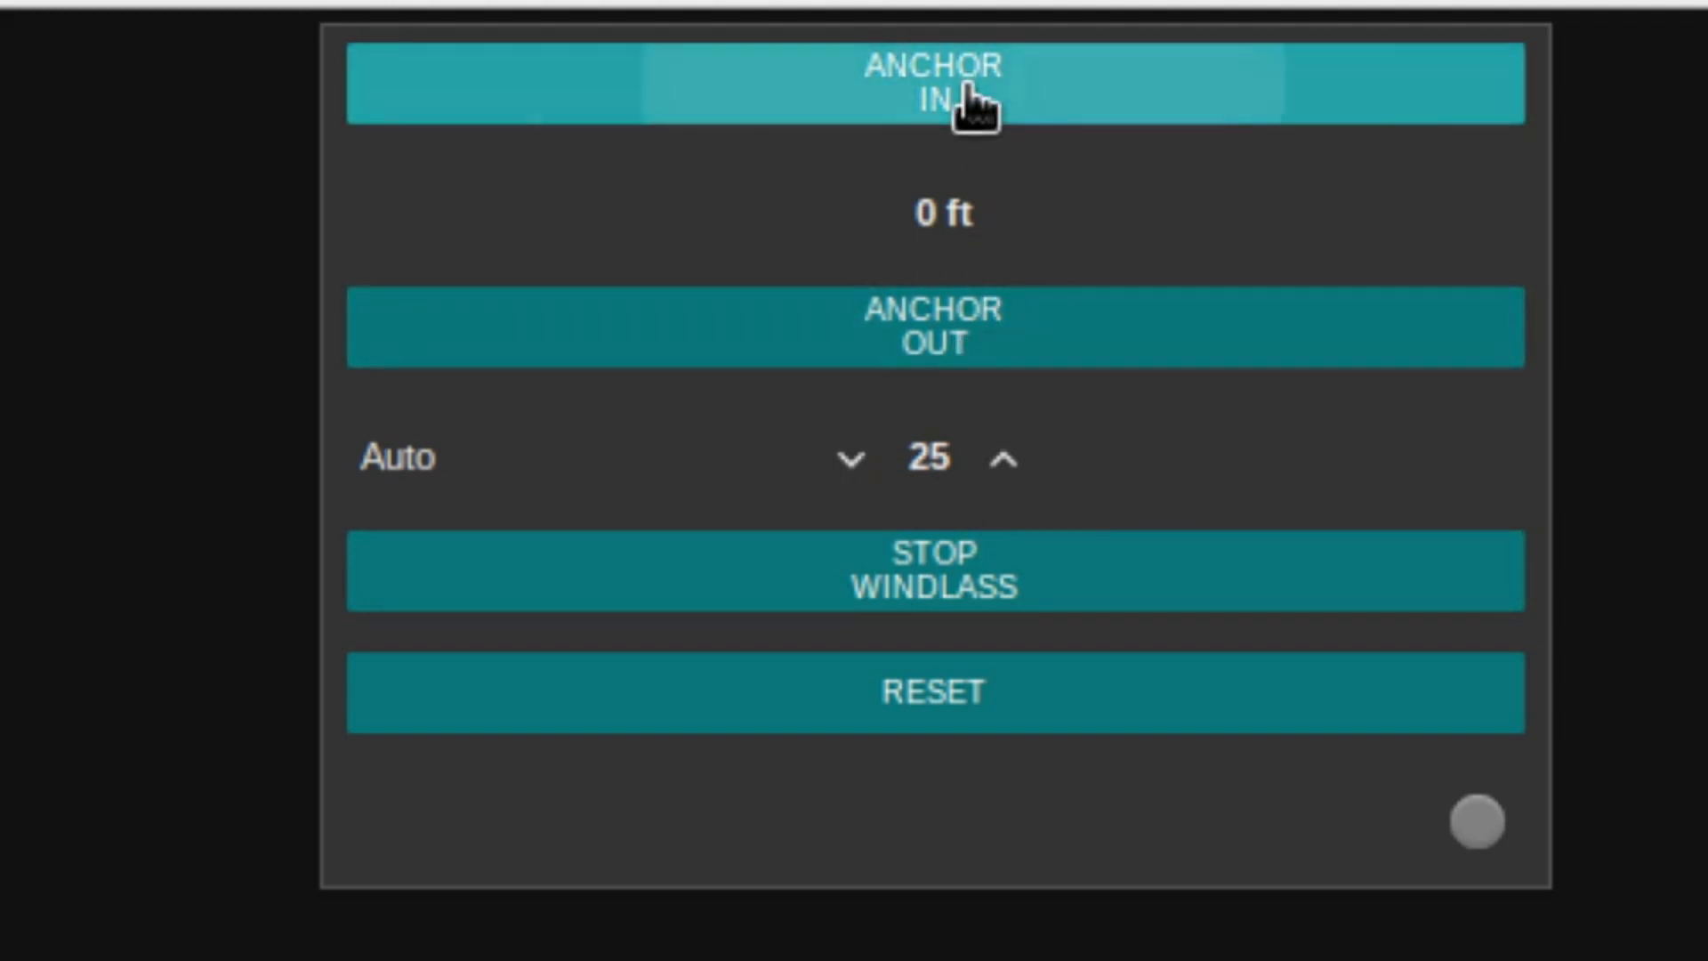
Bring the anchor in and edit the Auto setting value directly.
left_click(955, 84)
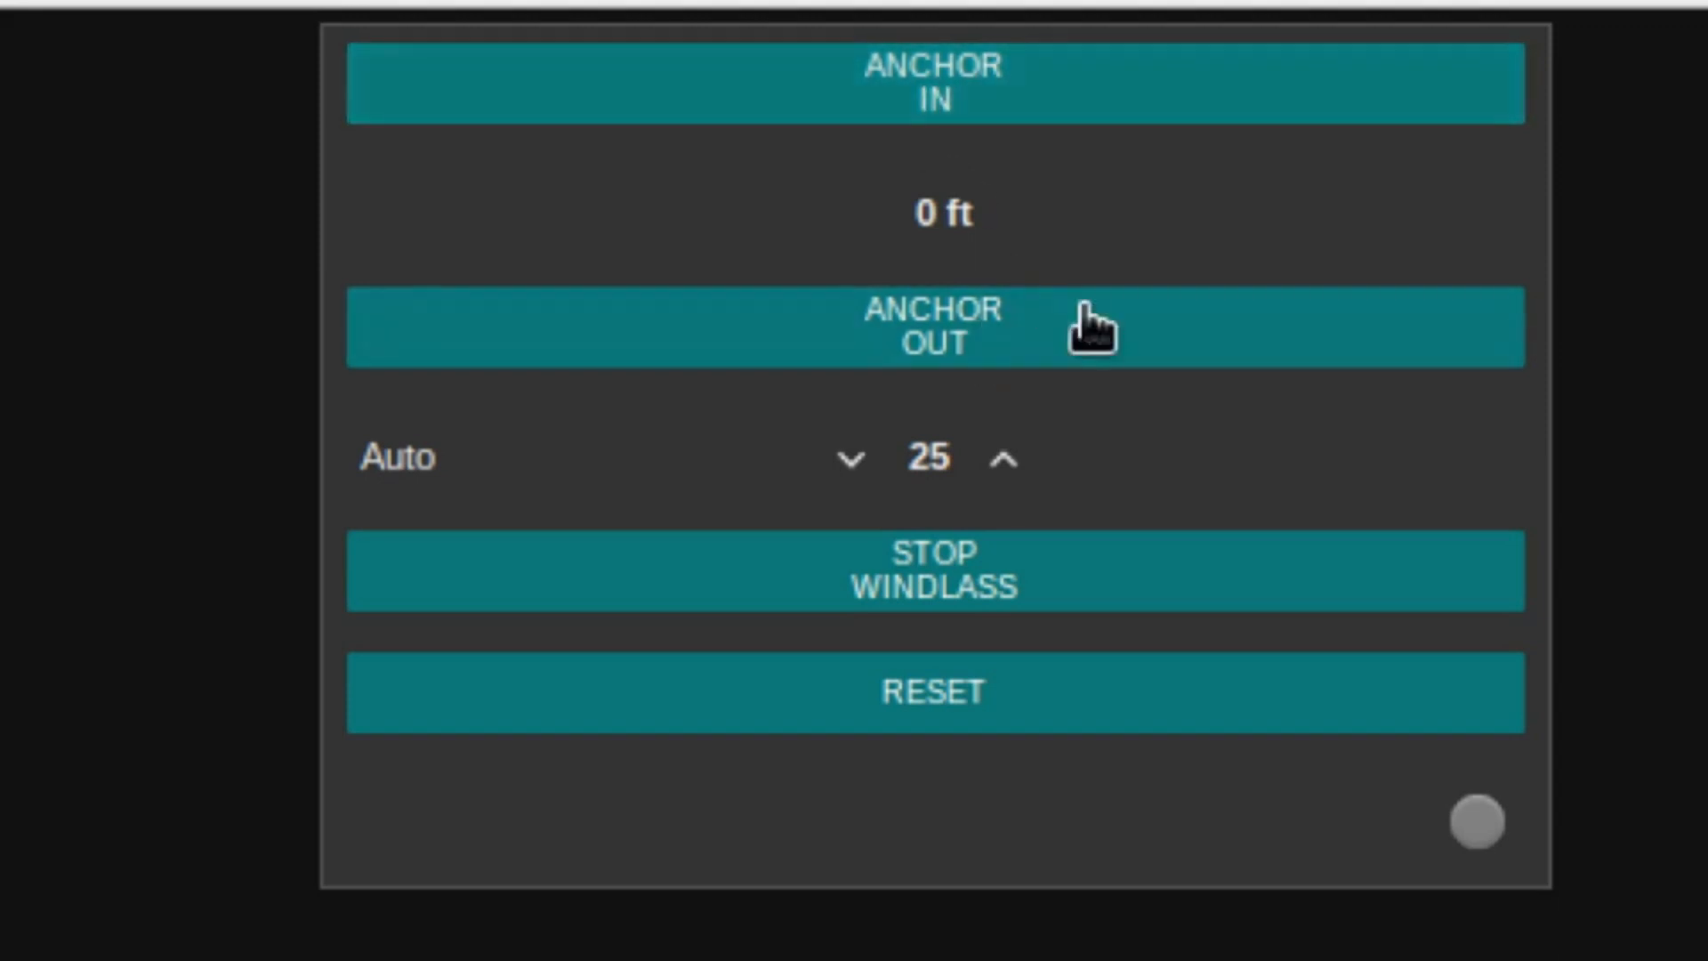
mouse_move(1167, 276)
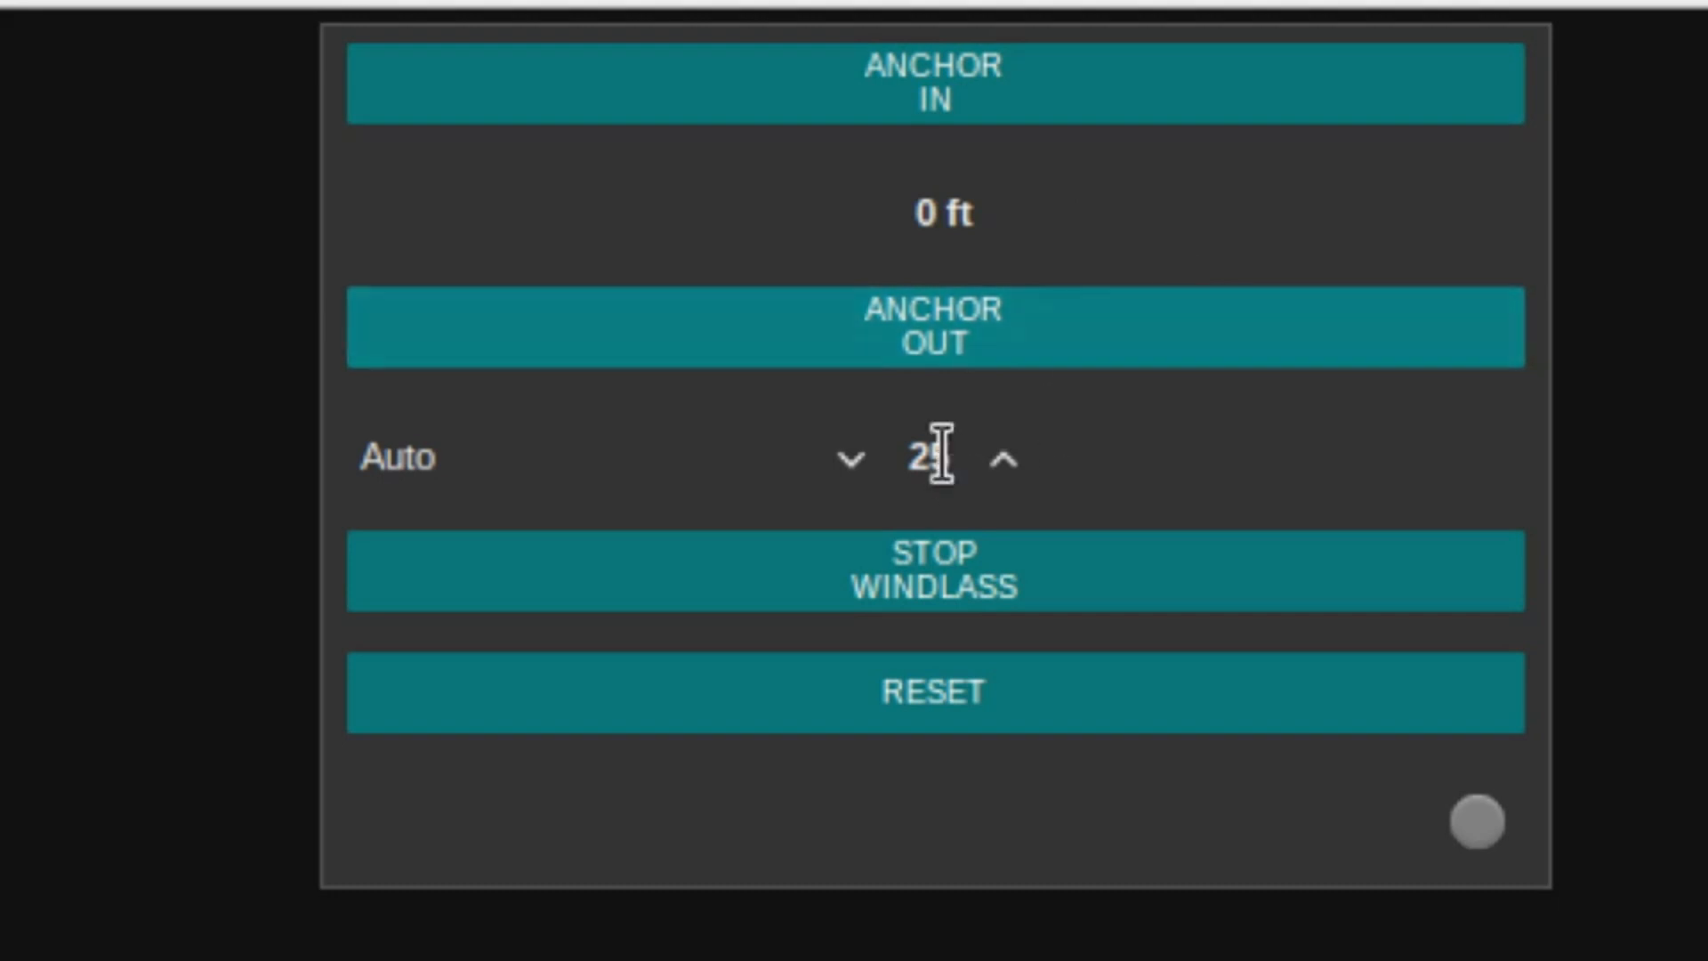
left_click(910, 700)
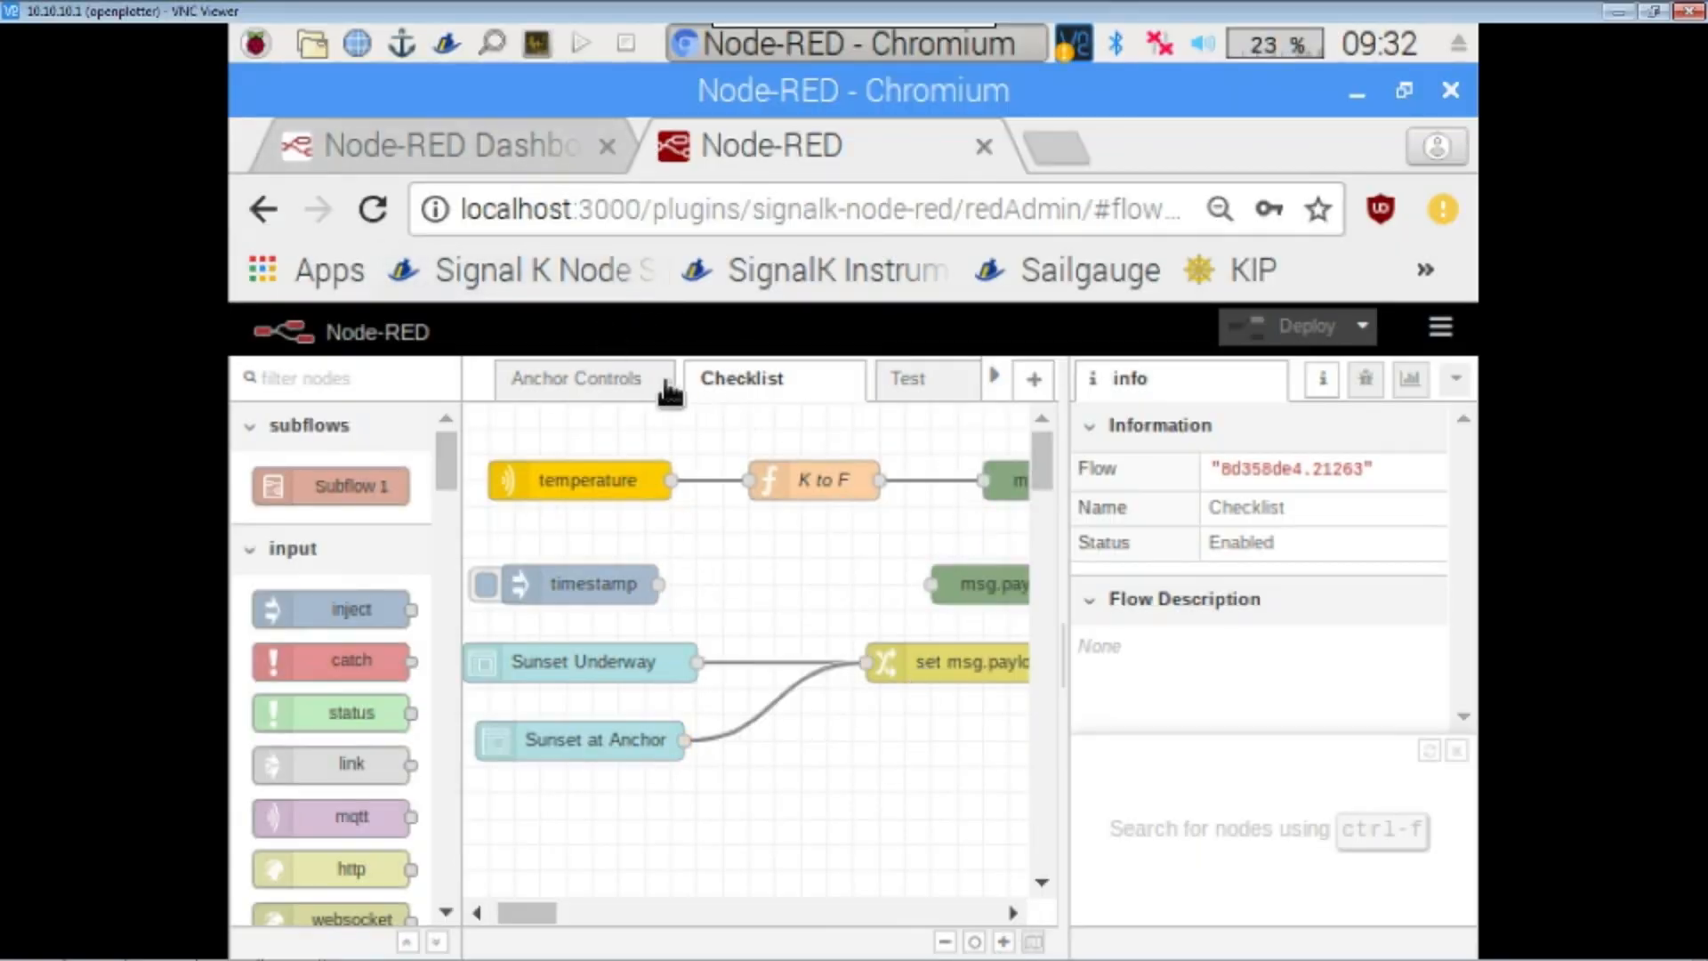
Trigger the Sunset Underway checklist and view it on the dashboard.
scroll("down", 3)
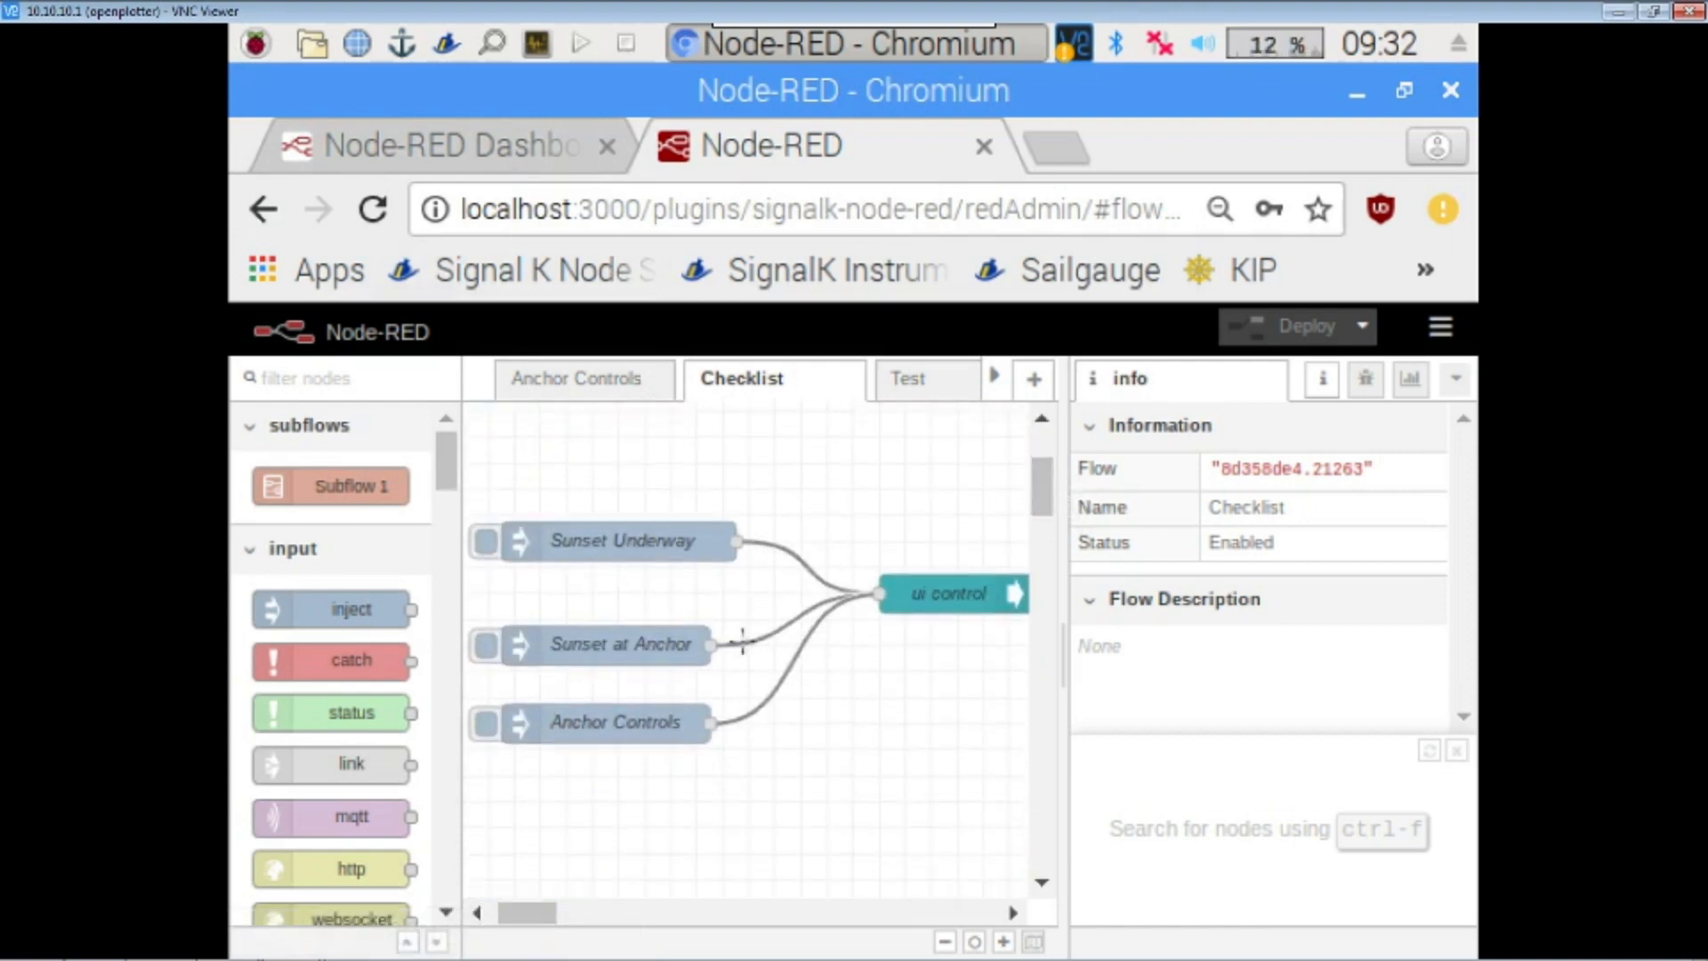
left_click(483, 540)
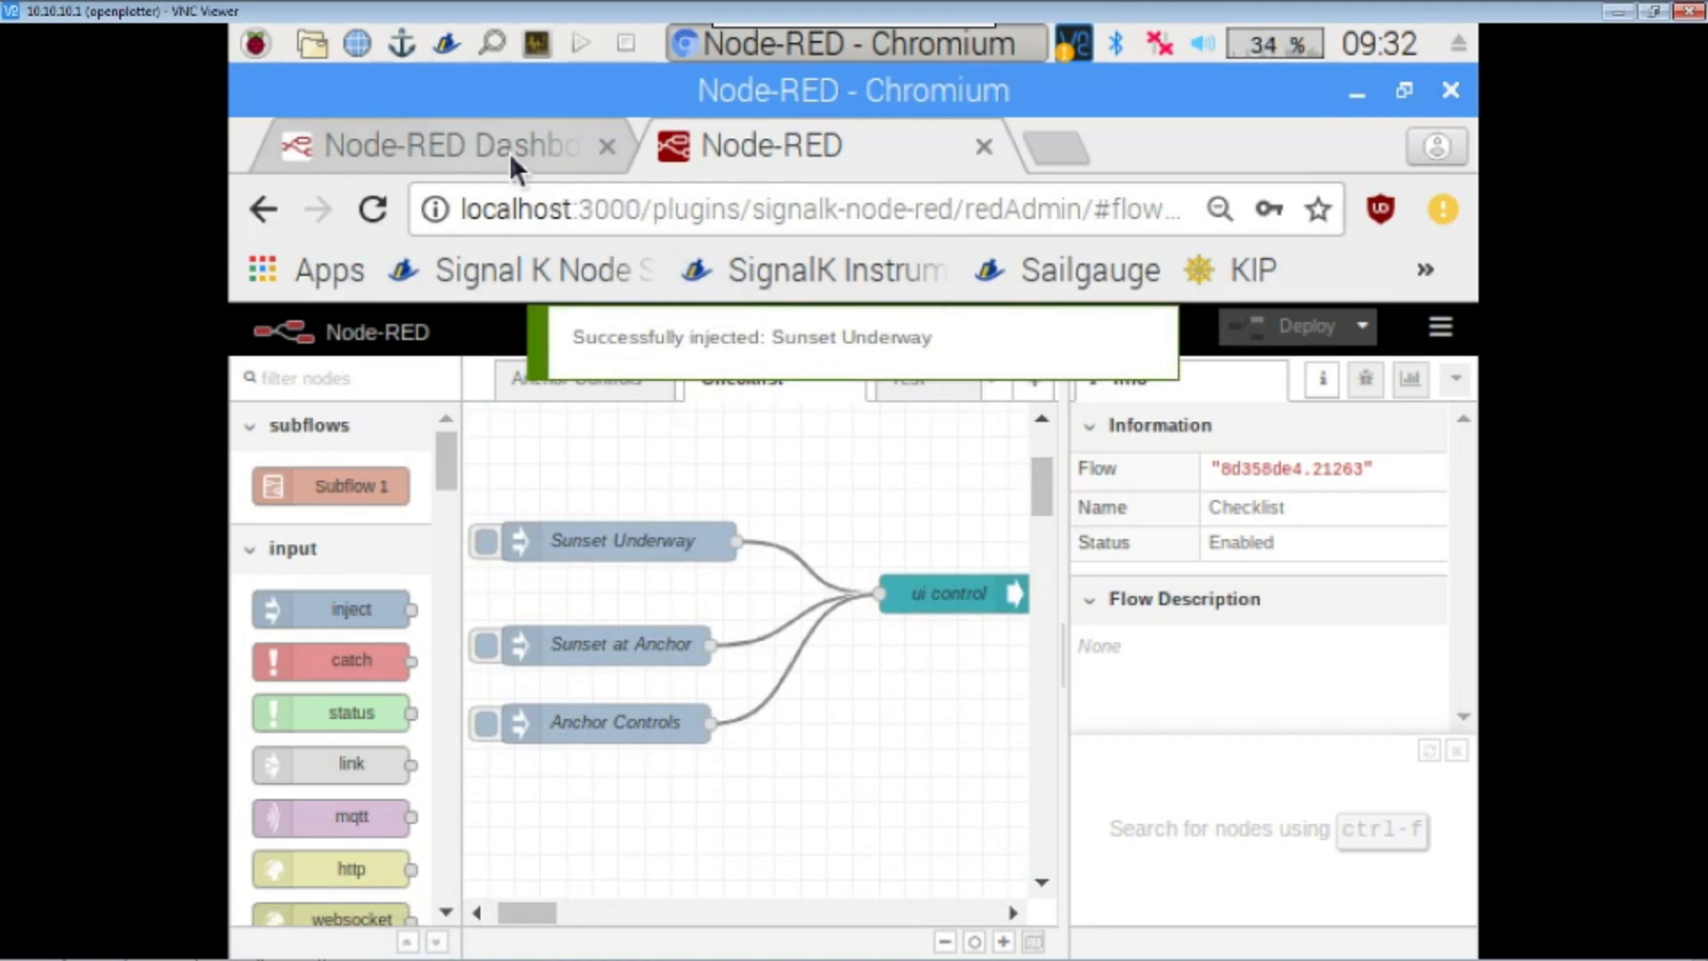
left_click(434, 146)
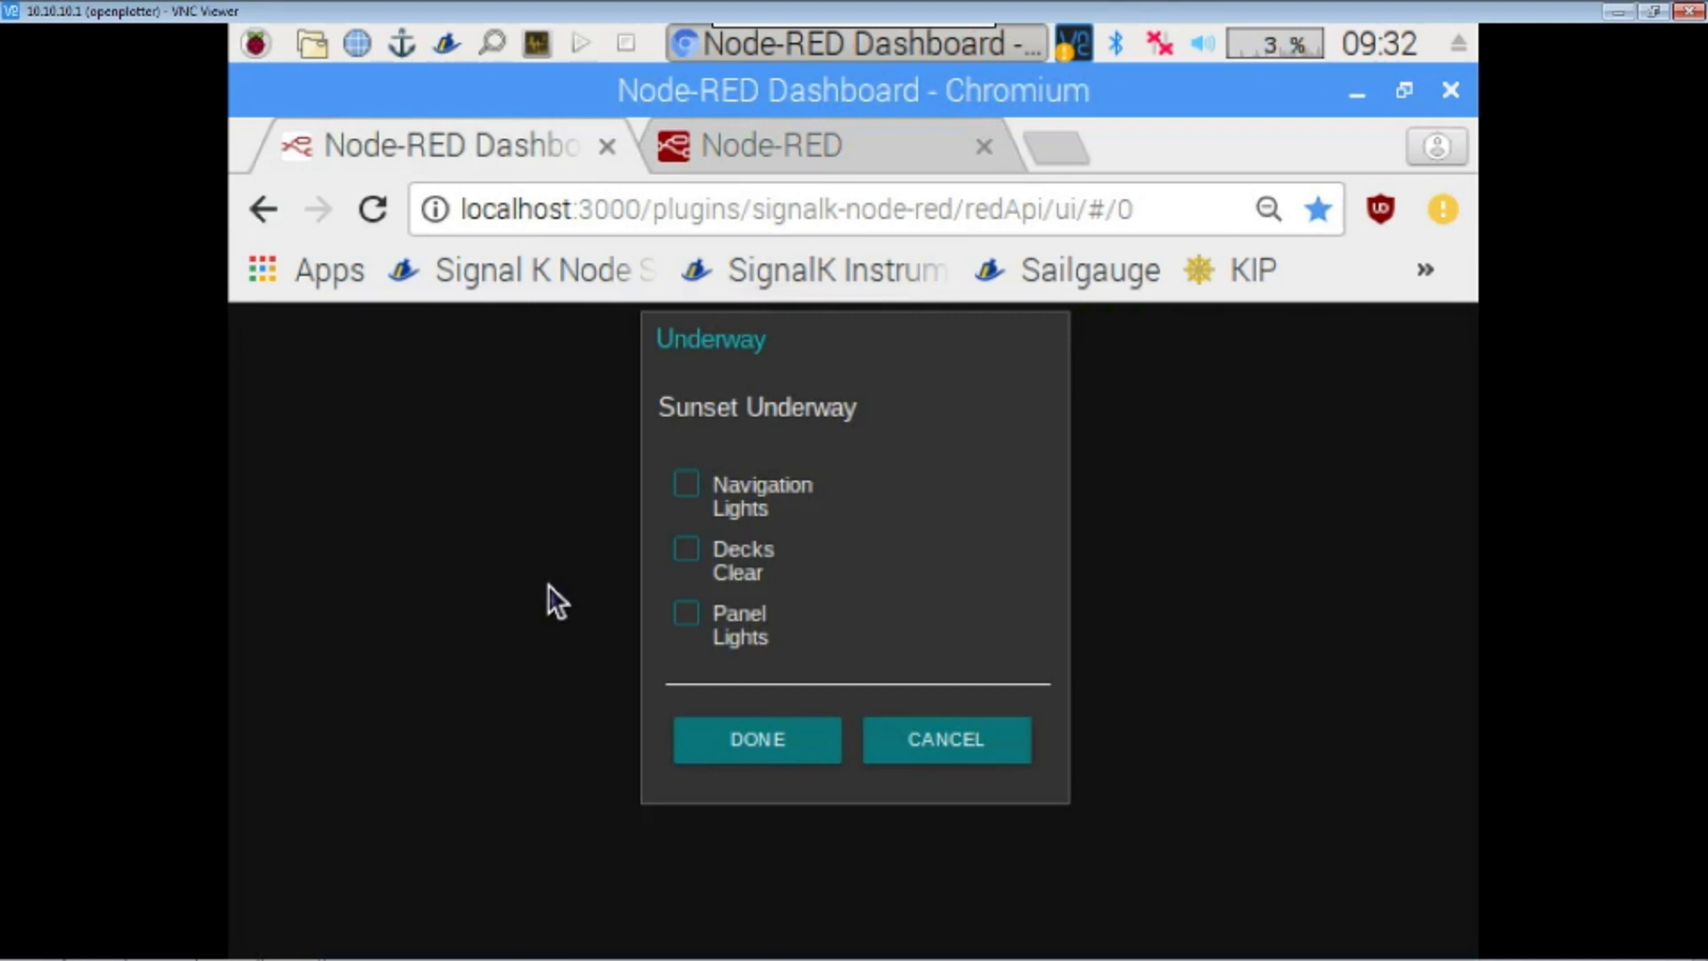
mouse_move(784, 468)
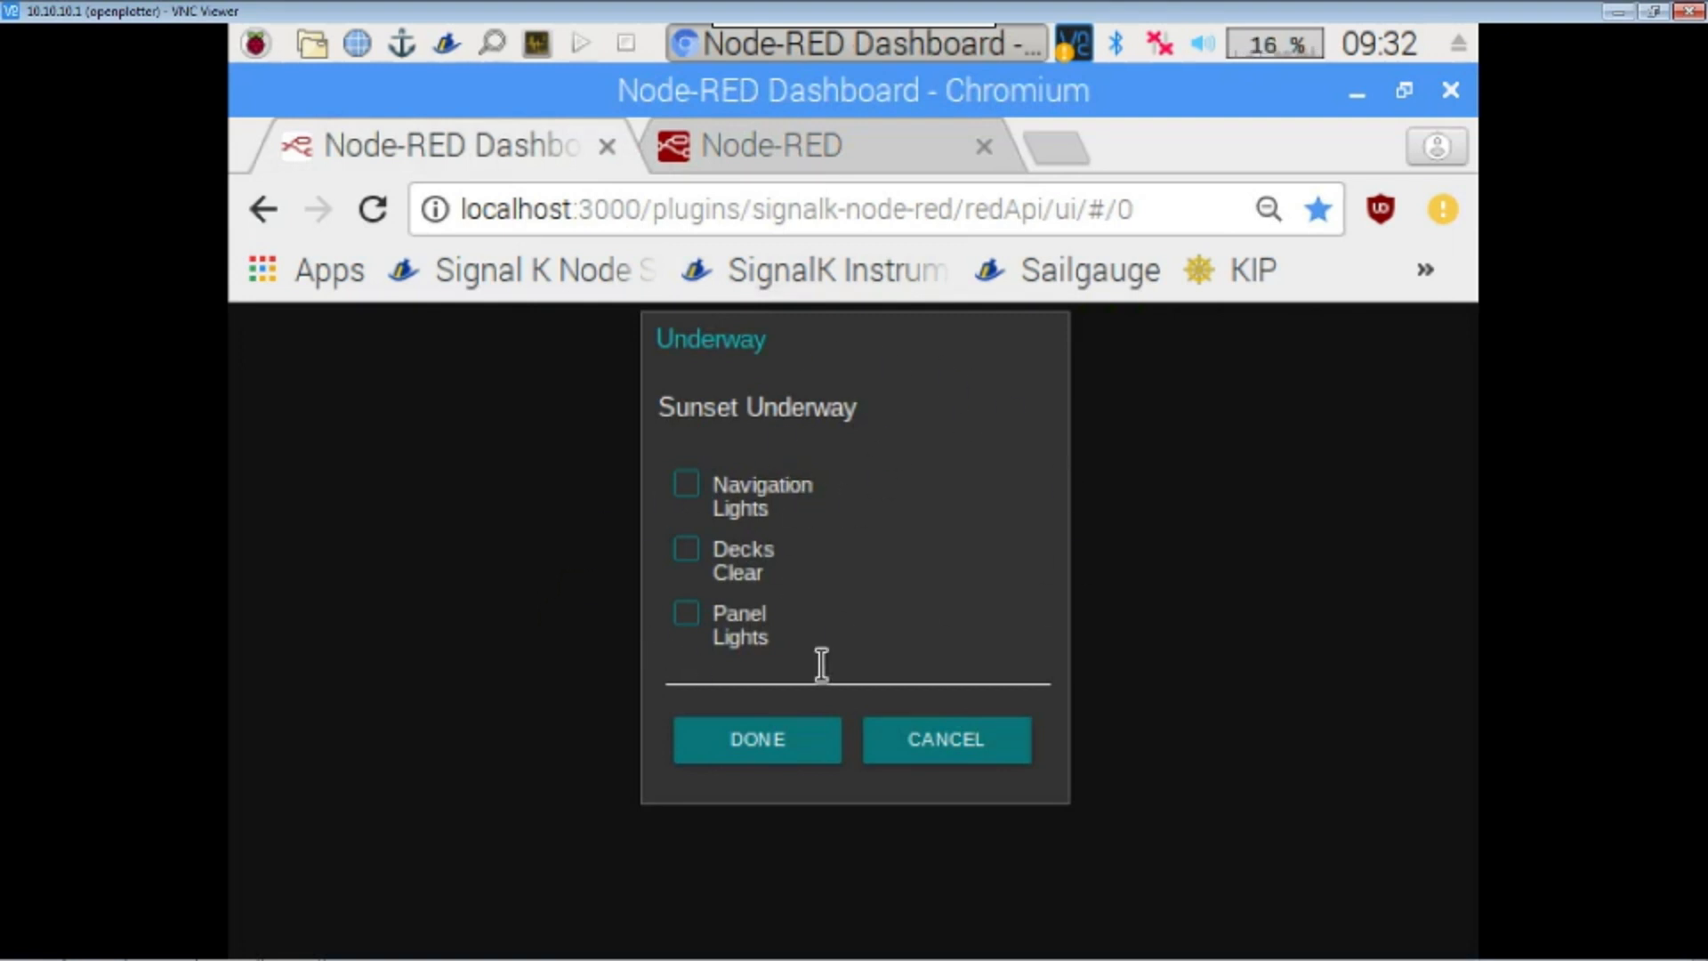
mouse_move(754, 512)
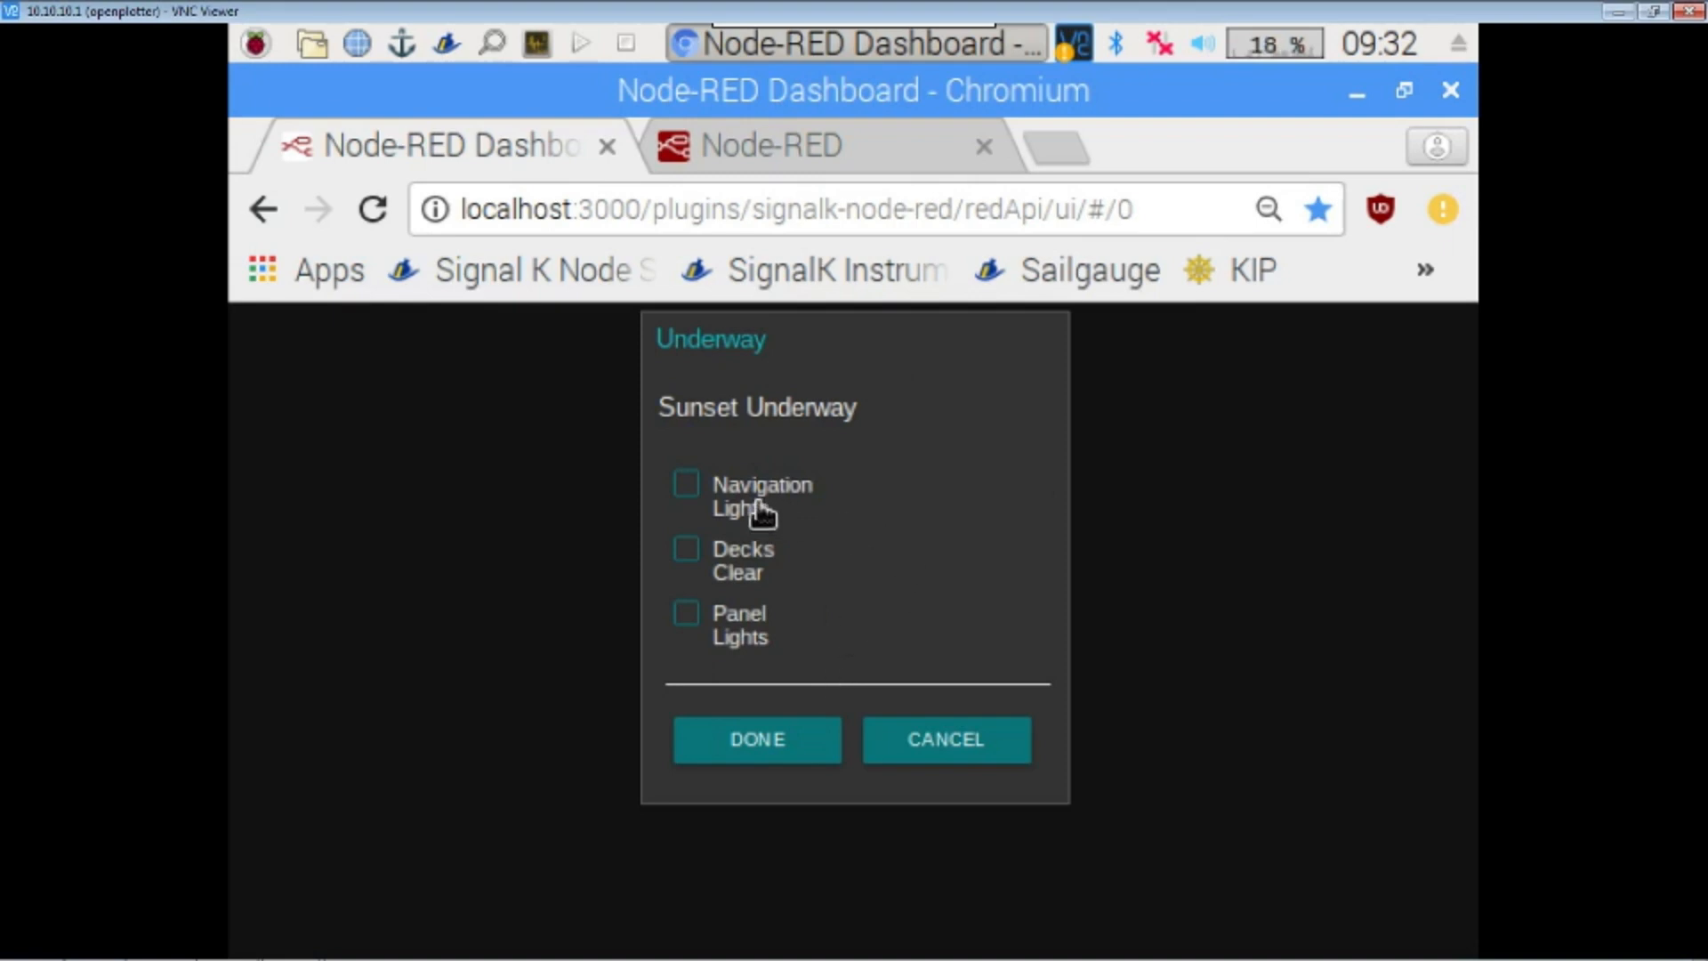
Tick off Navigation Lights, Decks Clear and Panel Lights.
left_click(686, 484)
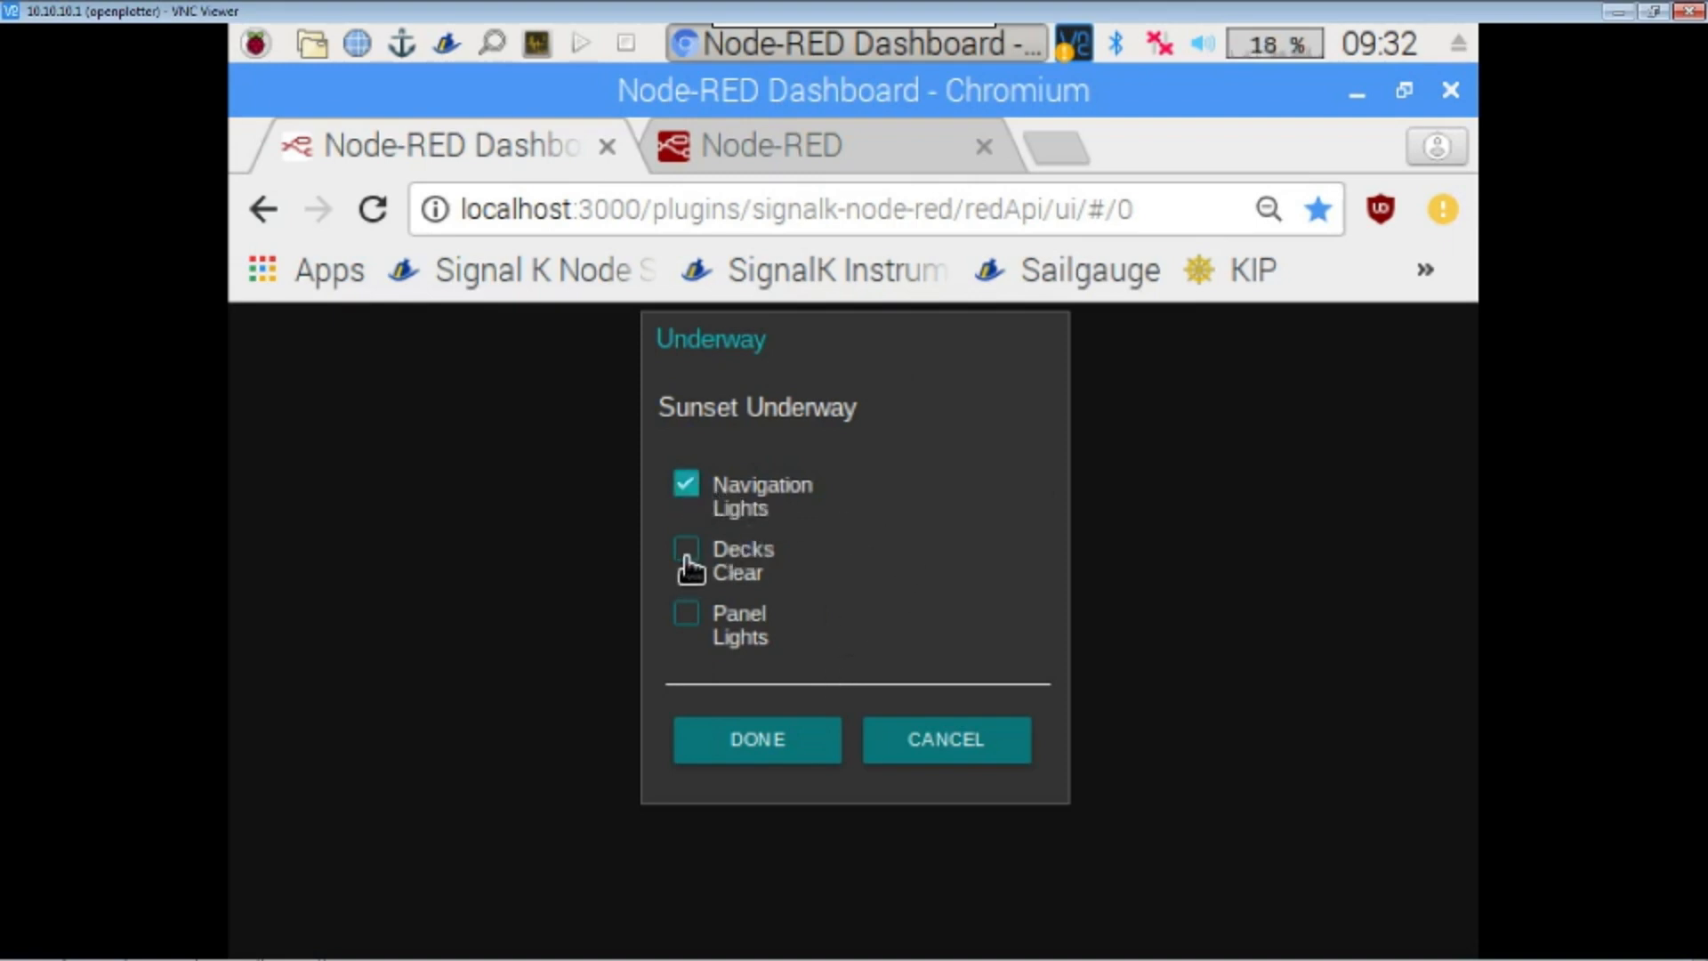
left_click(687, 616)
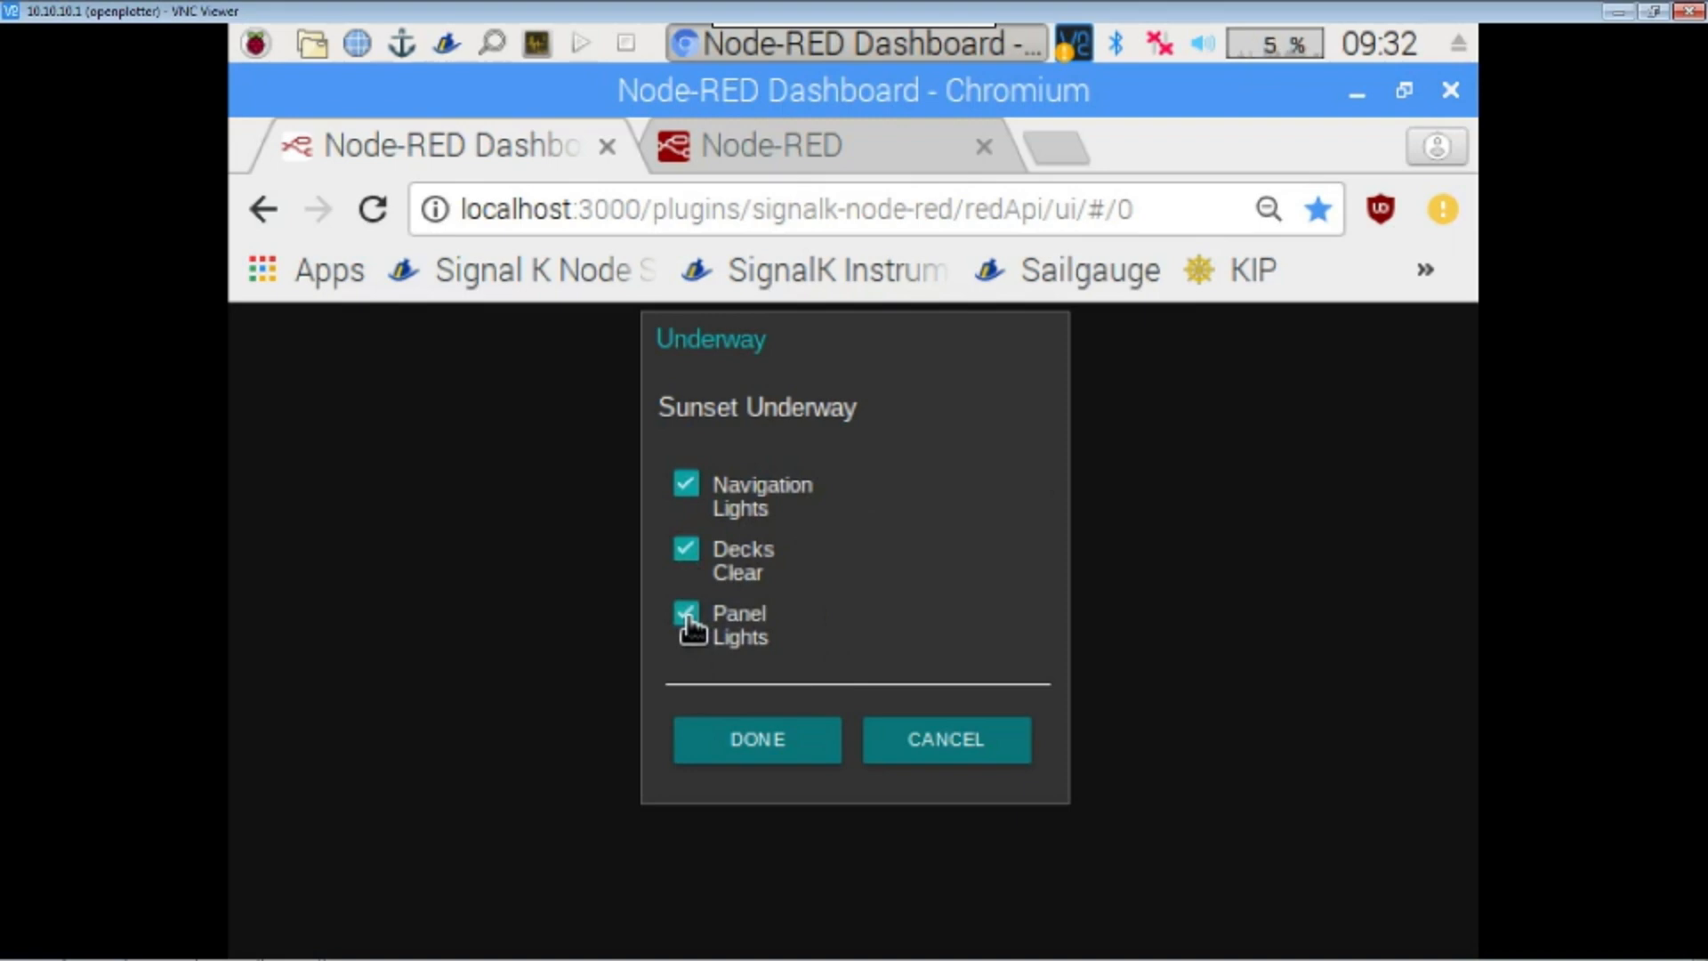
left_click(687, 614)
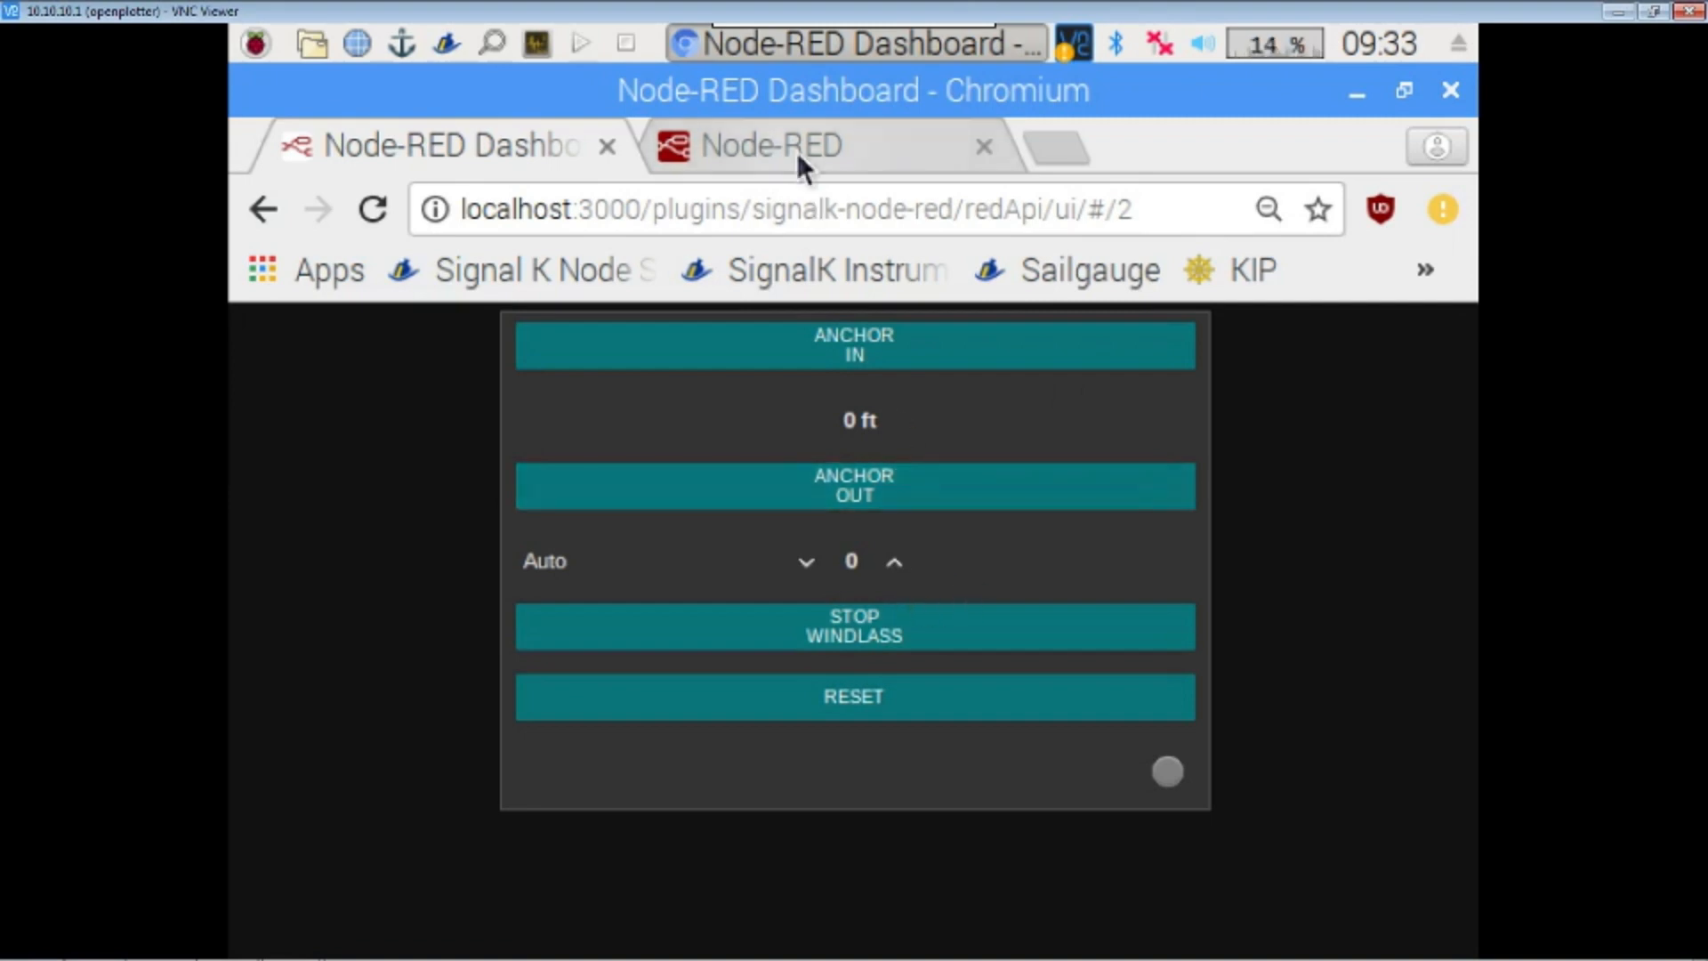
Return to the flow editor and mark the Anchor Light item on the Sunset at Anchor checklist.
left_click(770, 146)
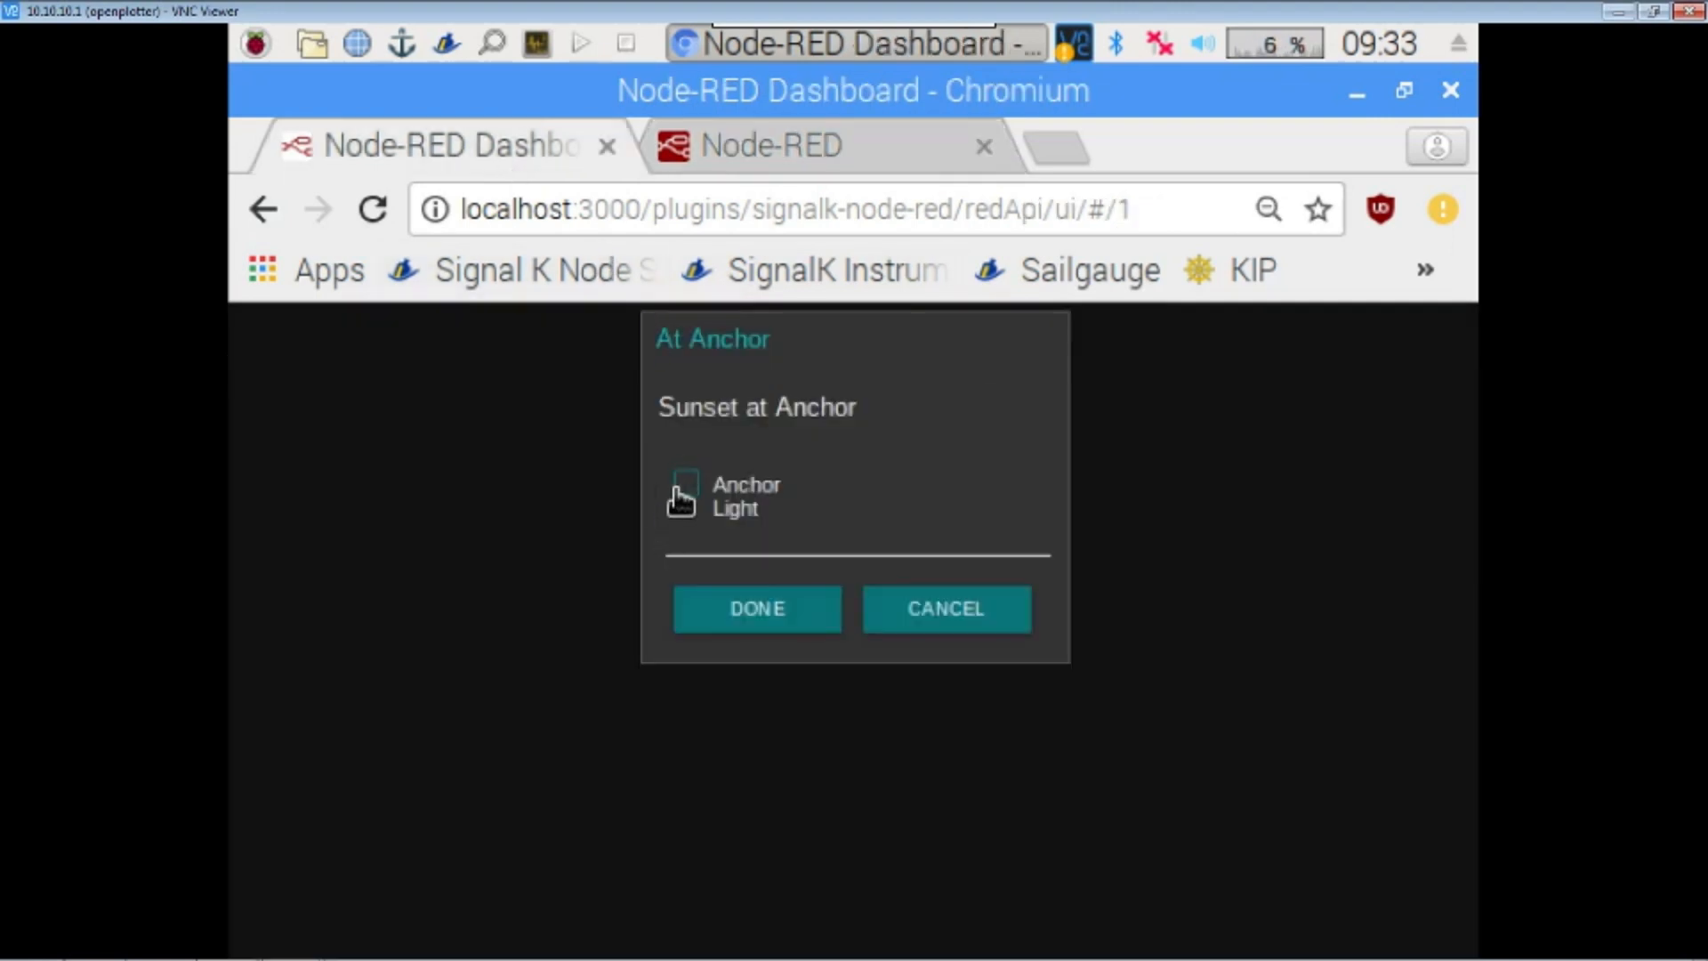
left_click(683, 484)
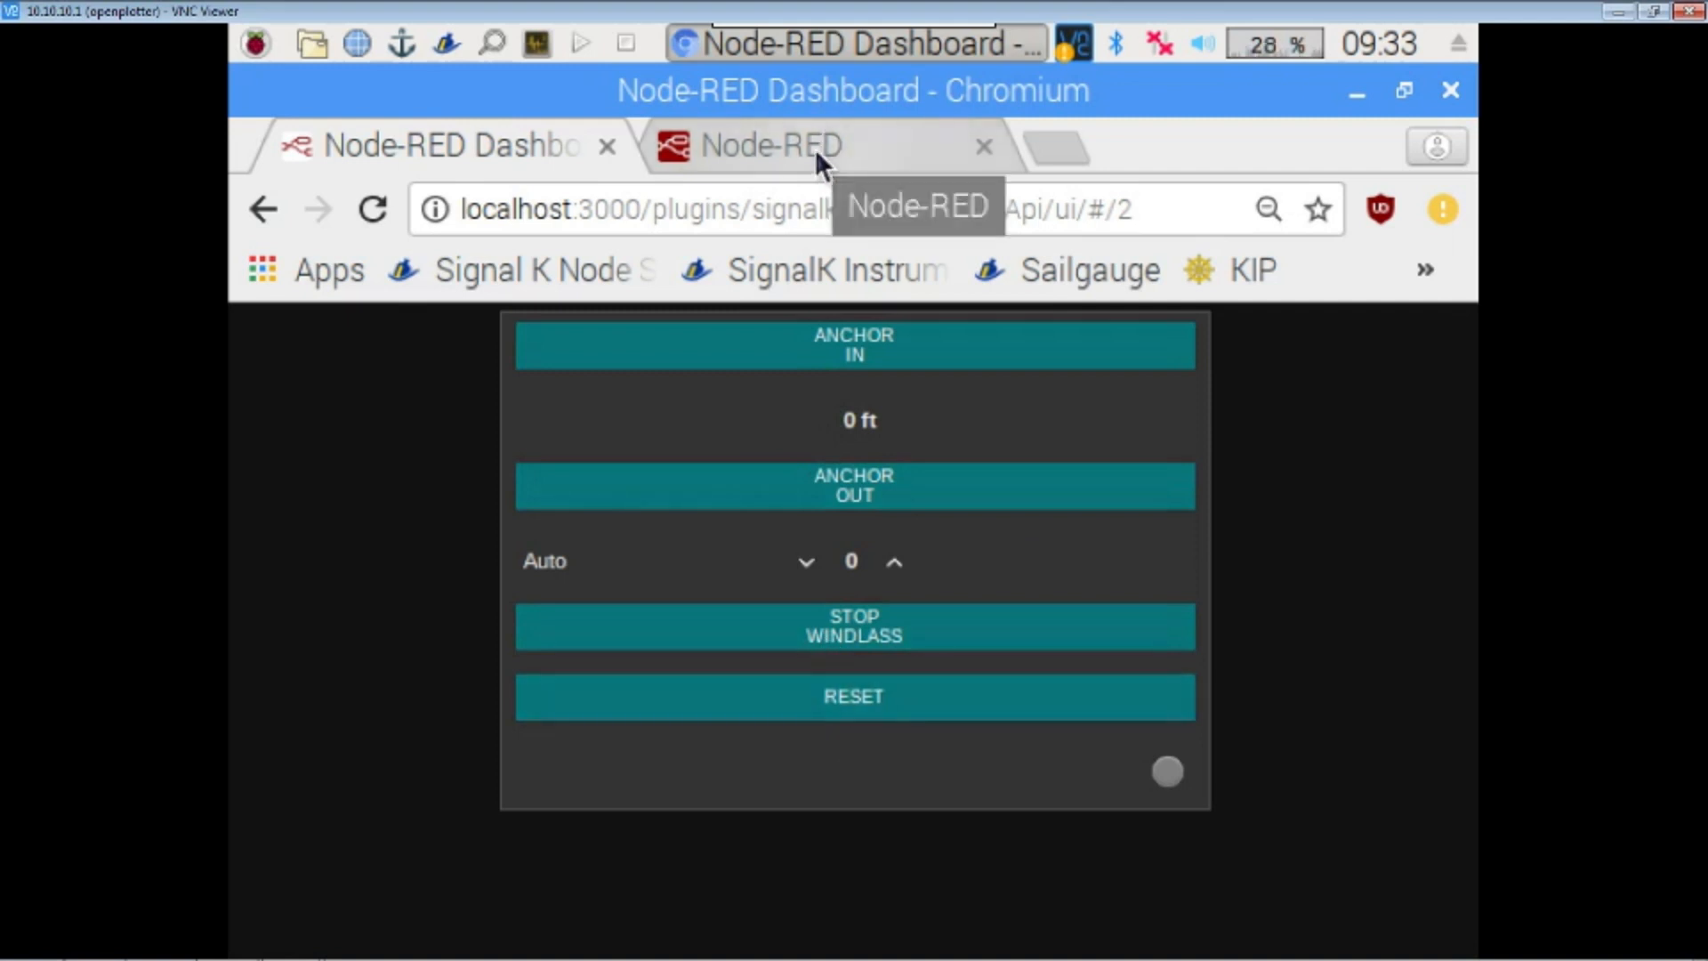
Show the debug message panel for the Checklist flow and clear all its messages.
left_click(772, 146)
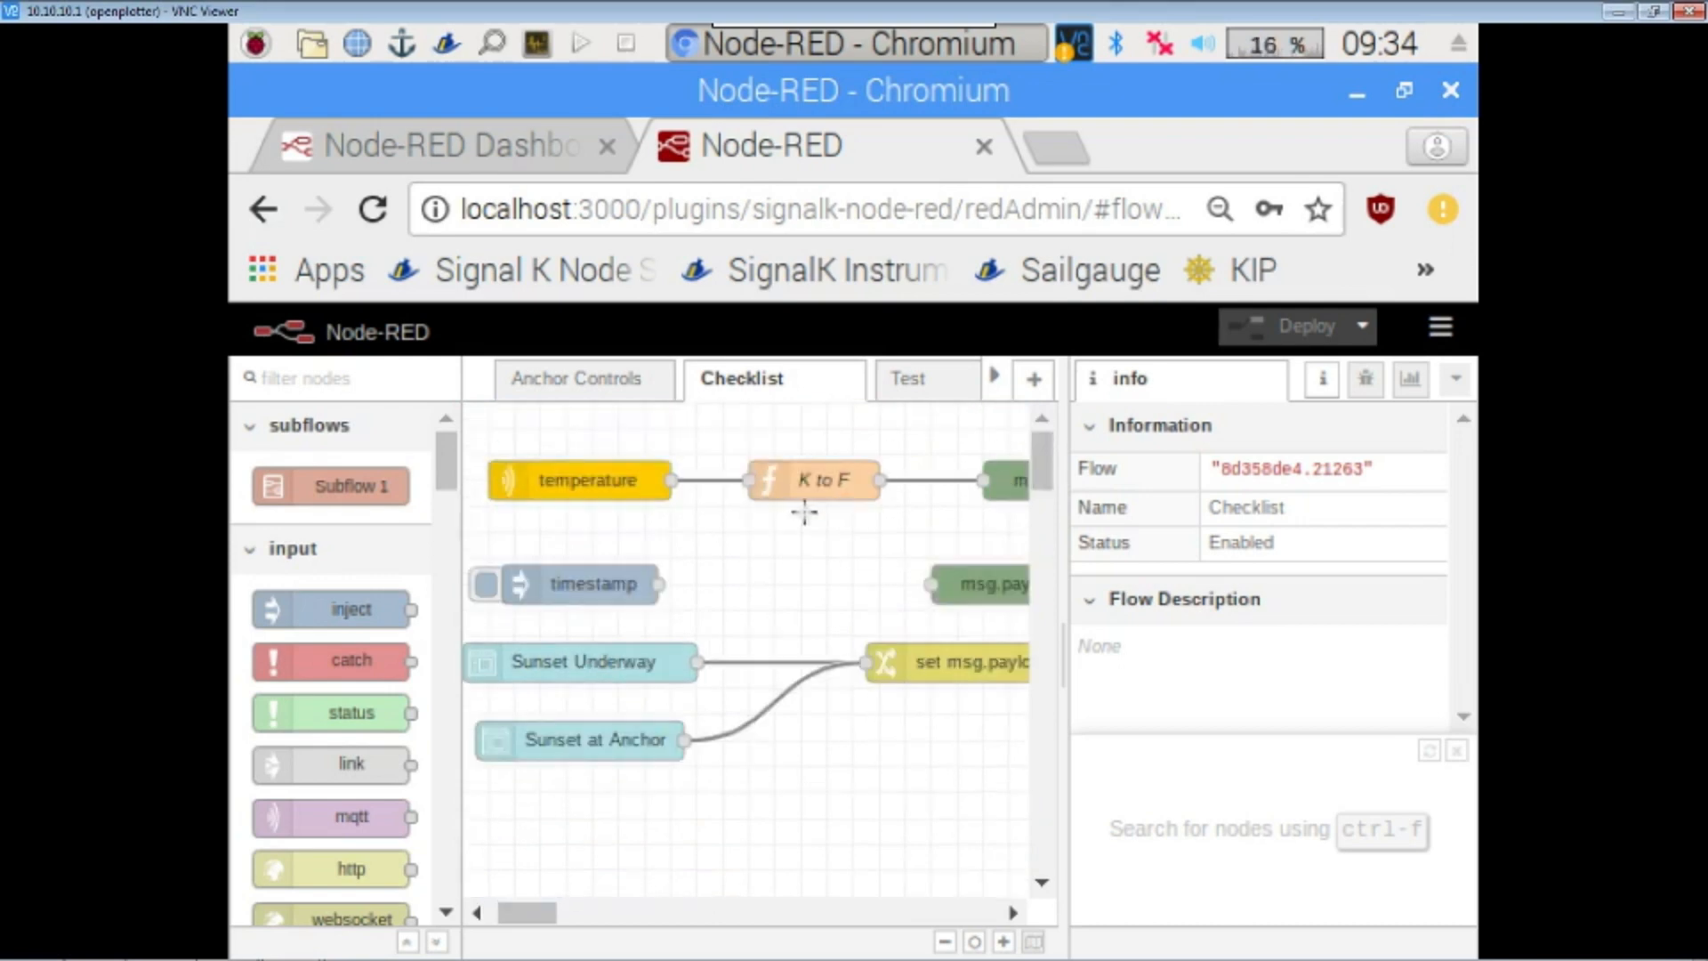
mouse_move(737, 582)
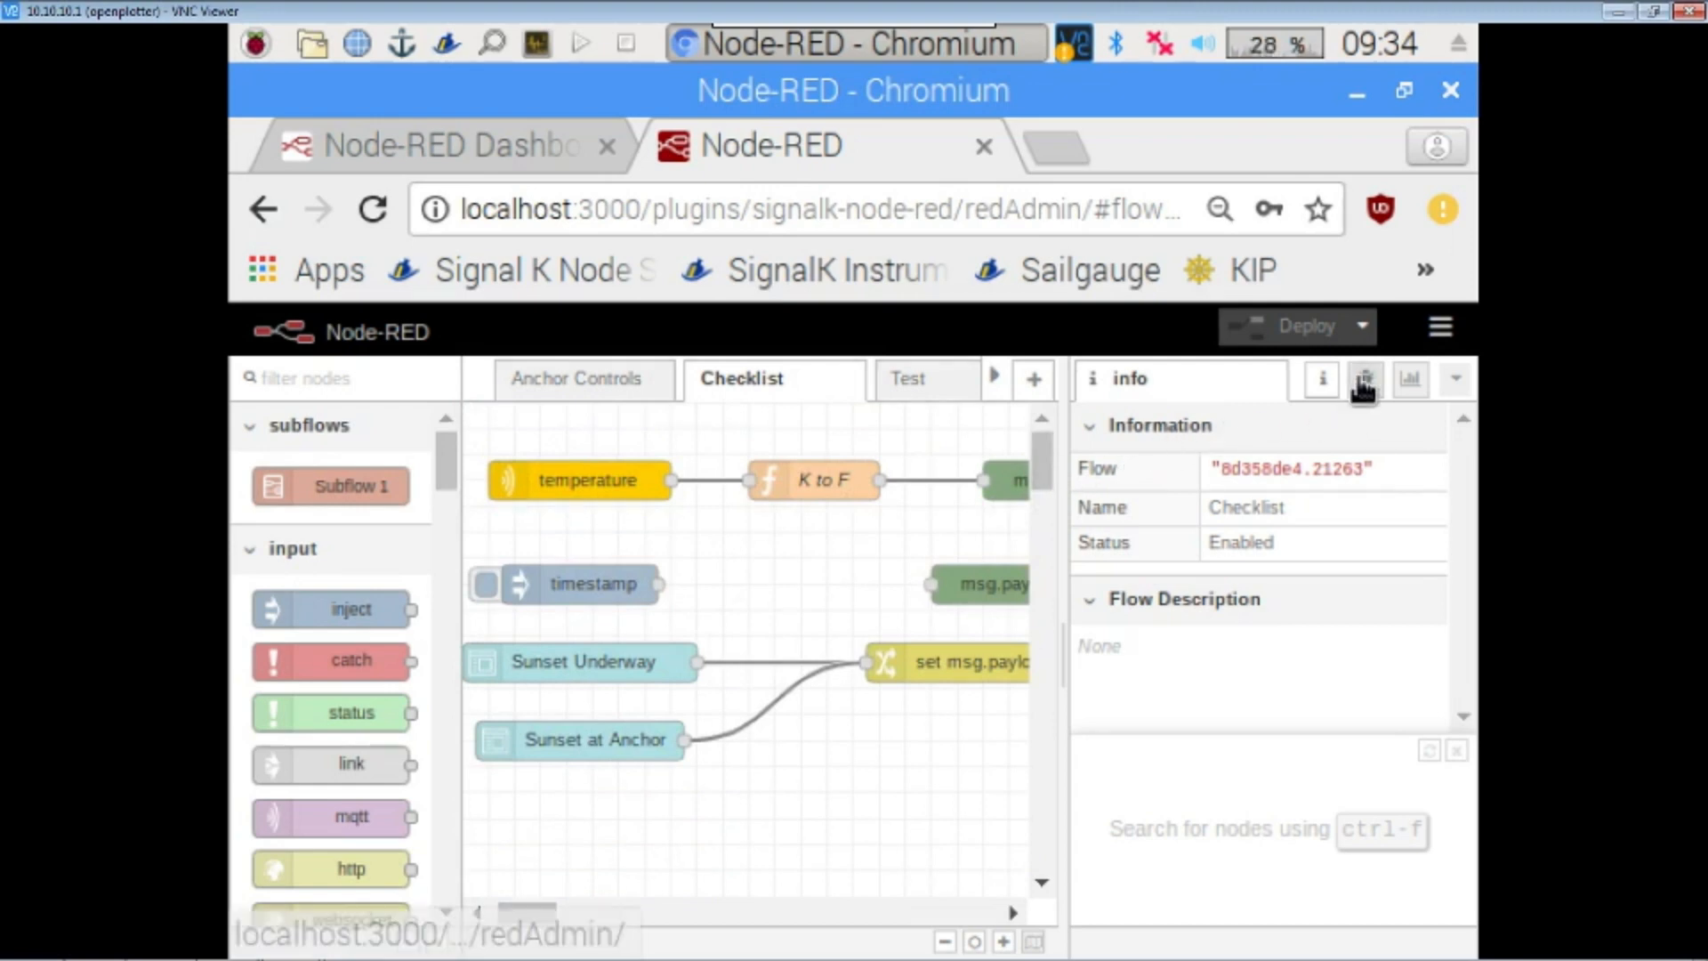
left_click(1365, 379)
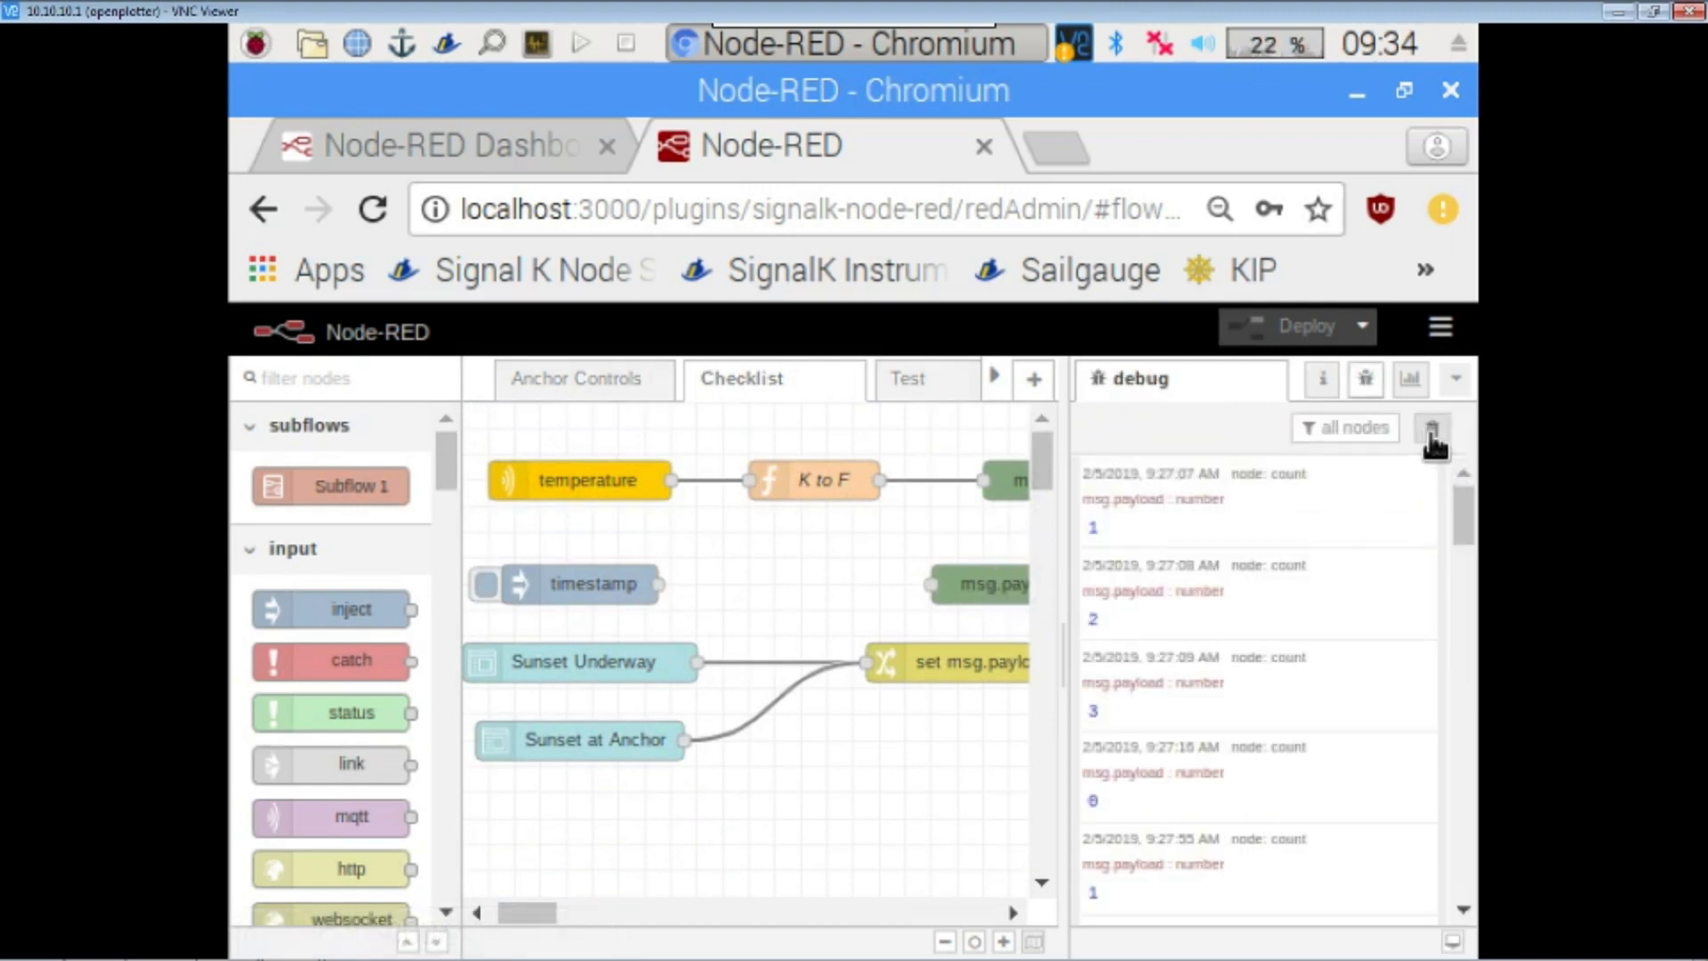
left_click(1433, 427)
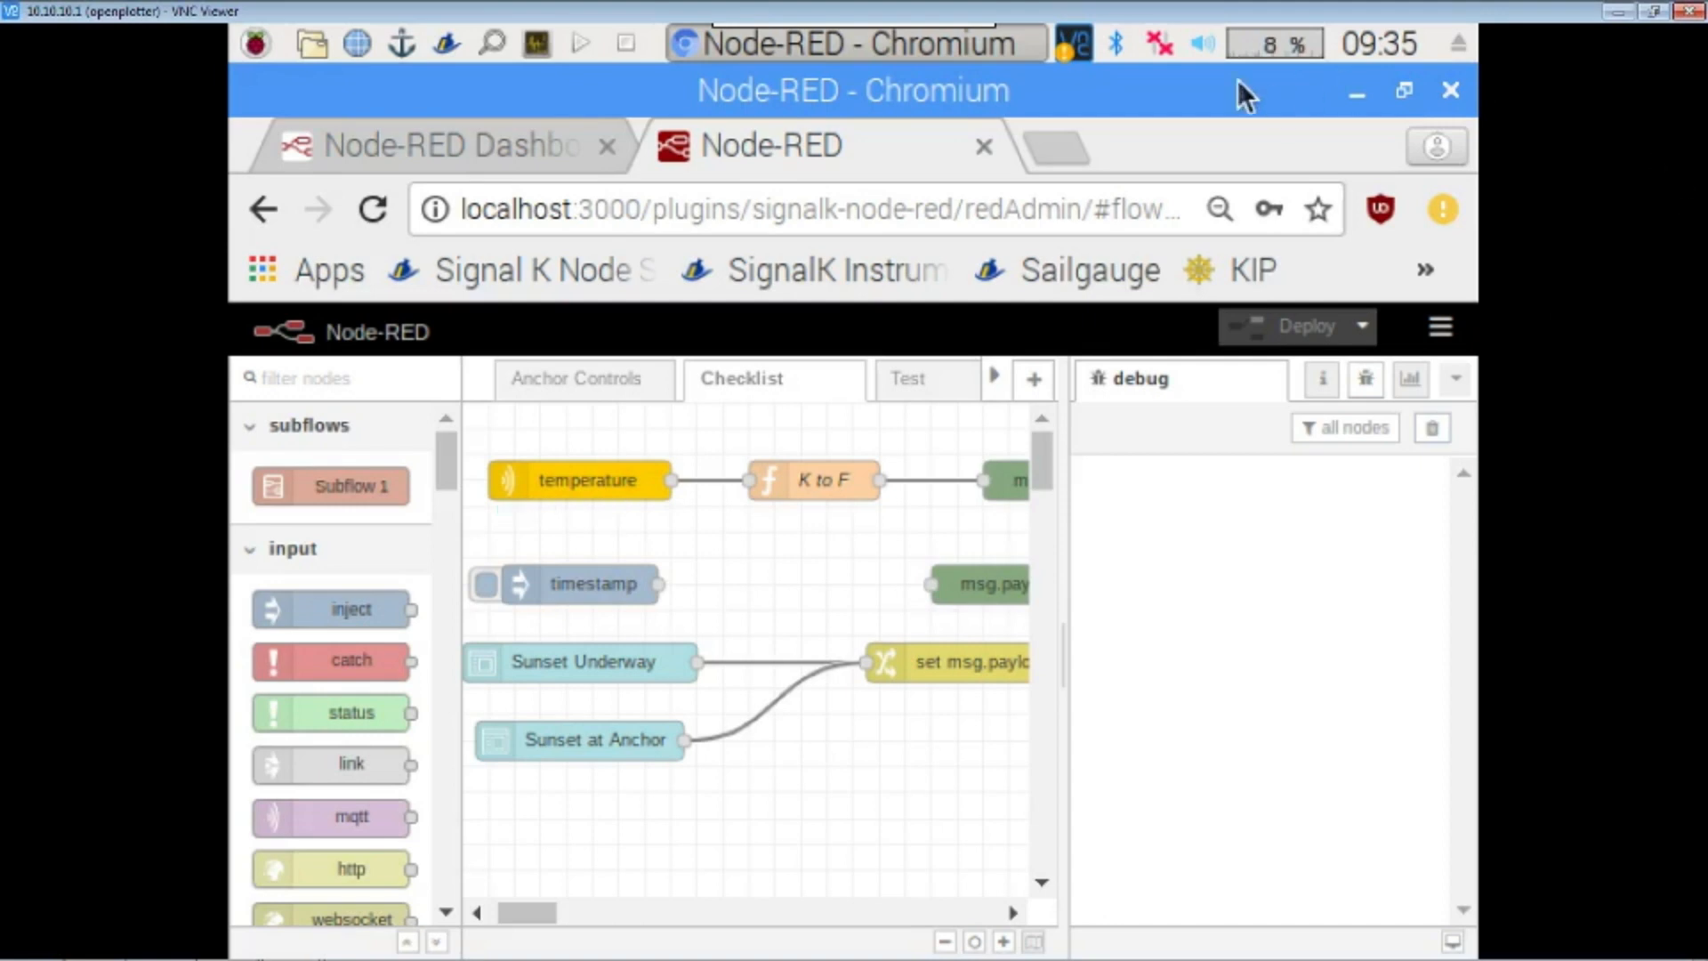
mouse_move(1382, 42)
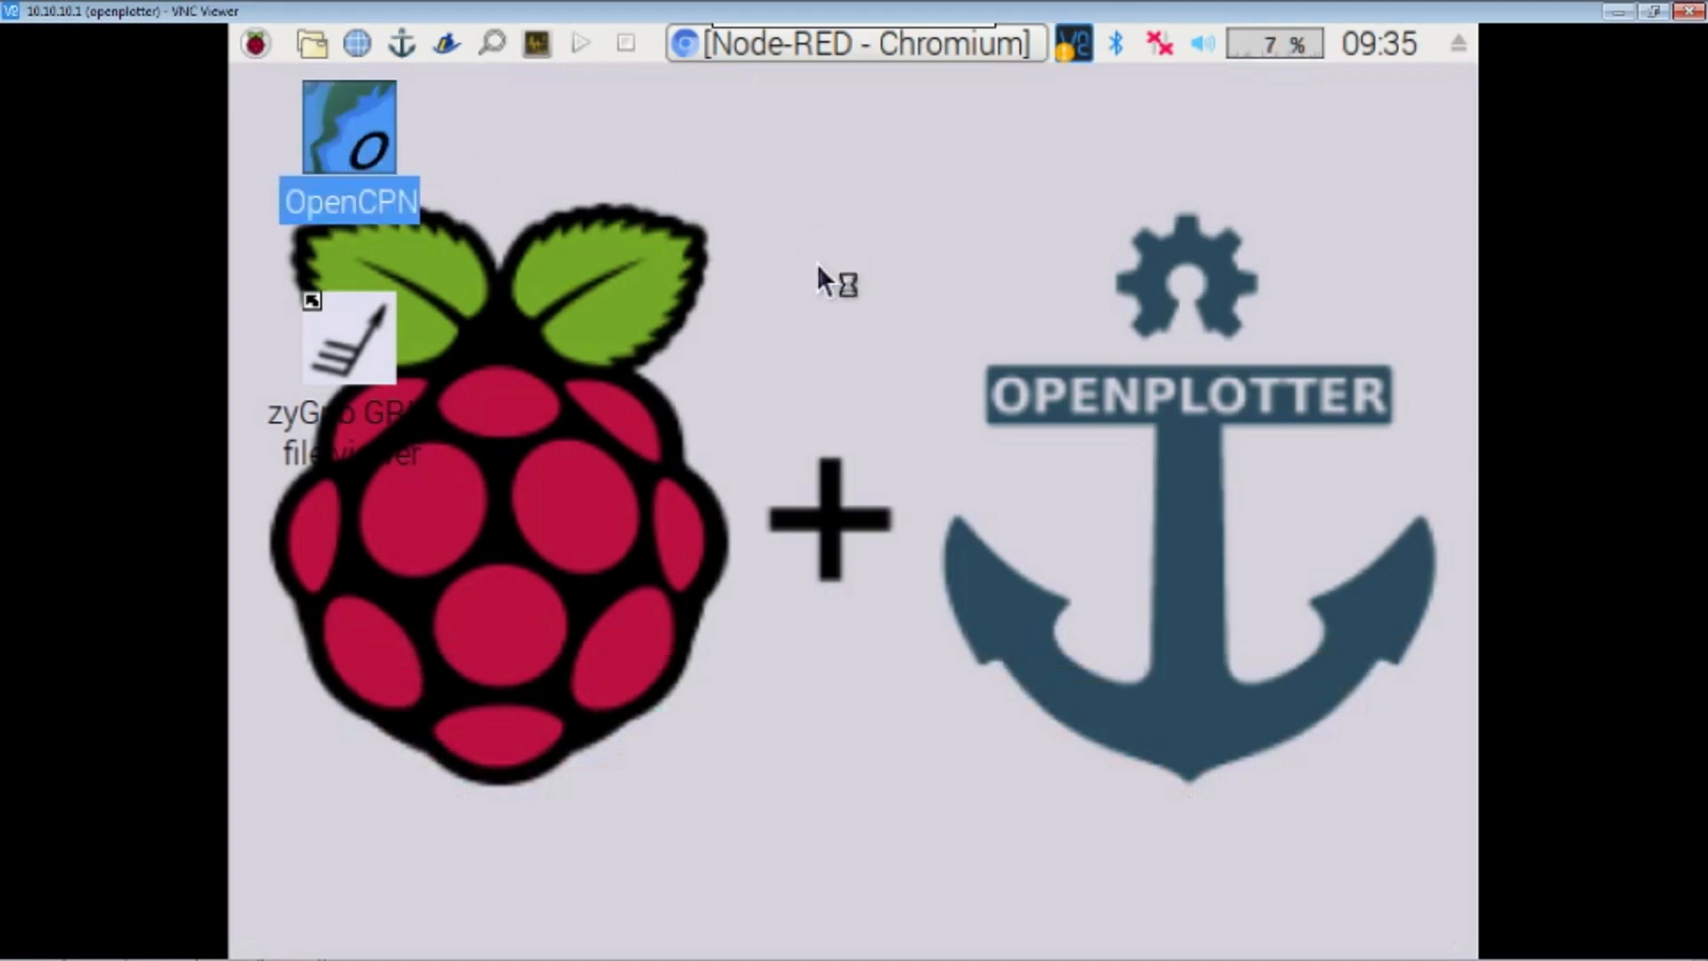
Launch the OpenCPN chart plotter from the desktop icon.
double_click(345, 128)
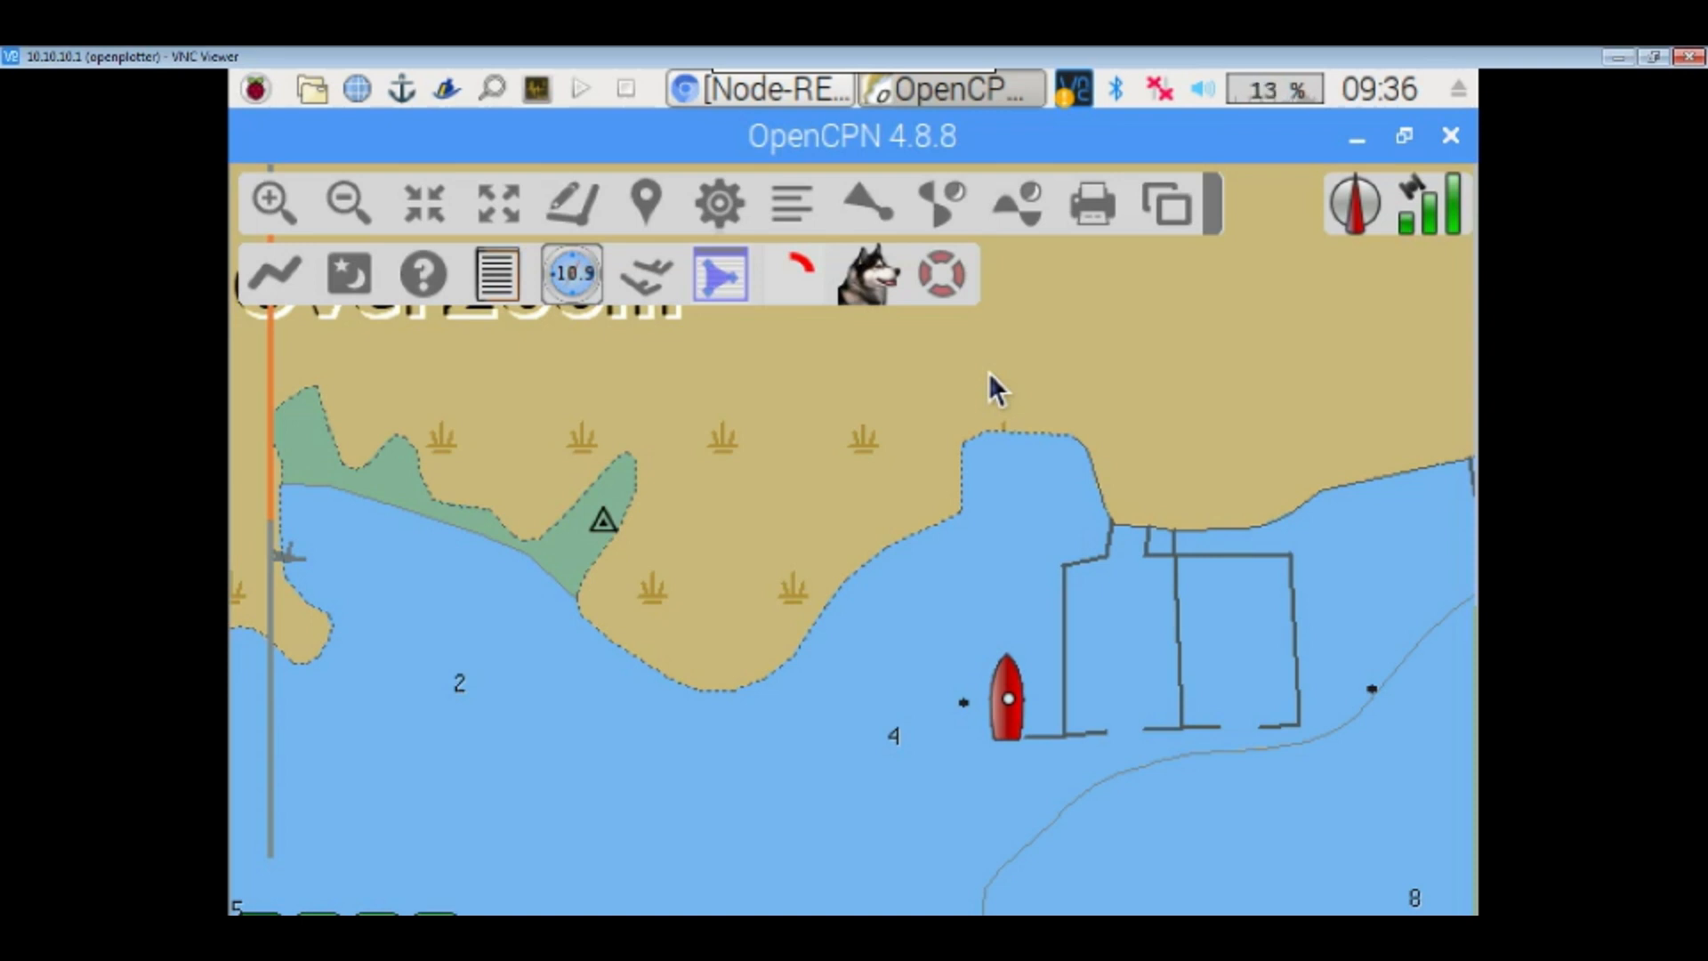
mouse_move(890, 562)
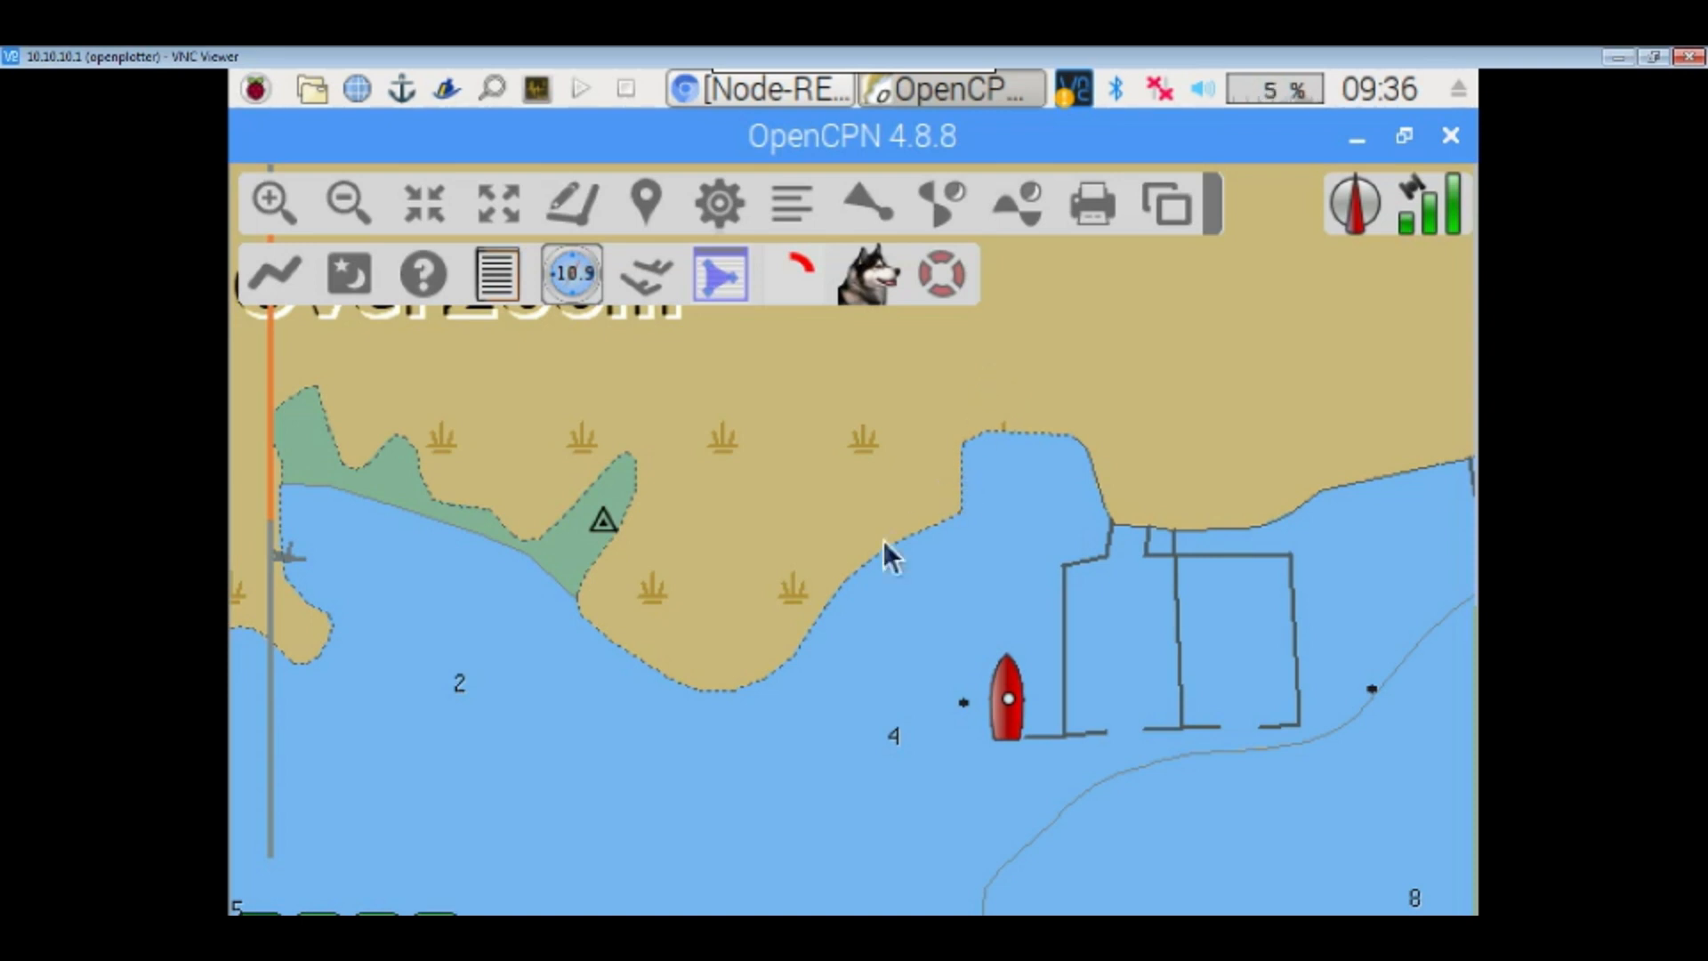
mouse_move(1099, 598)
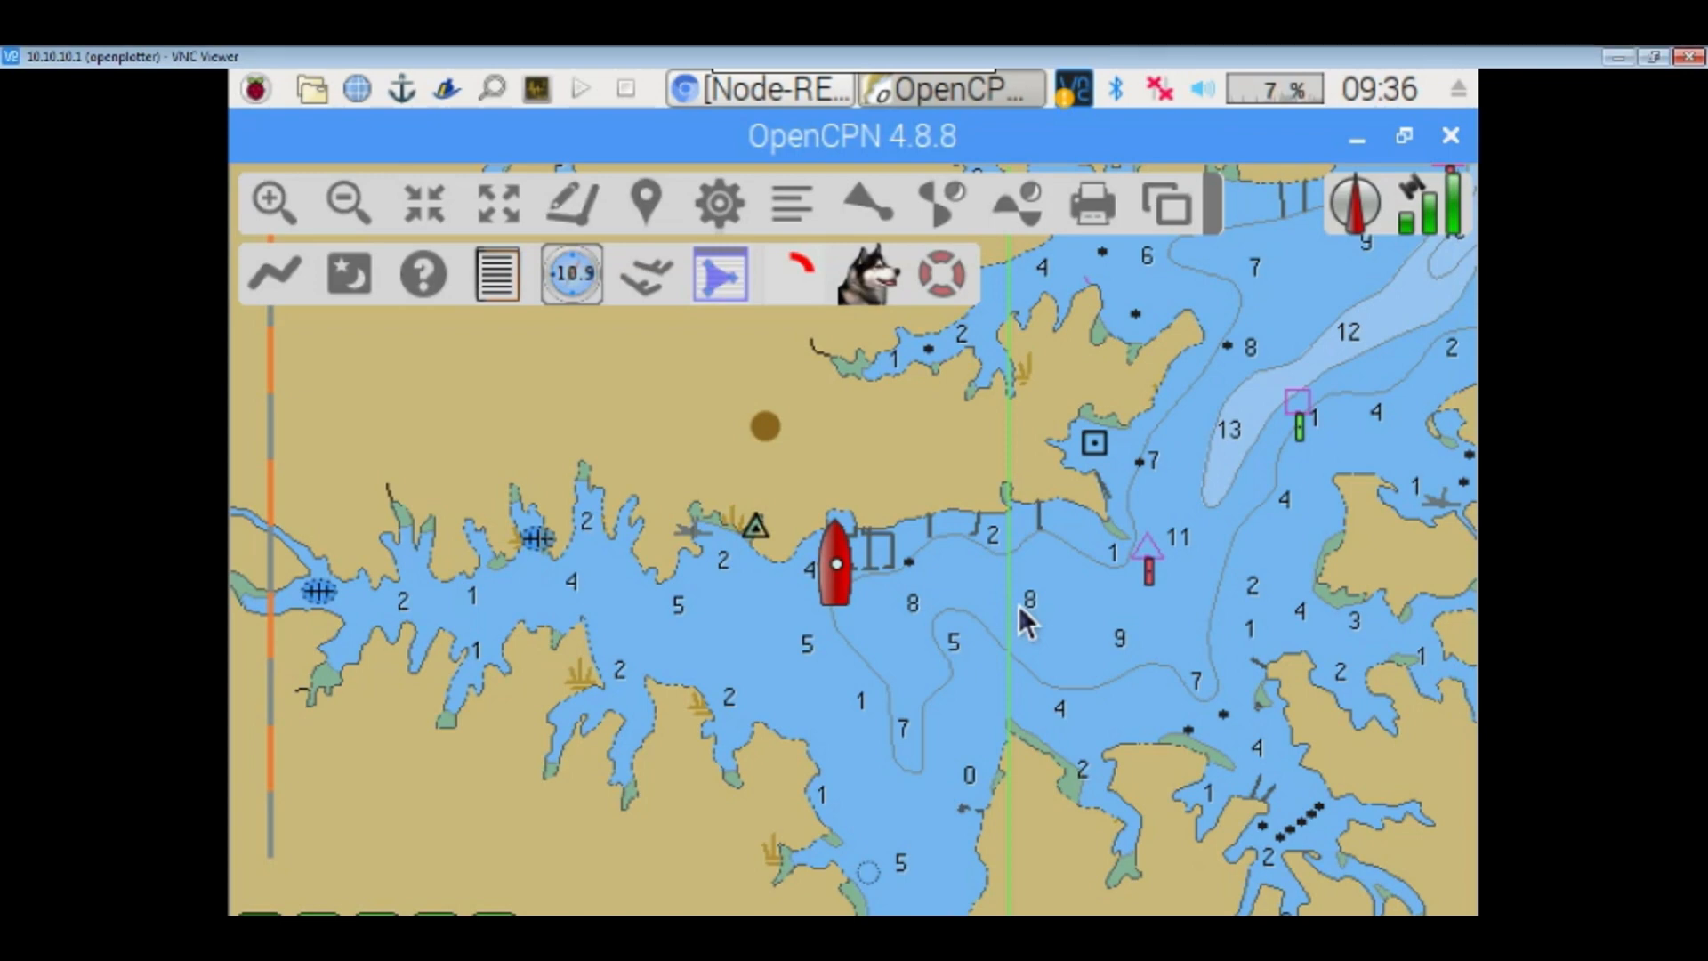
mouse_move(1011, 596)
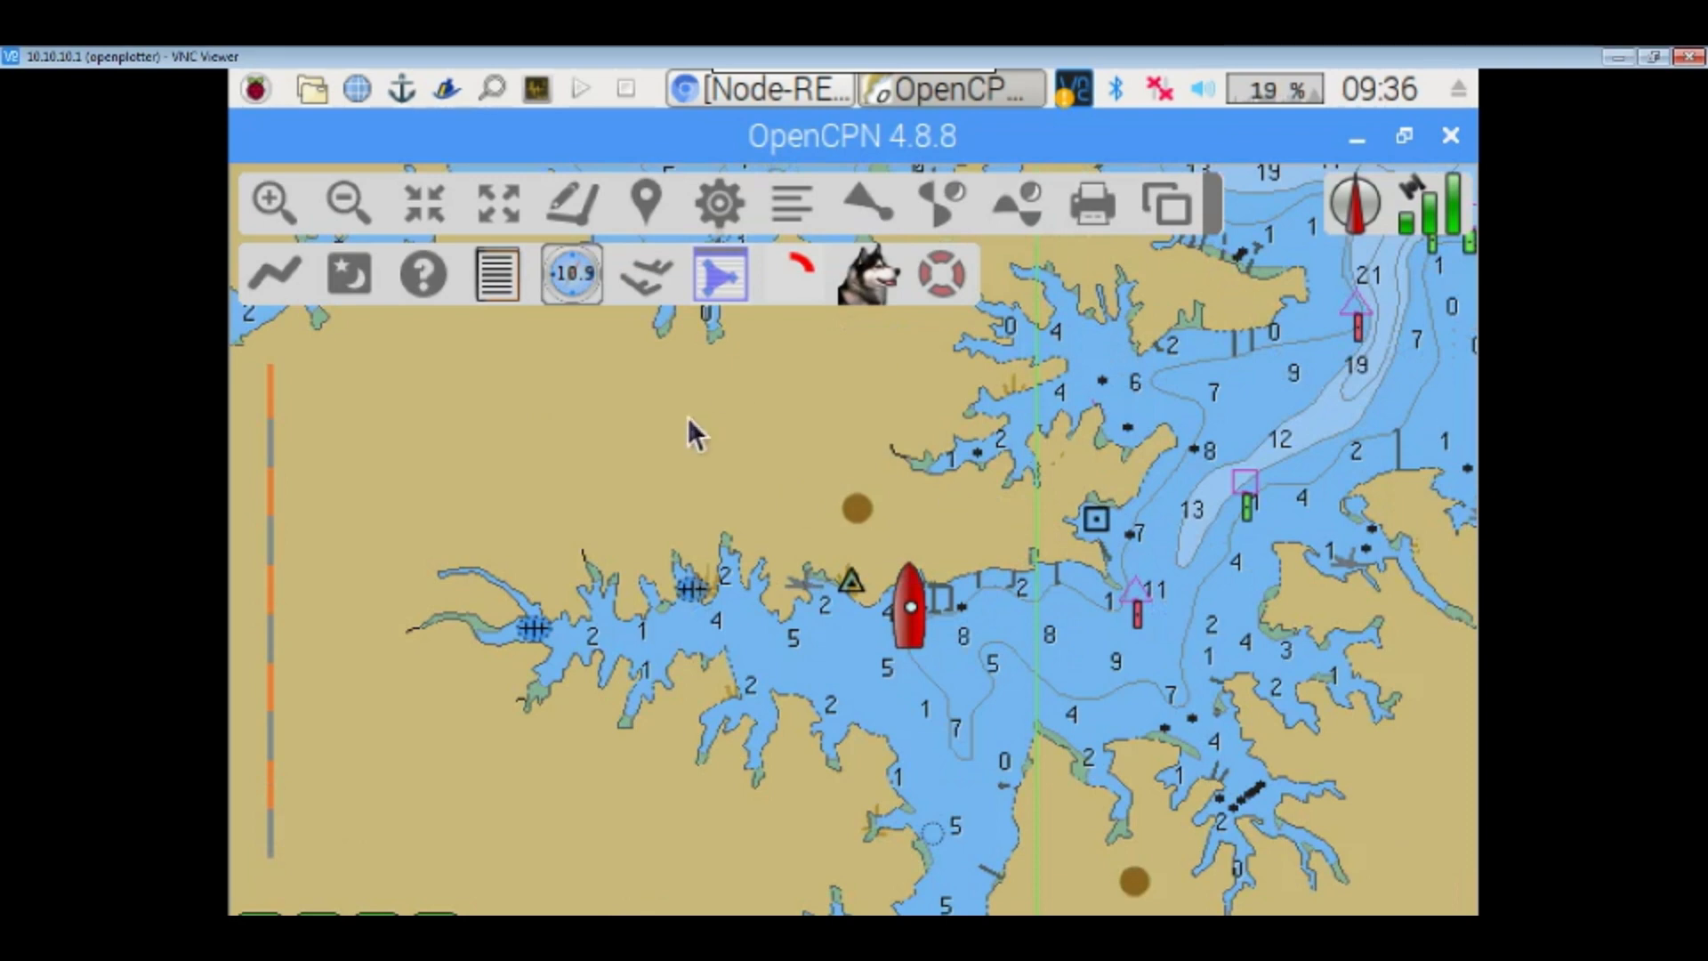
mouse_move(712, 470)
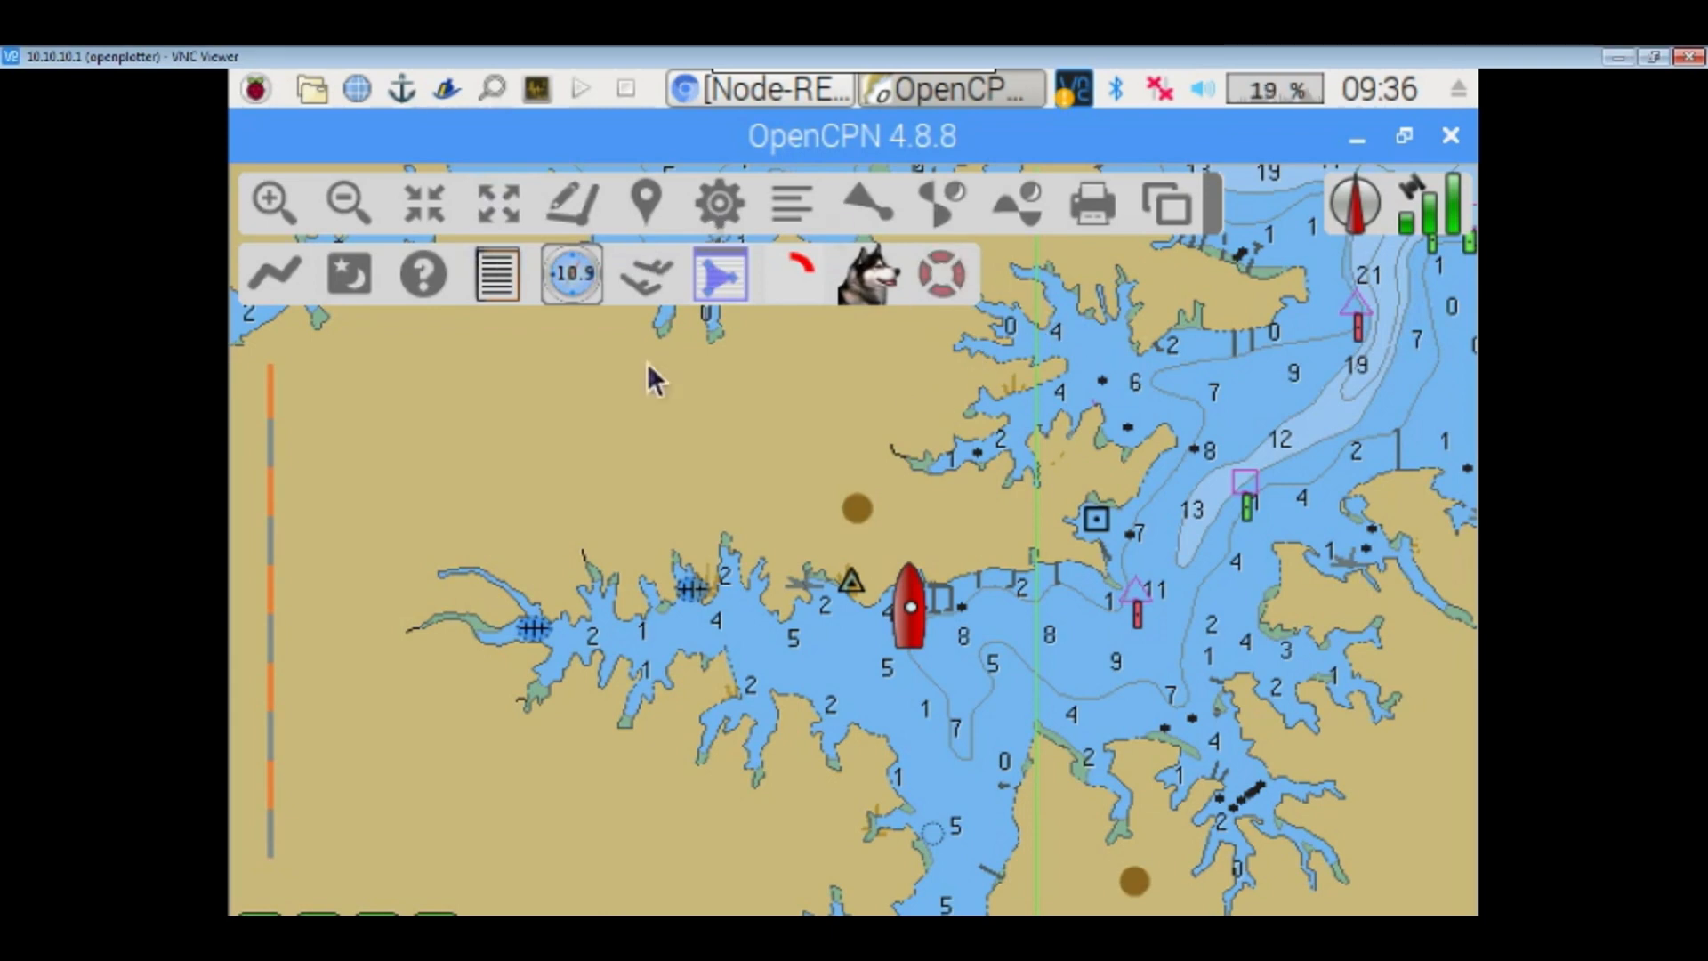
mouse_move(1018, 359)
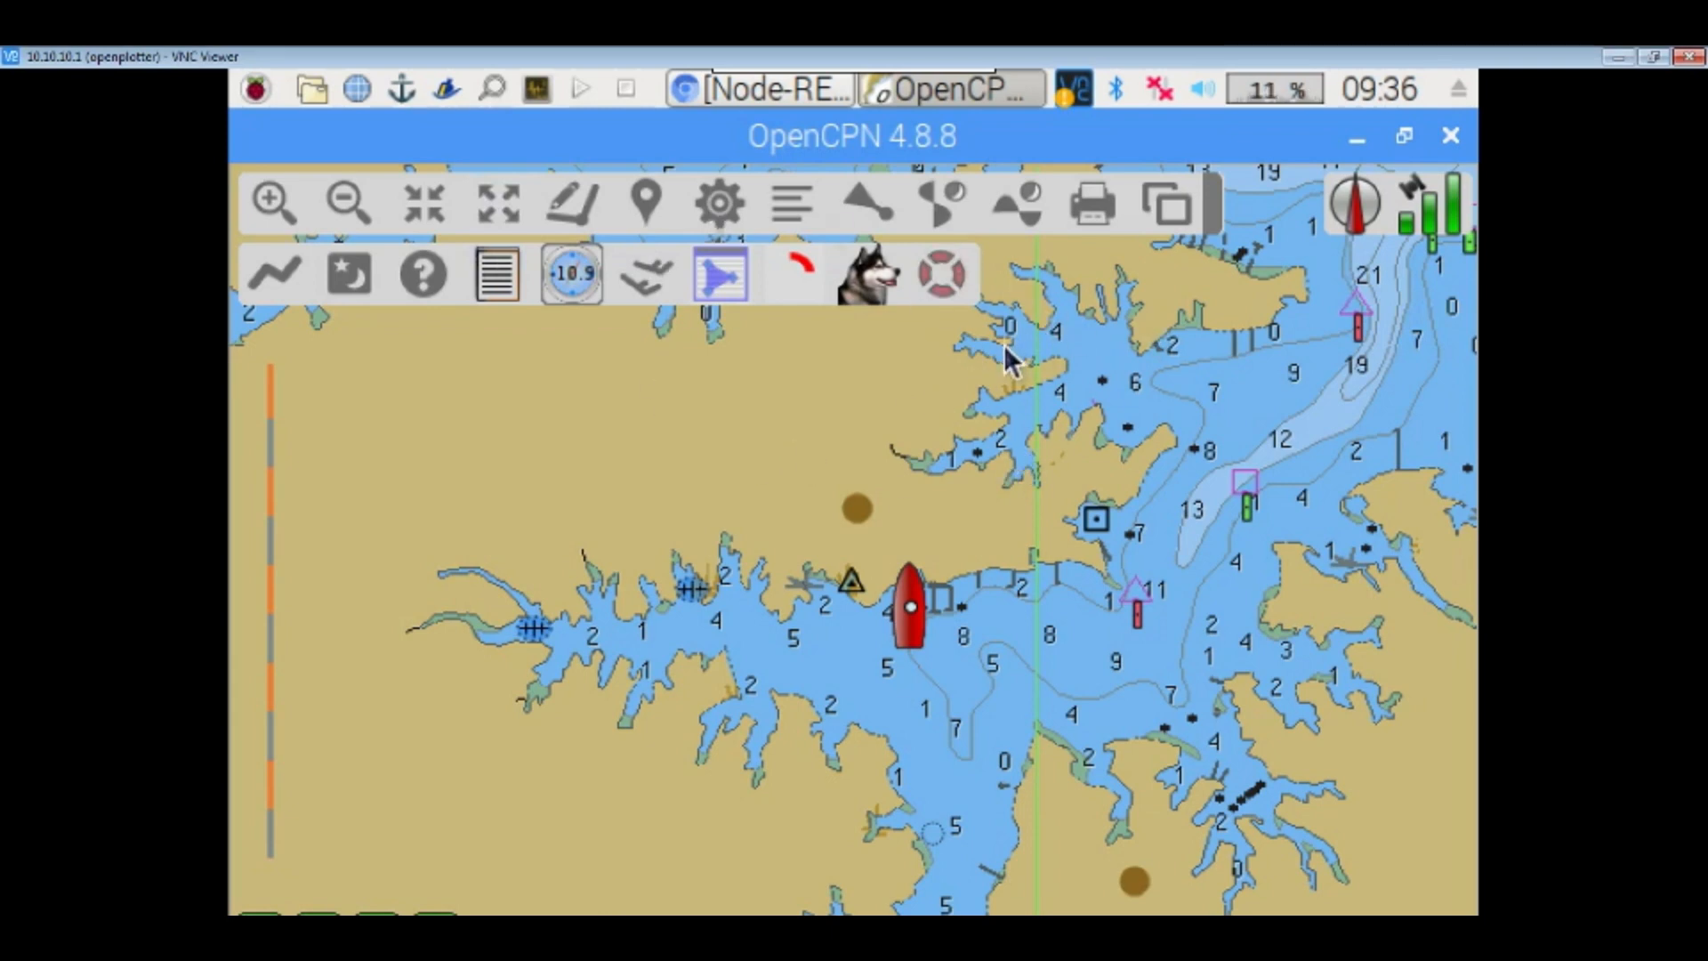
mouse_move(749, 366)
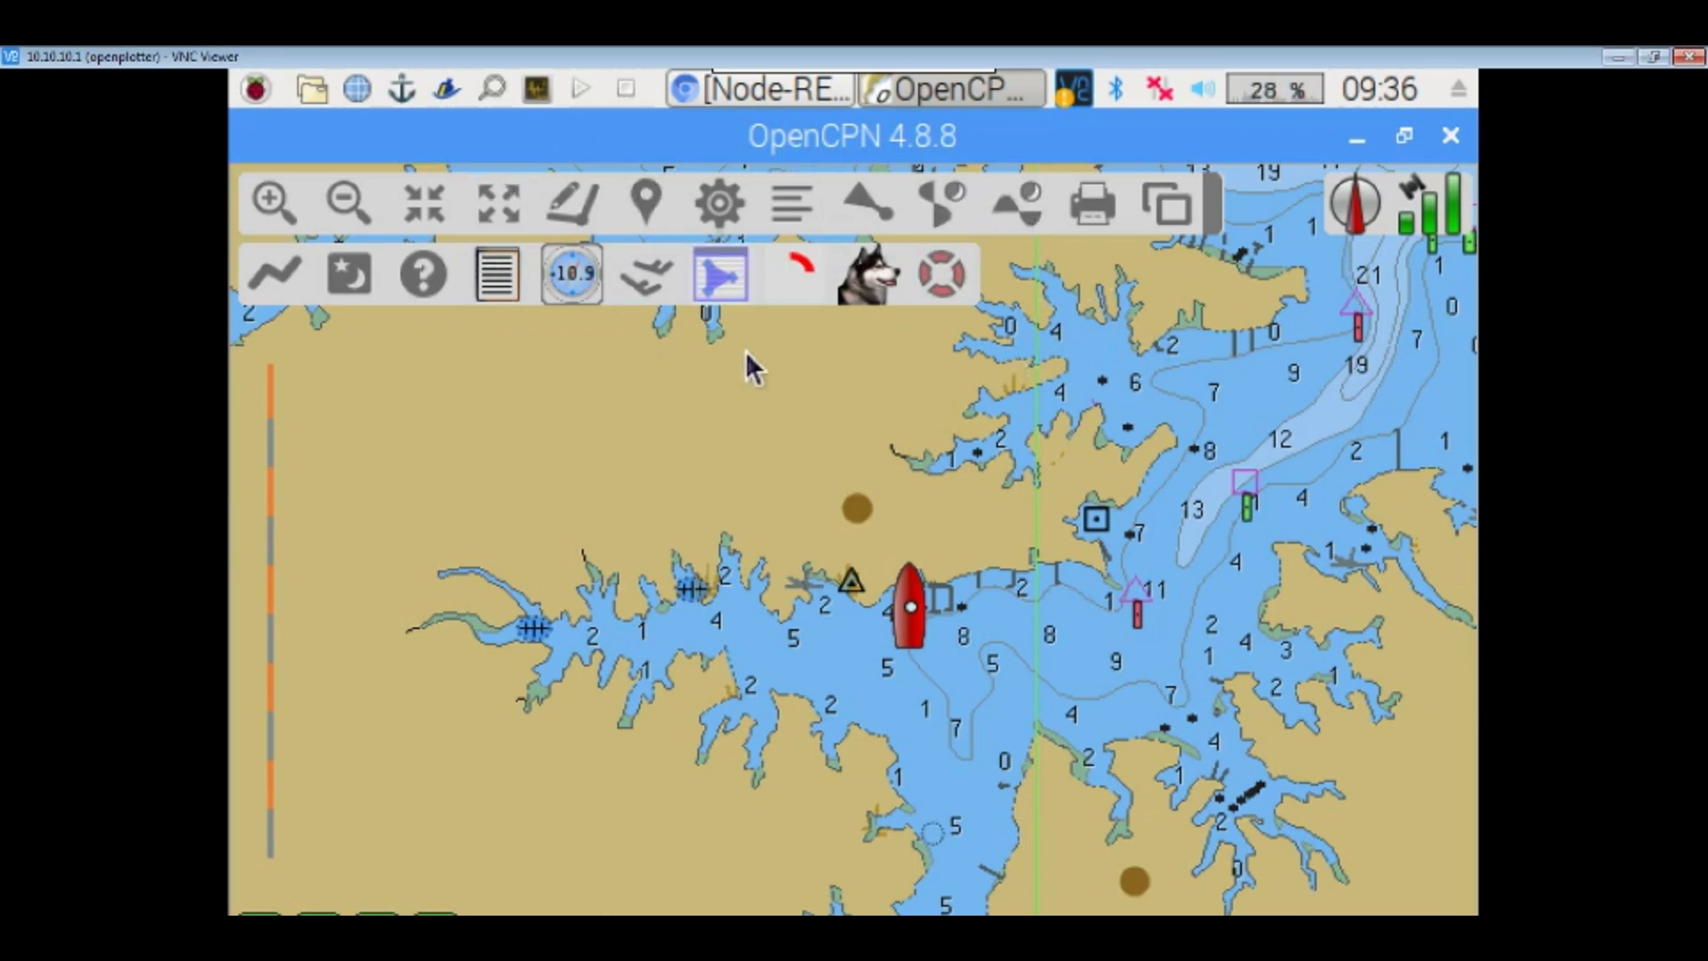
mouse_move(729, 423)
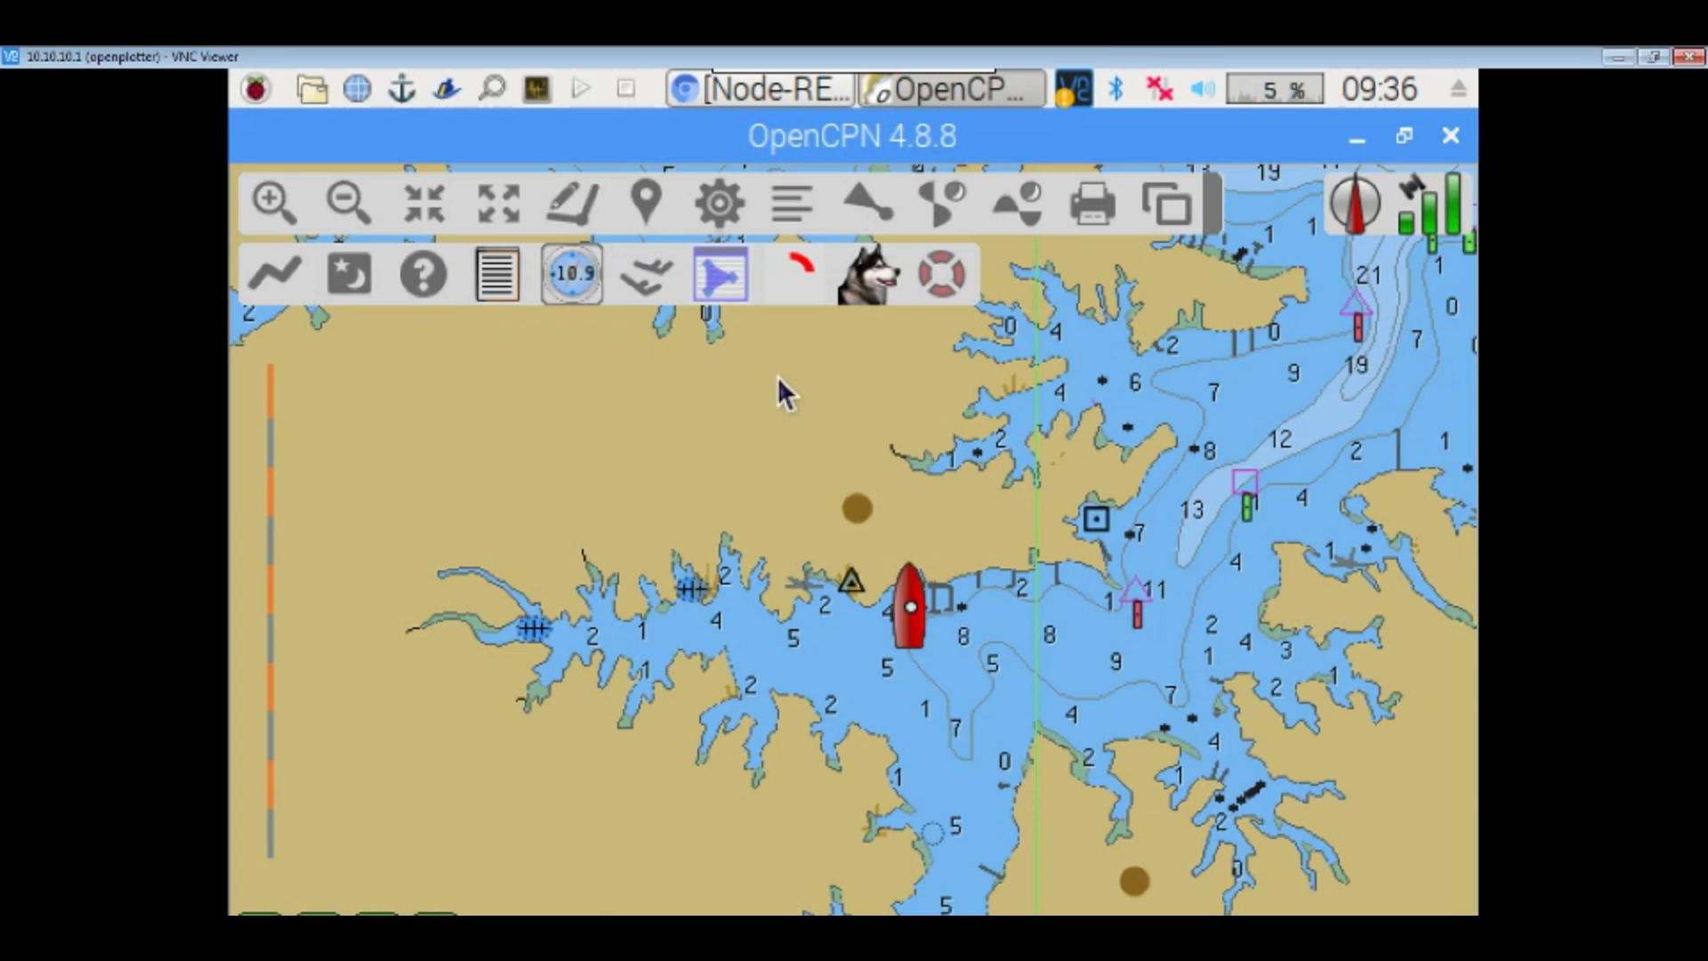
mouse_move(908, 416)
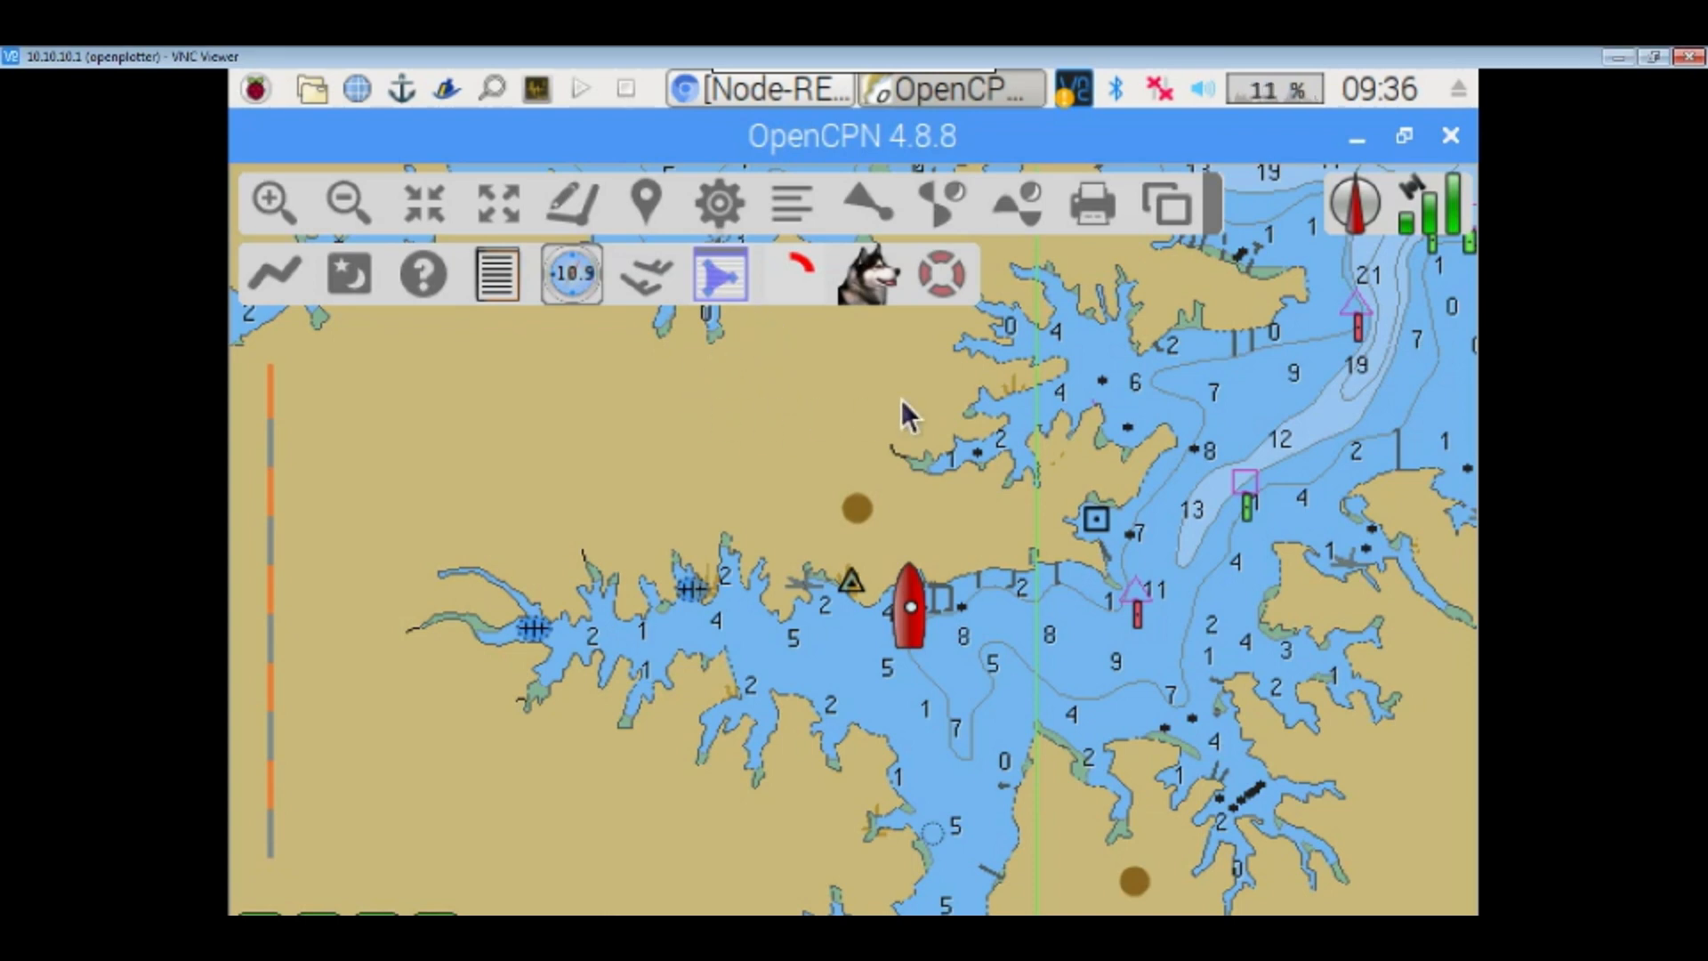
mouse_move(1224, 342)
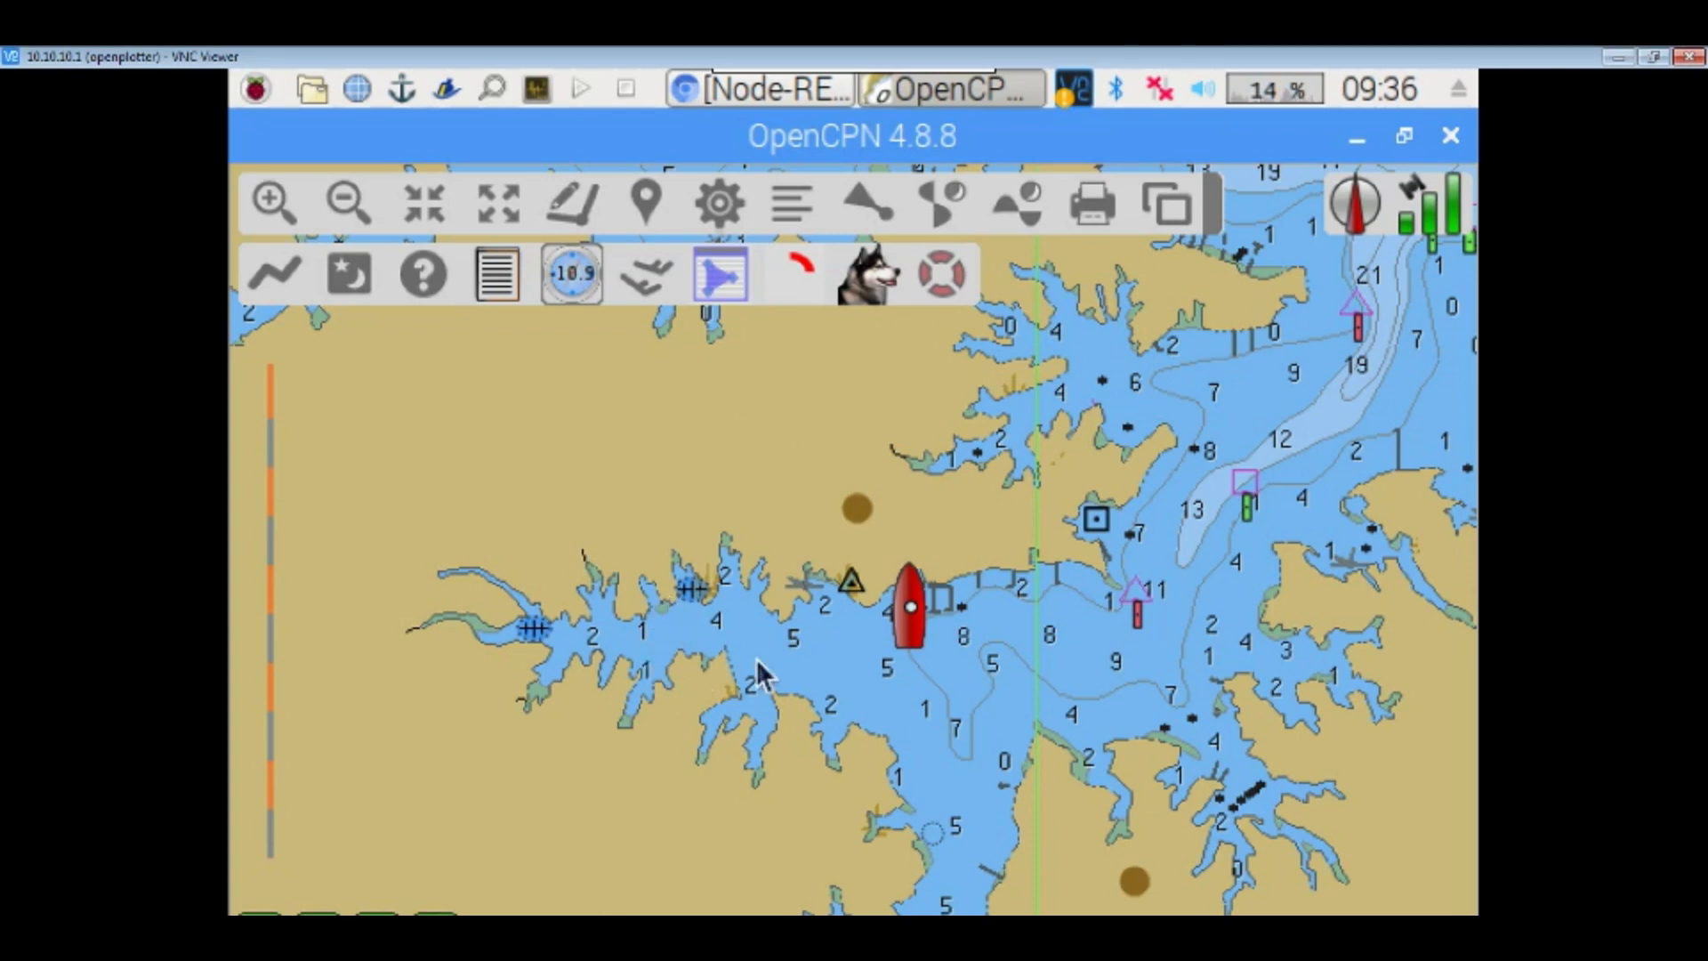
mouse_move(912, 411)
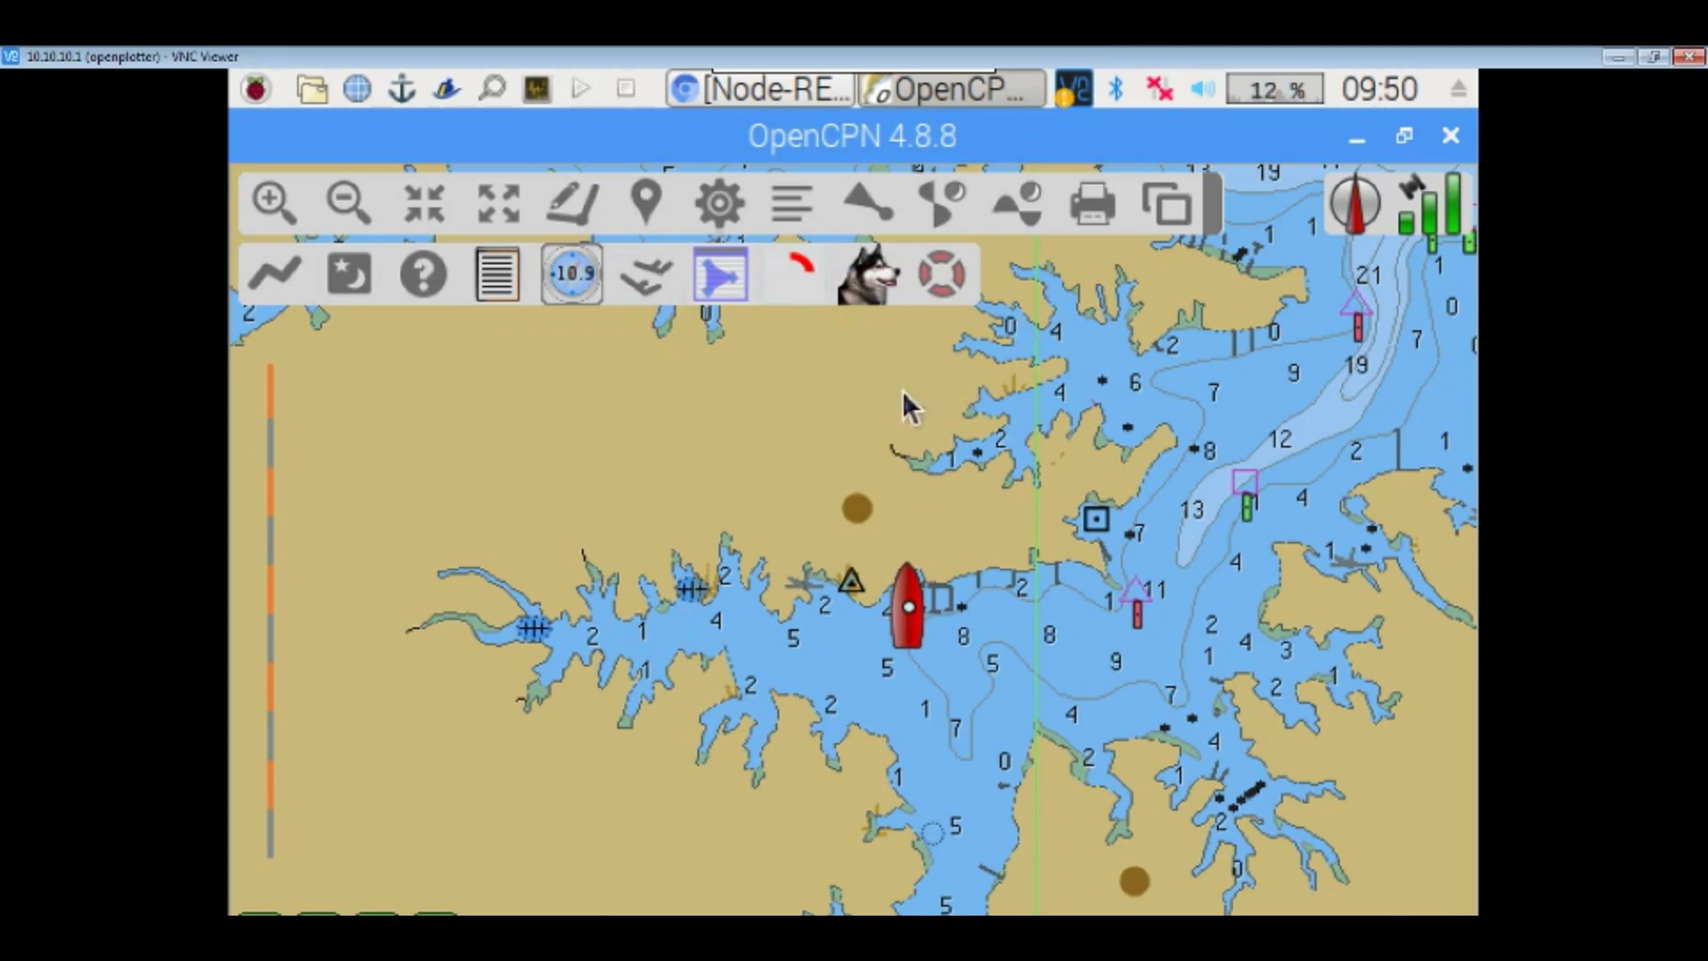
mouse_move(1014, 387)
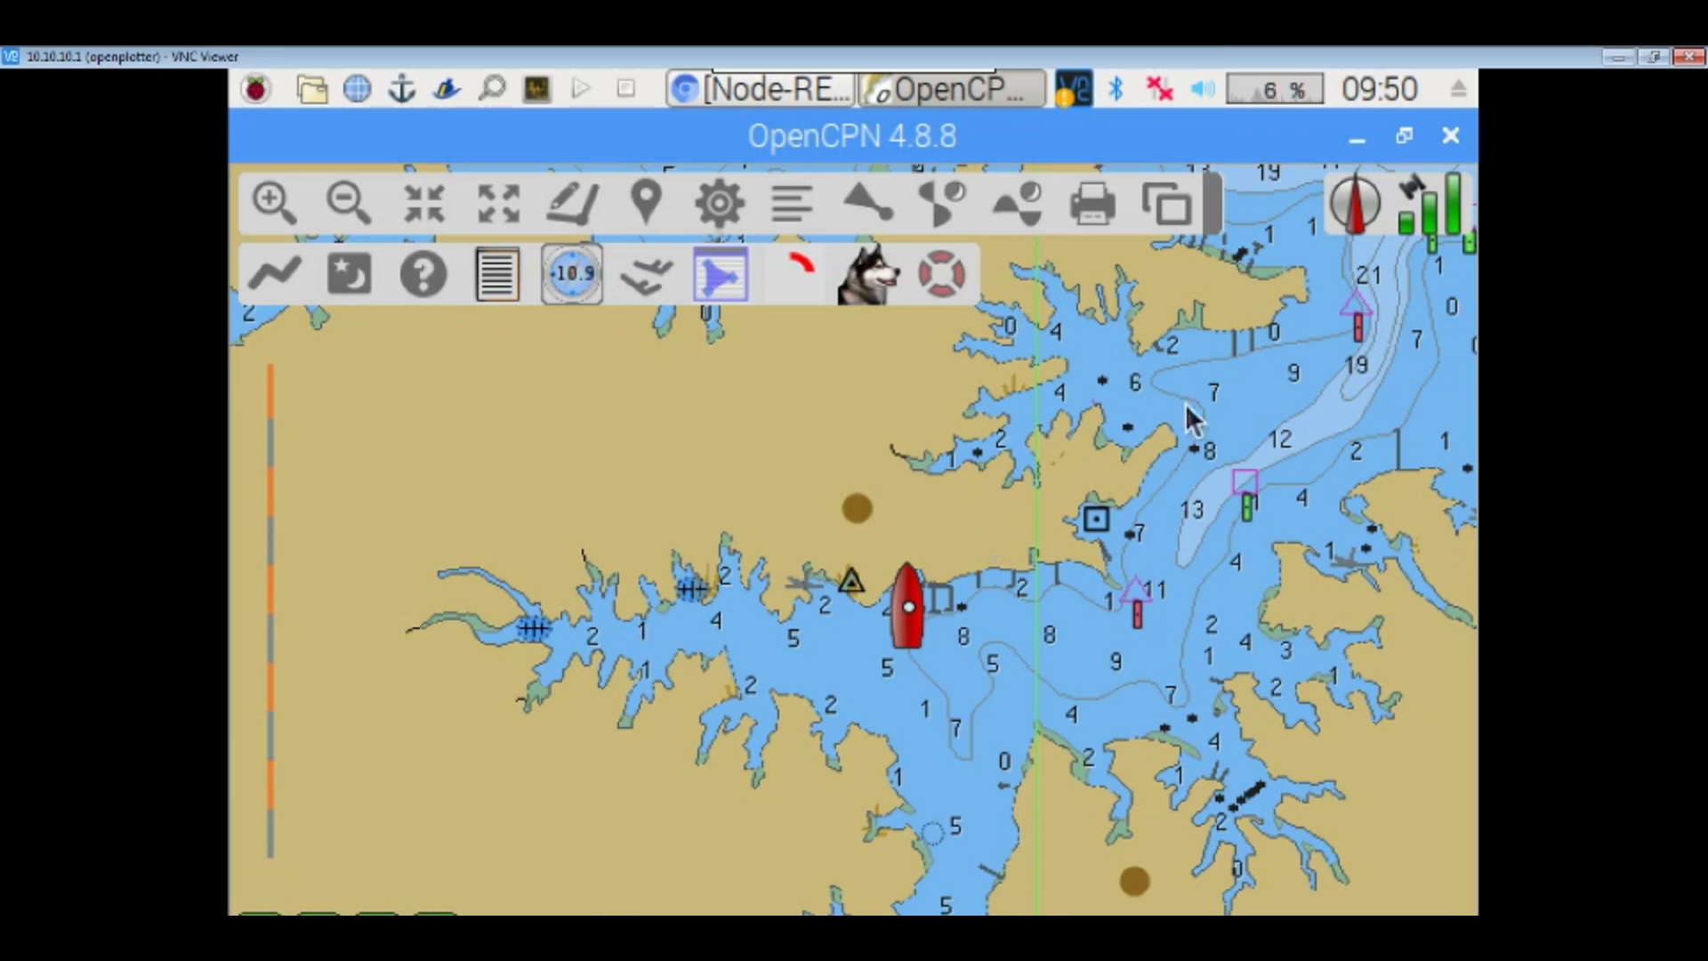
mouse_move(887, 402)
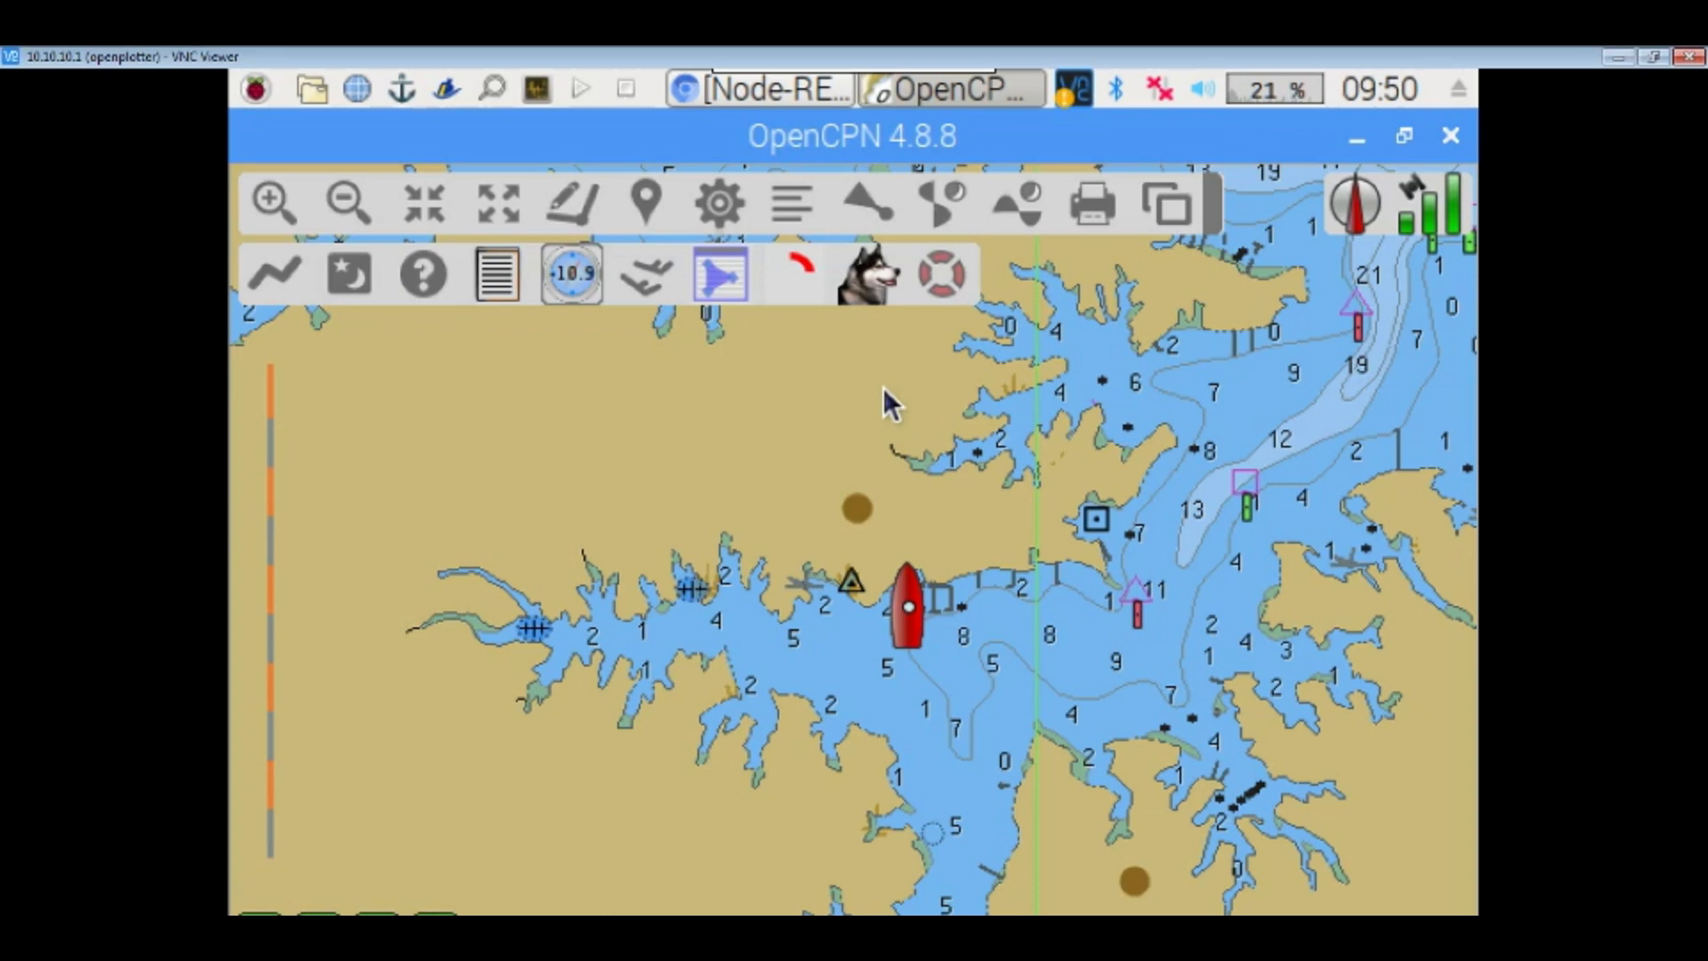
mouse_move(1019, 359)
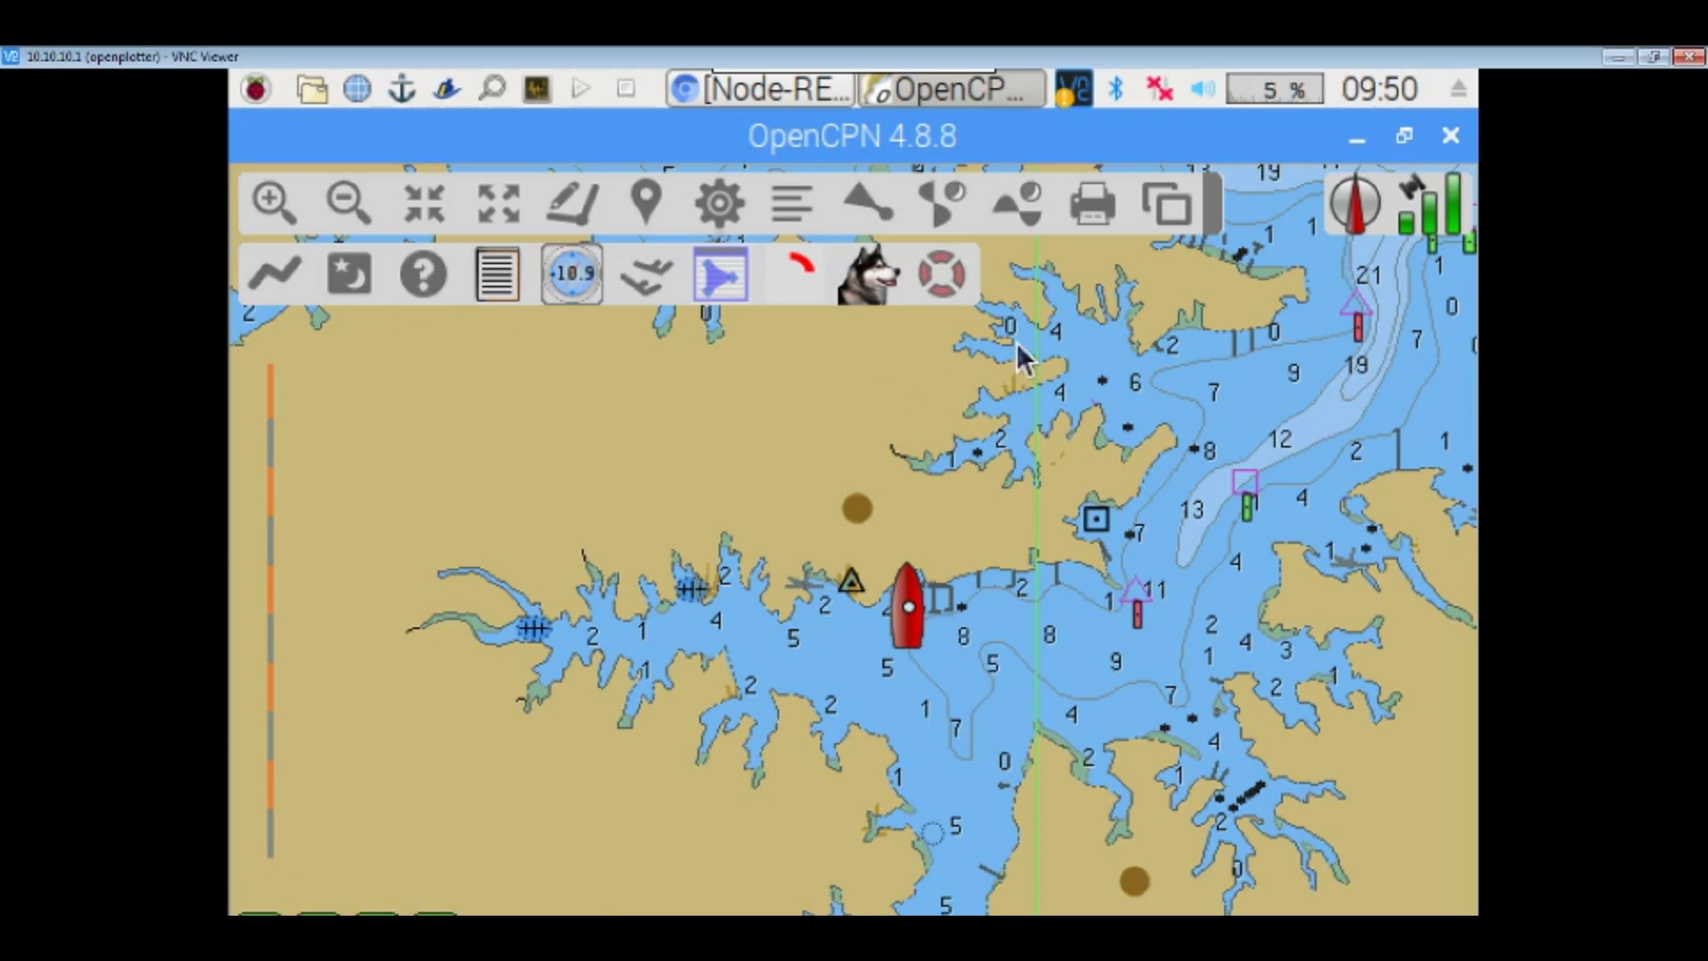
mouse_move(946, 445)
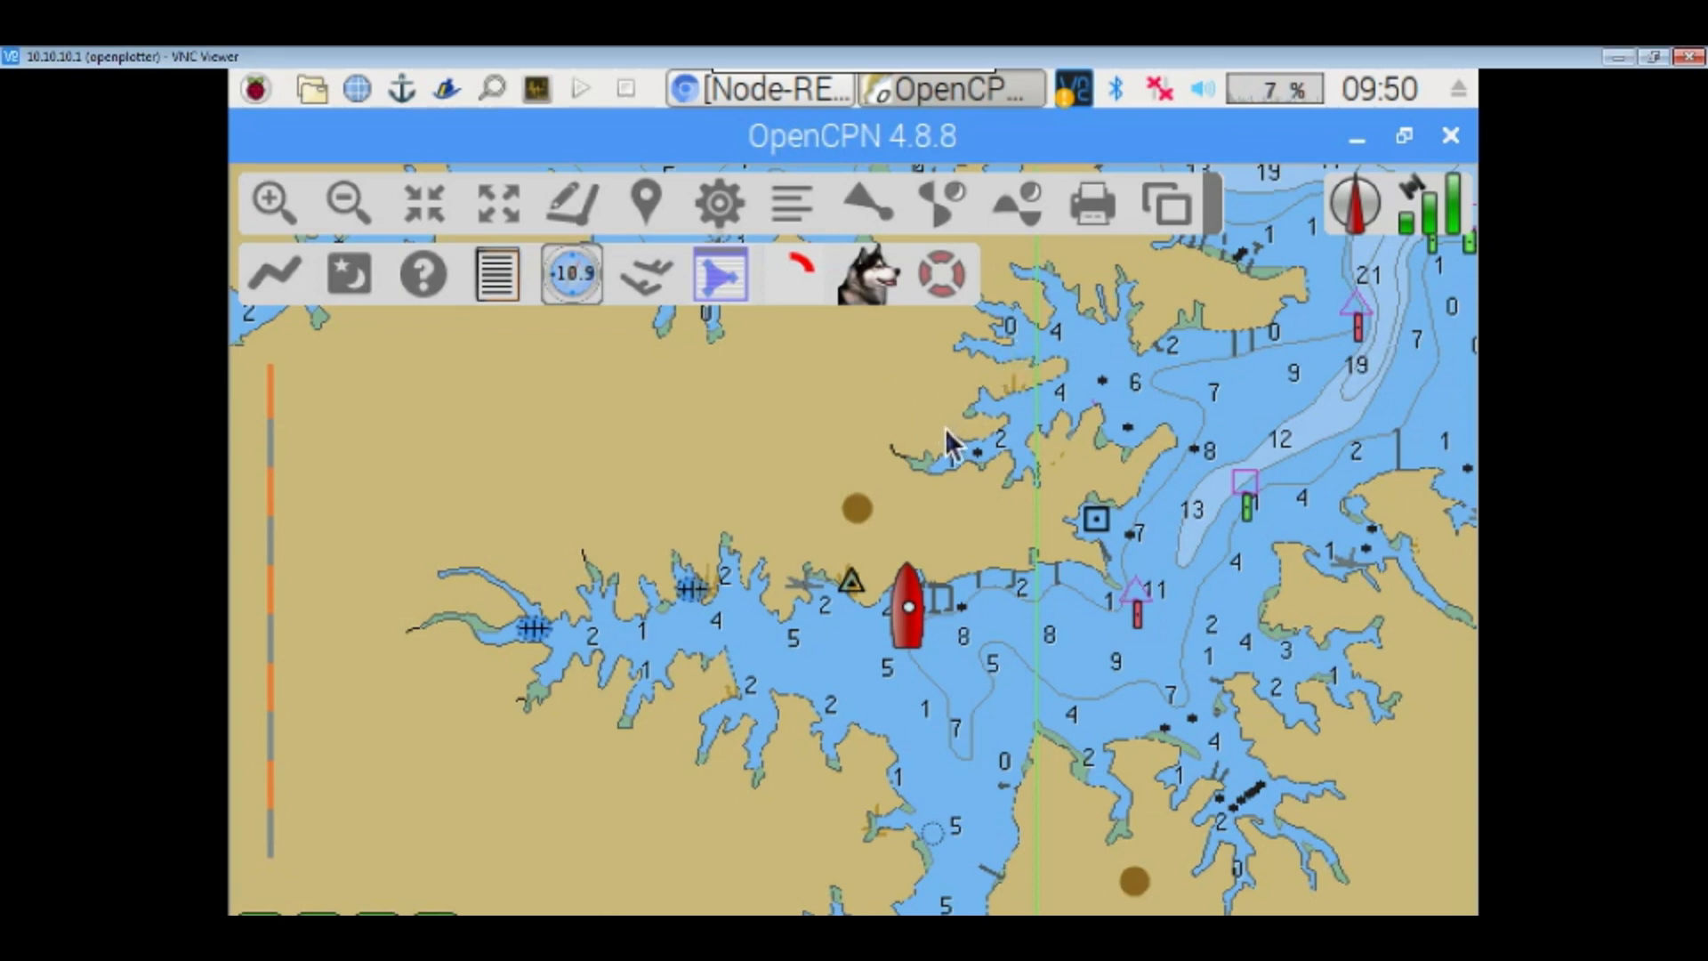
mouse_move(909, 495)
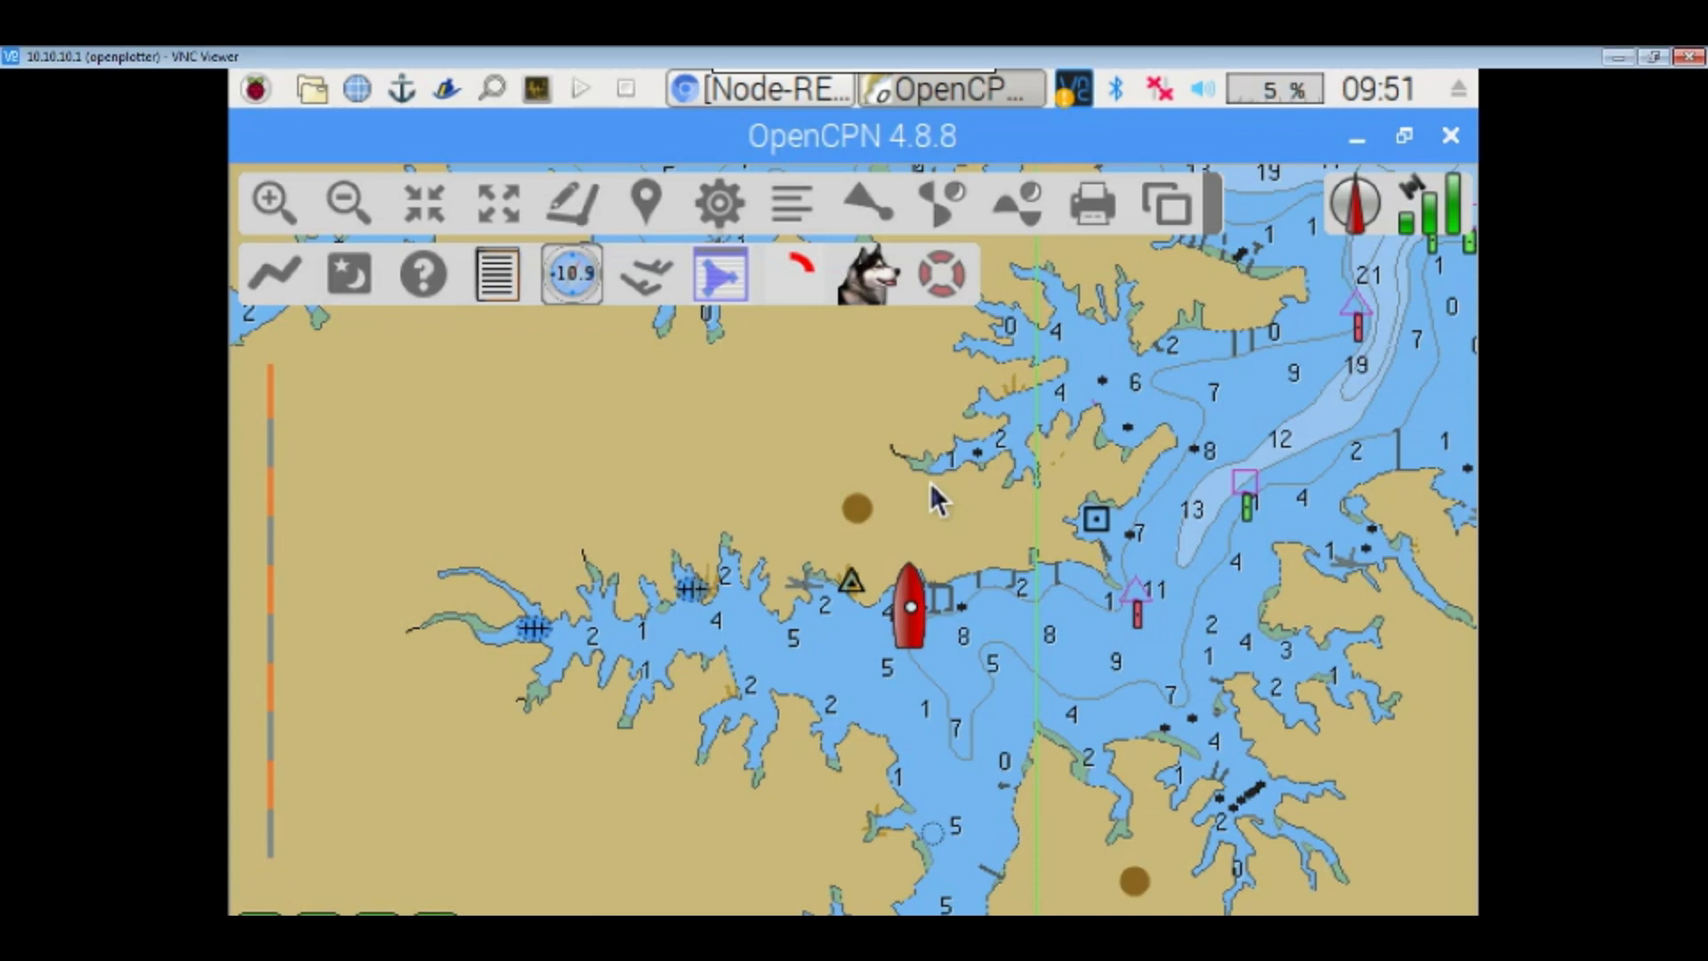
mouse_move(947, 491)
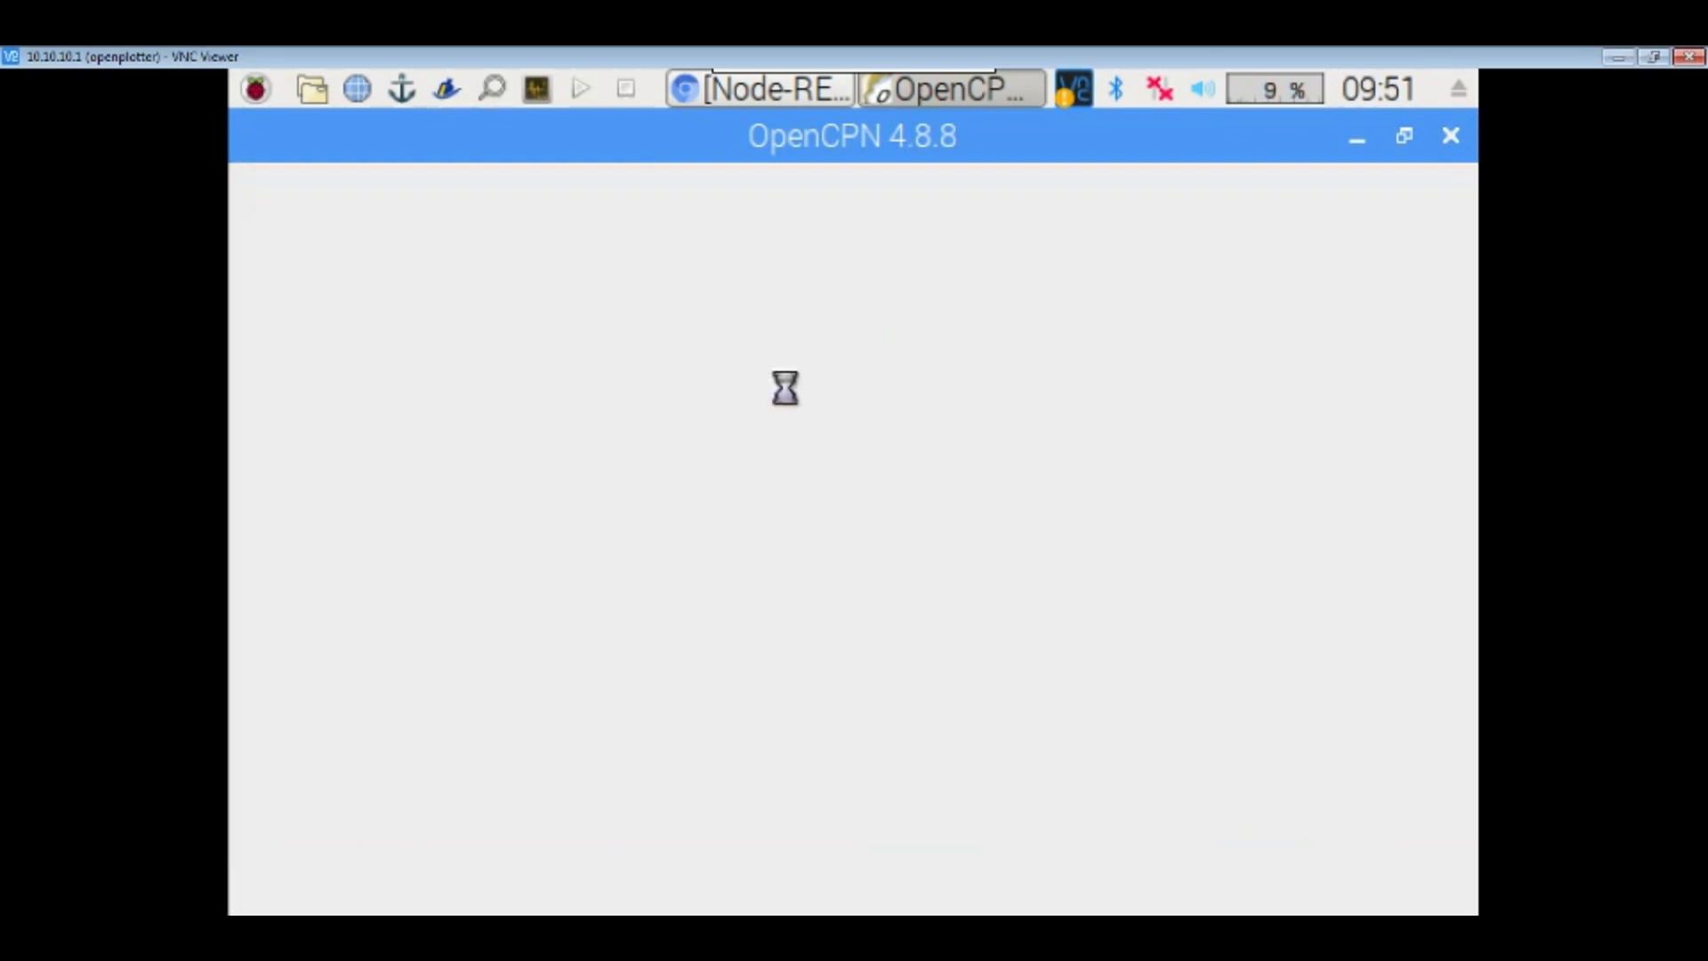
Restore the Node-RED browser window and switch to the Anchor Controls flow.
left_click(1451, 135)
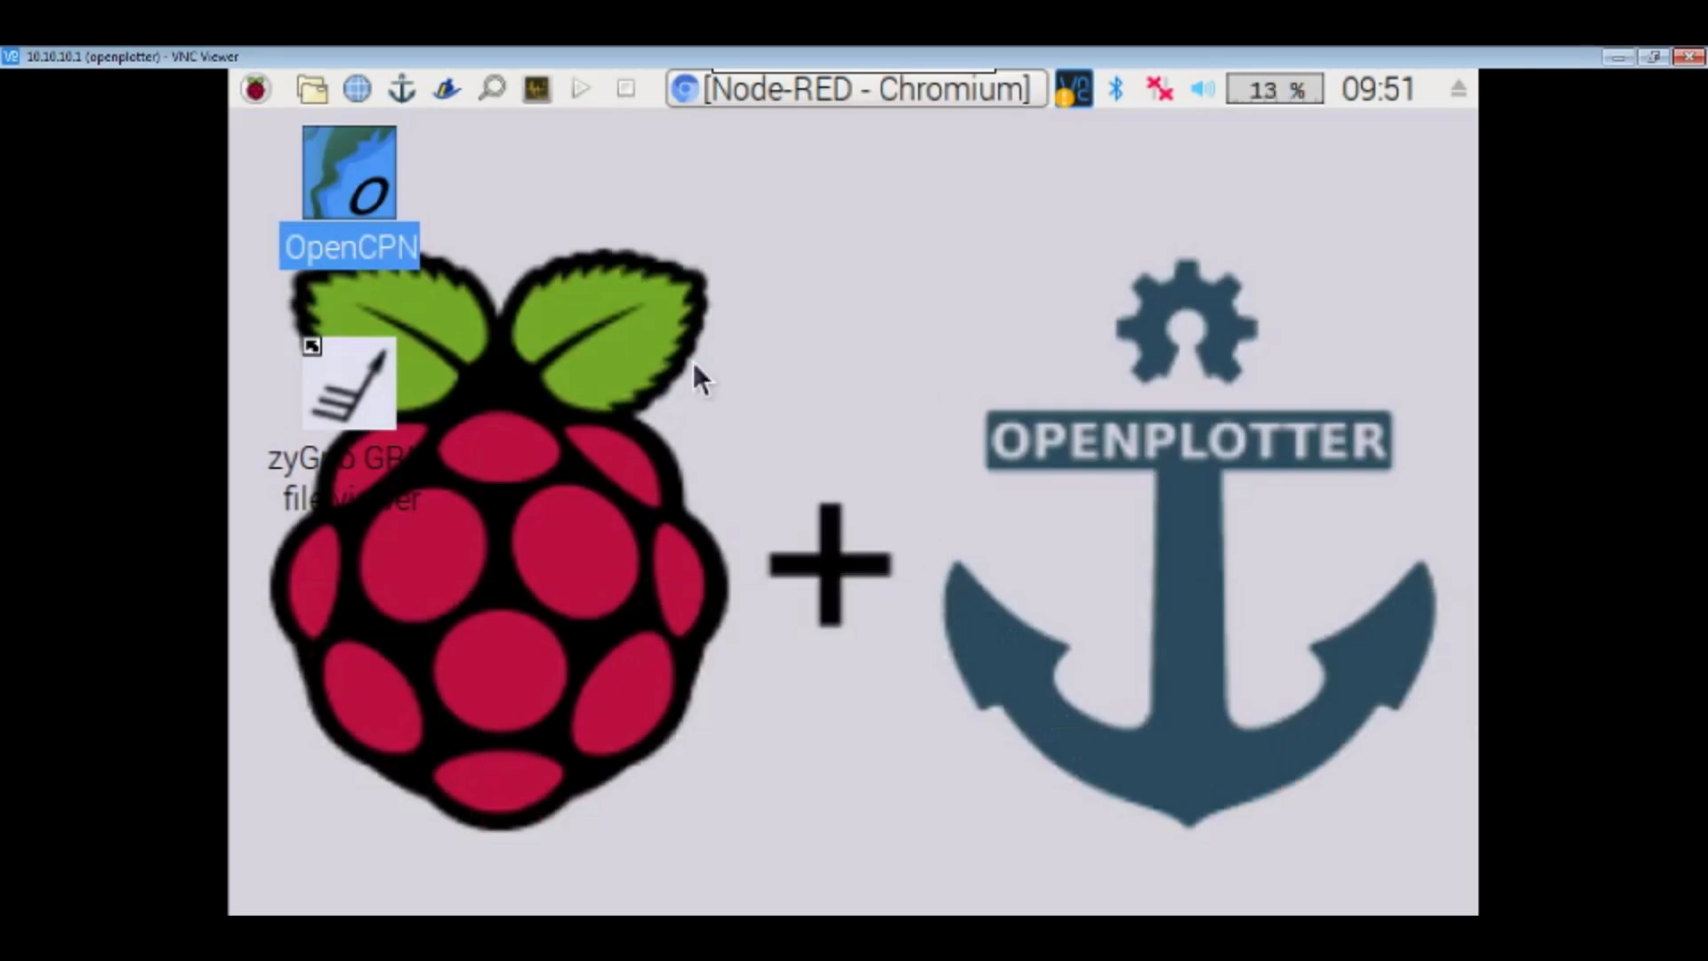
left_click(854, 89)
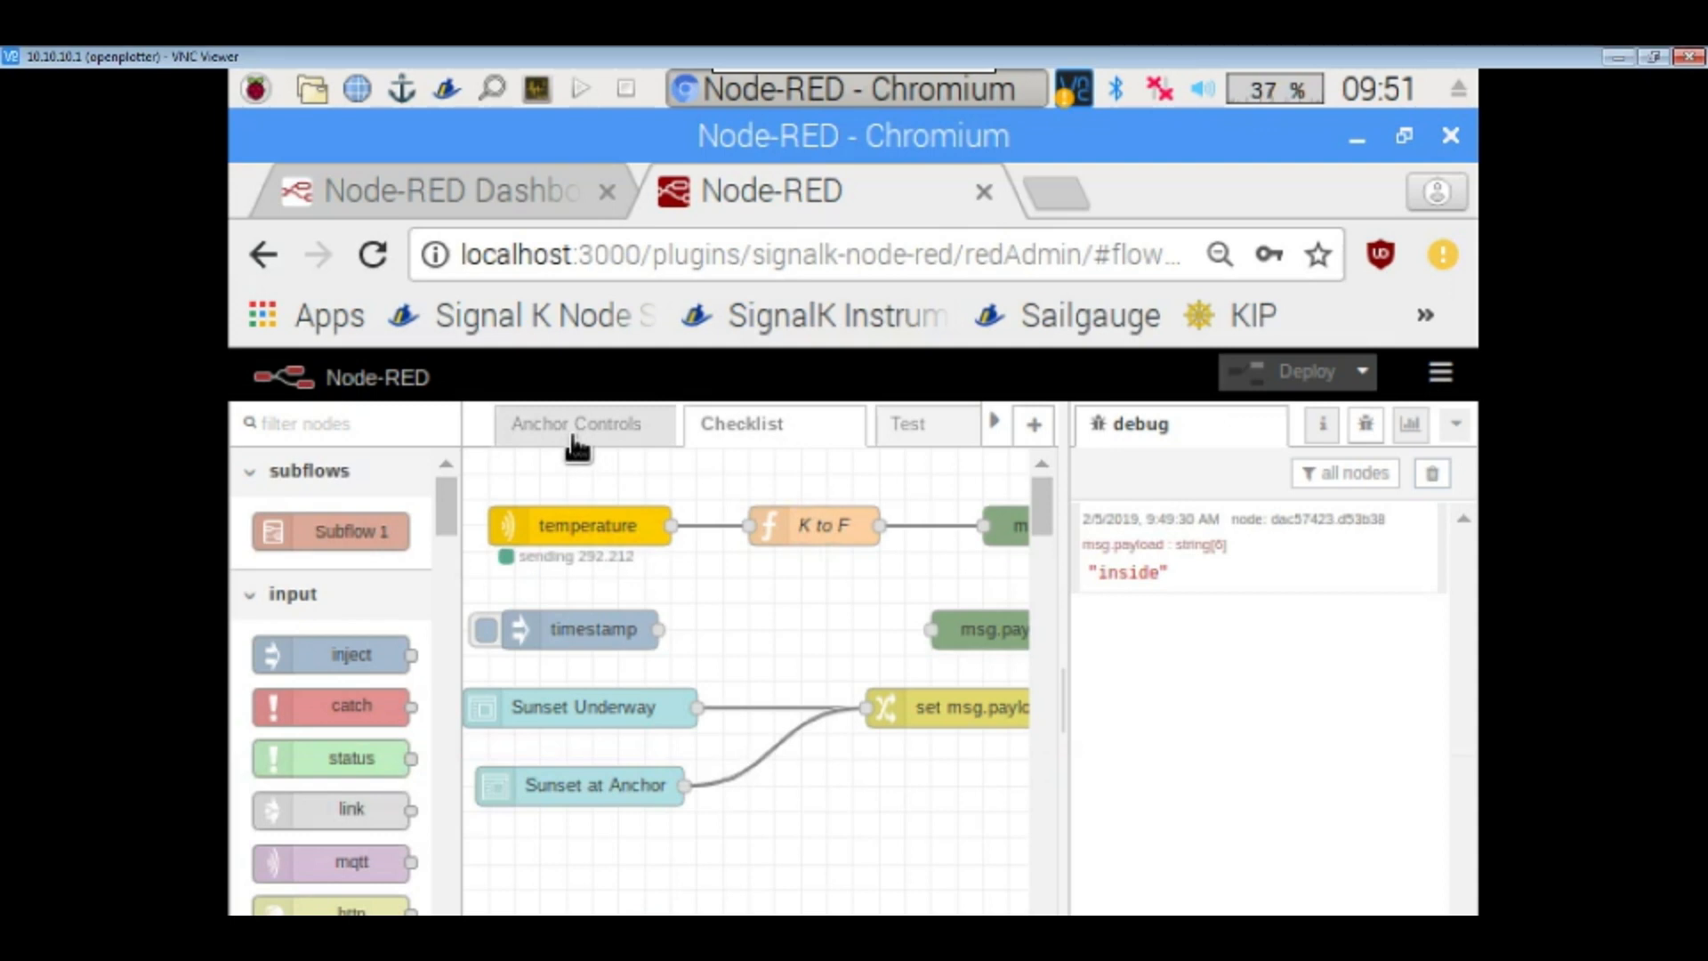
left_click(584, 423)
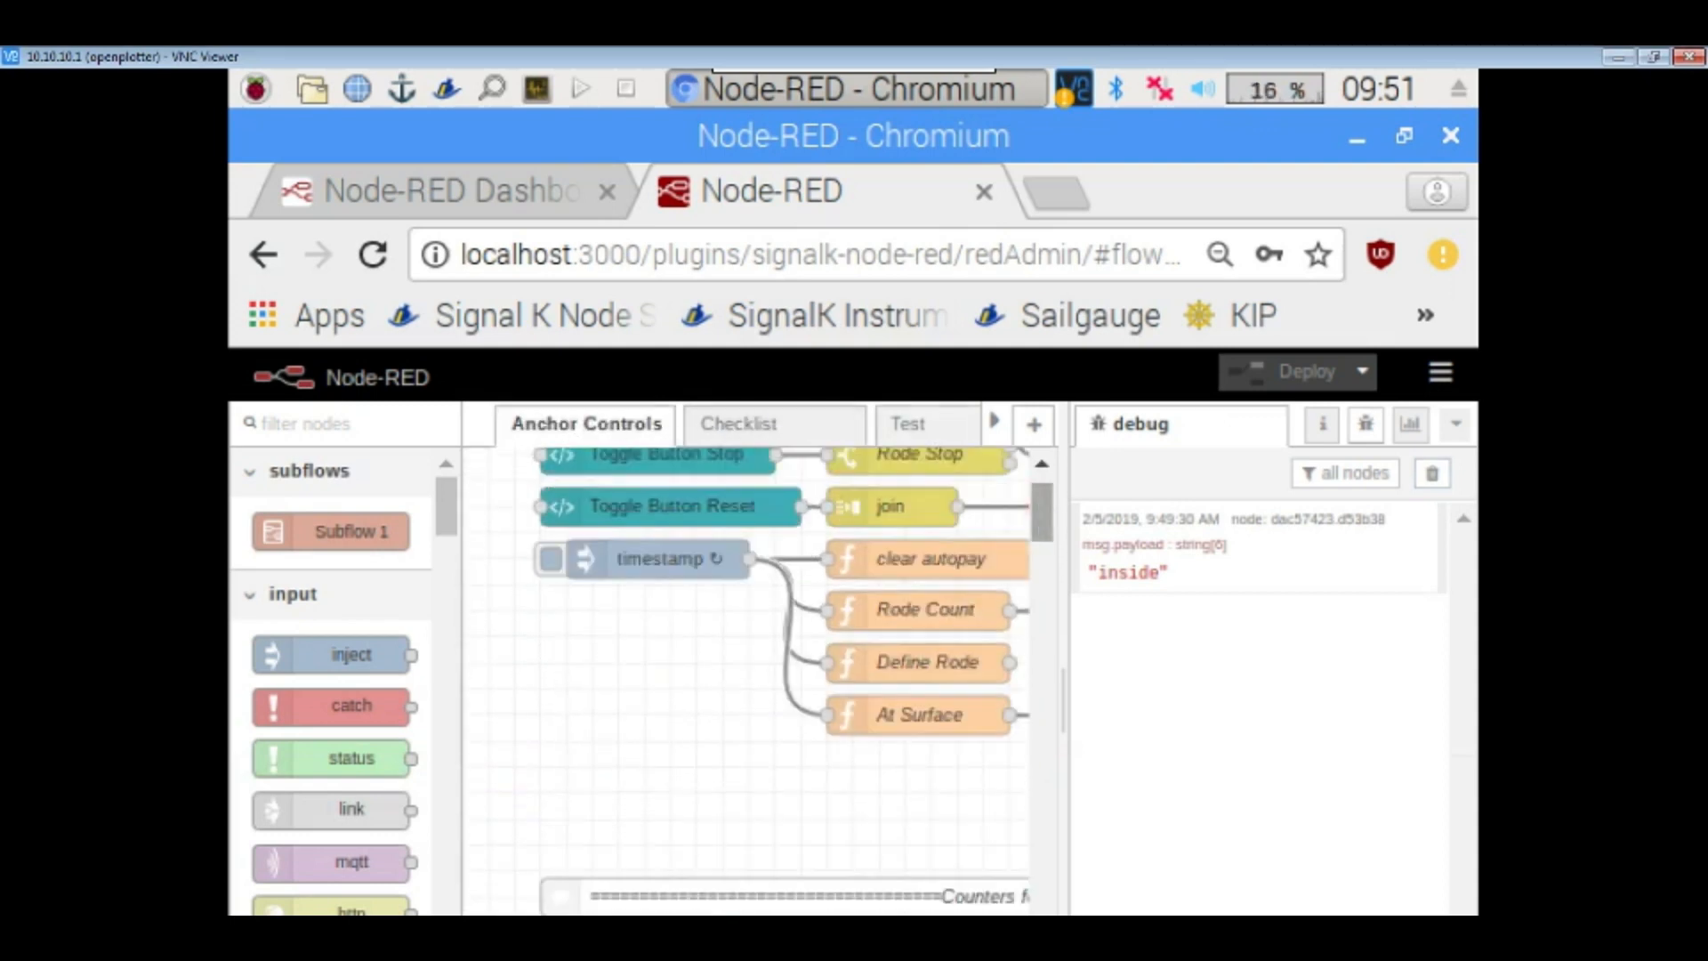
mouse_move(865, 313)
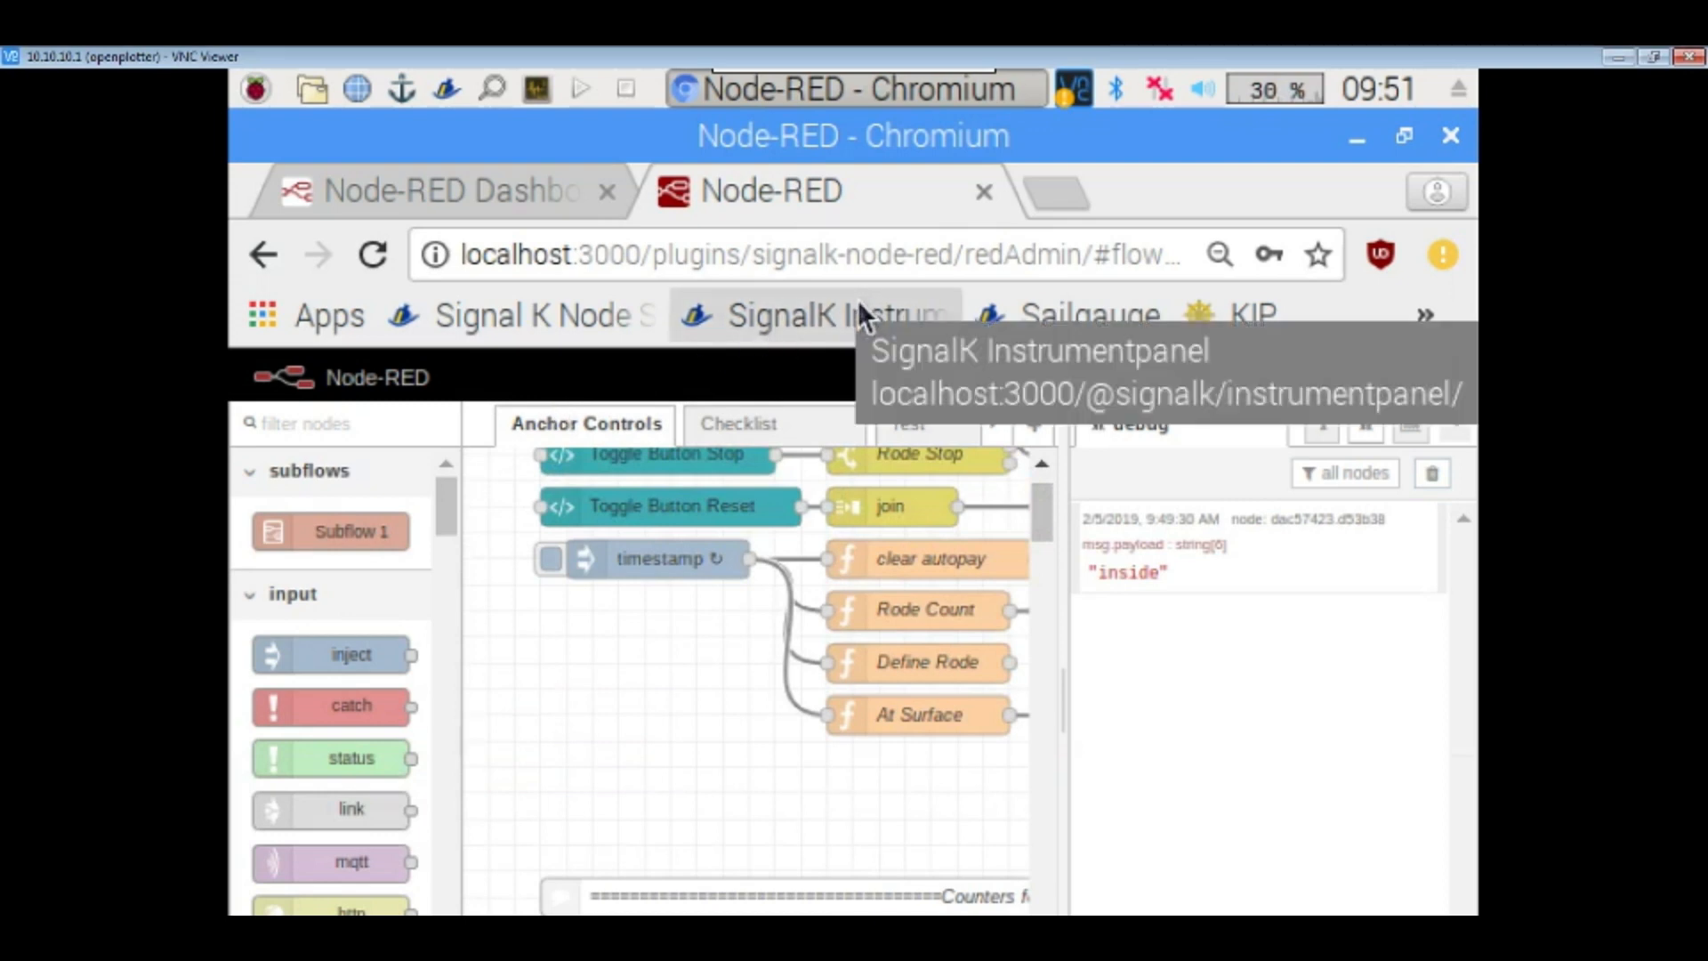
Open the Signal K instrument panel and browse the Hall sensor, COG and GNSS gauges.
left_click(828, 316)
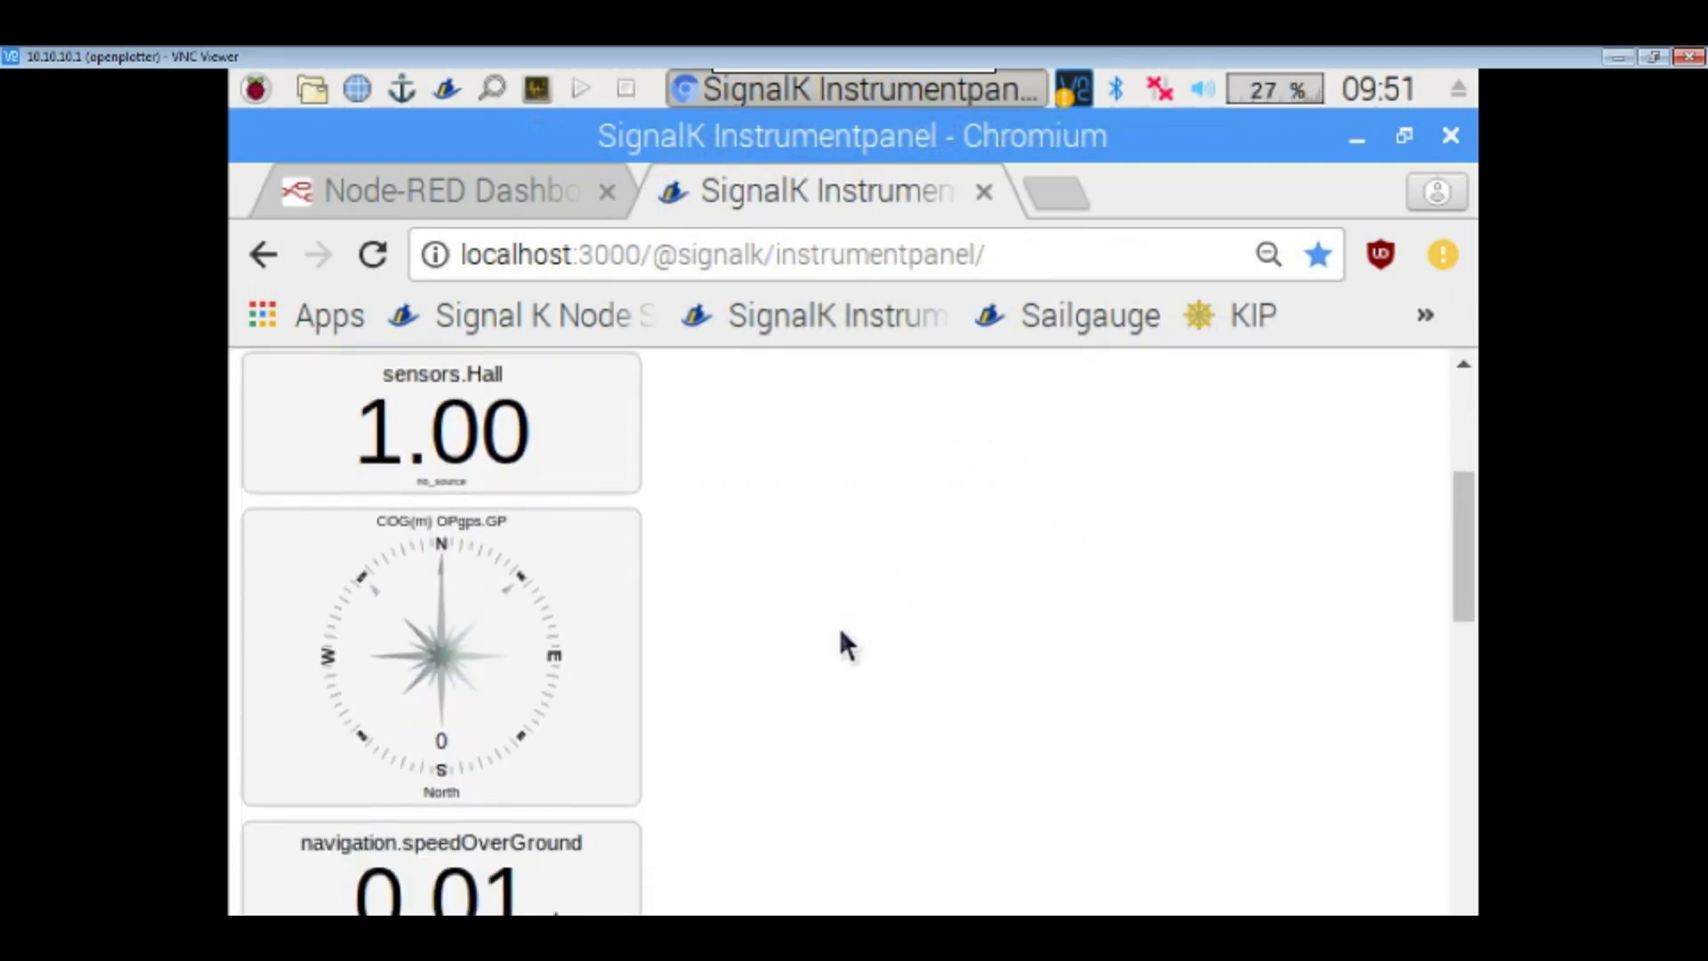
scroll("down", 3)
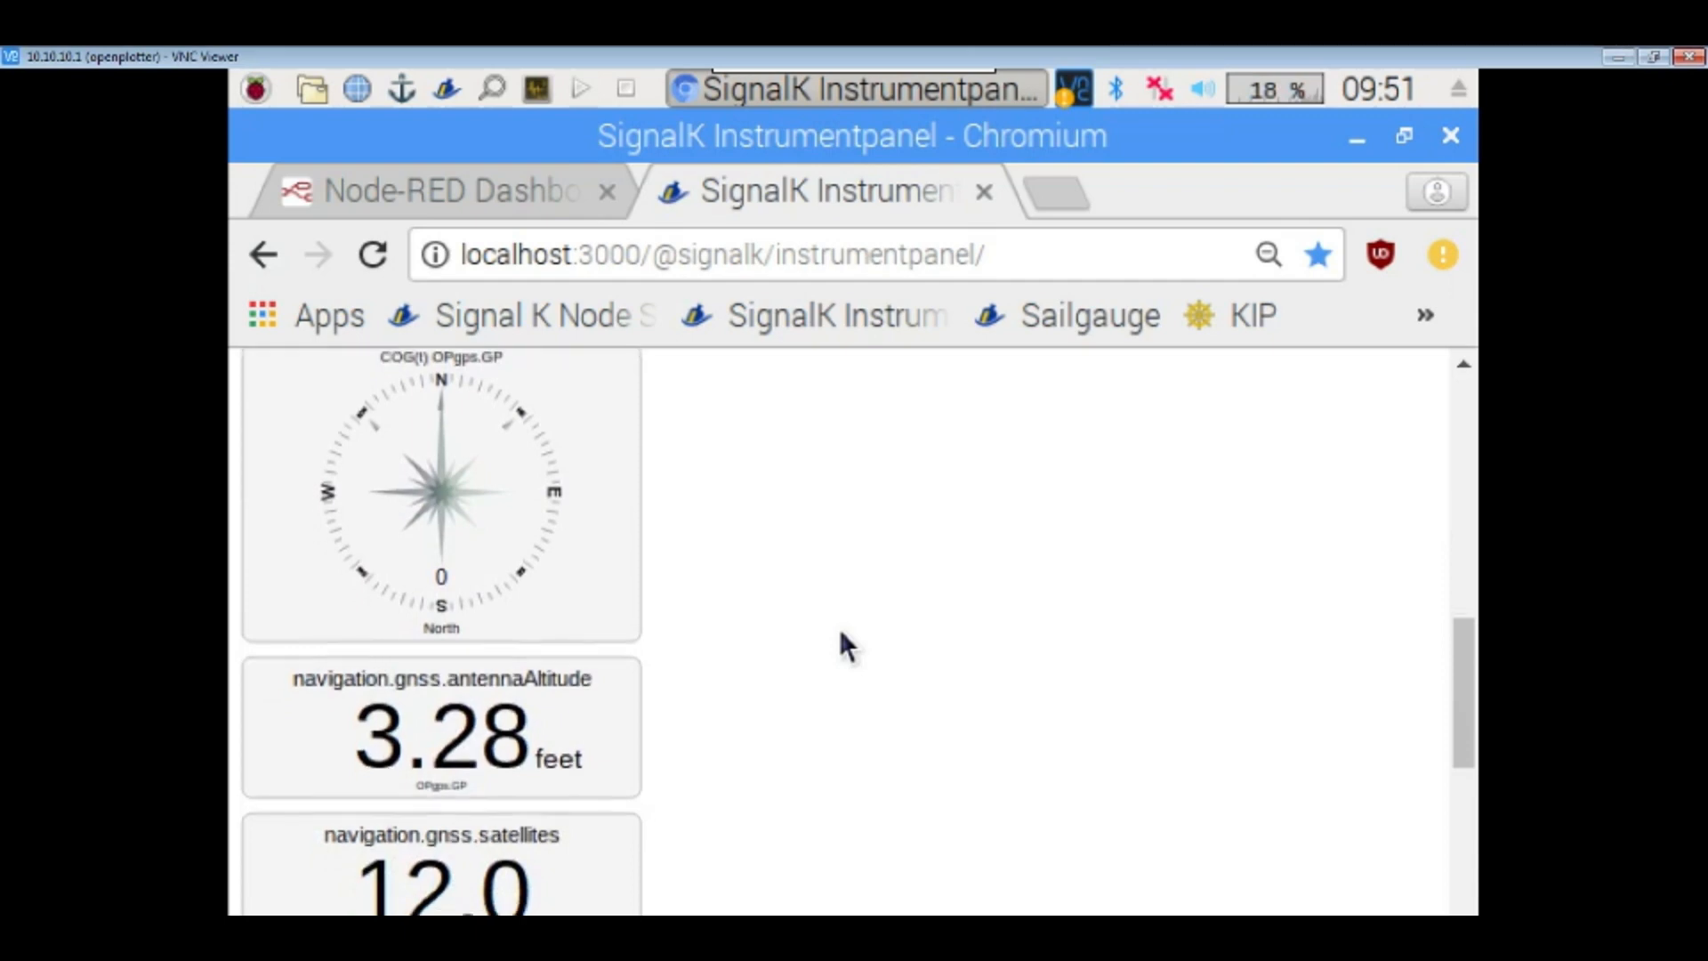
scroll("down", 3)
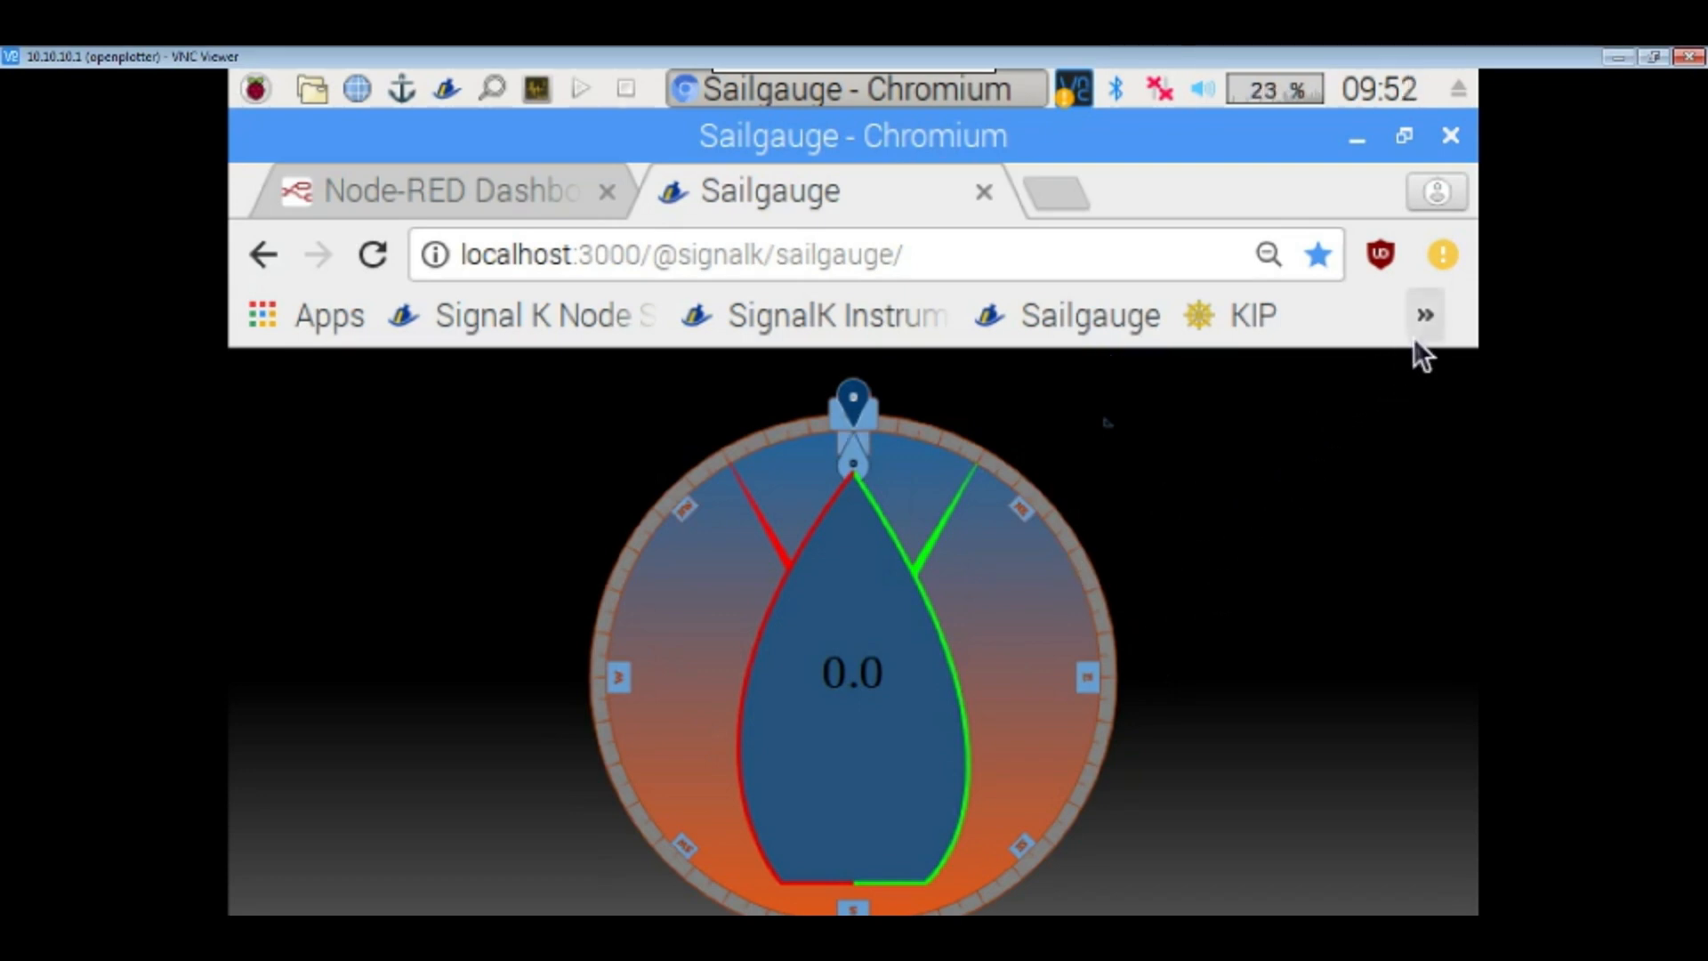
mouse_move(1206, 542)
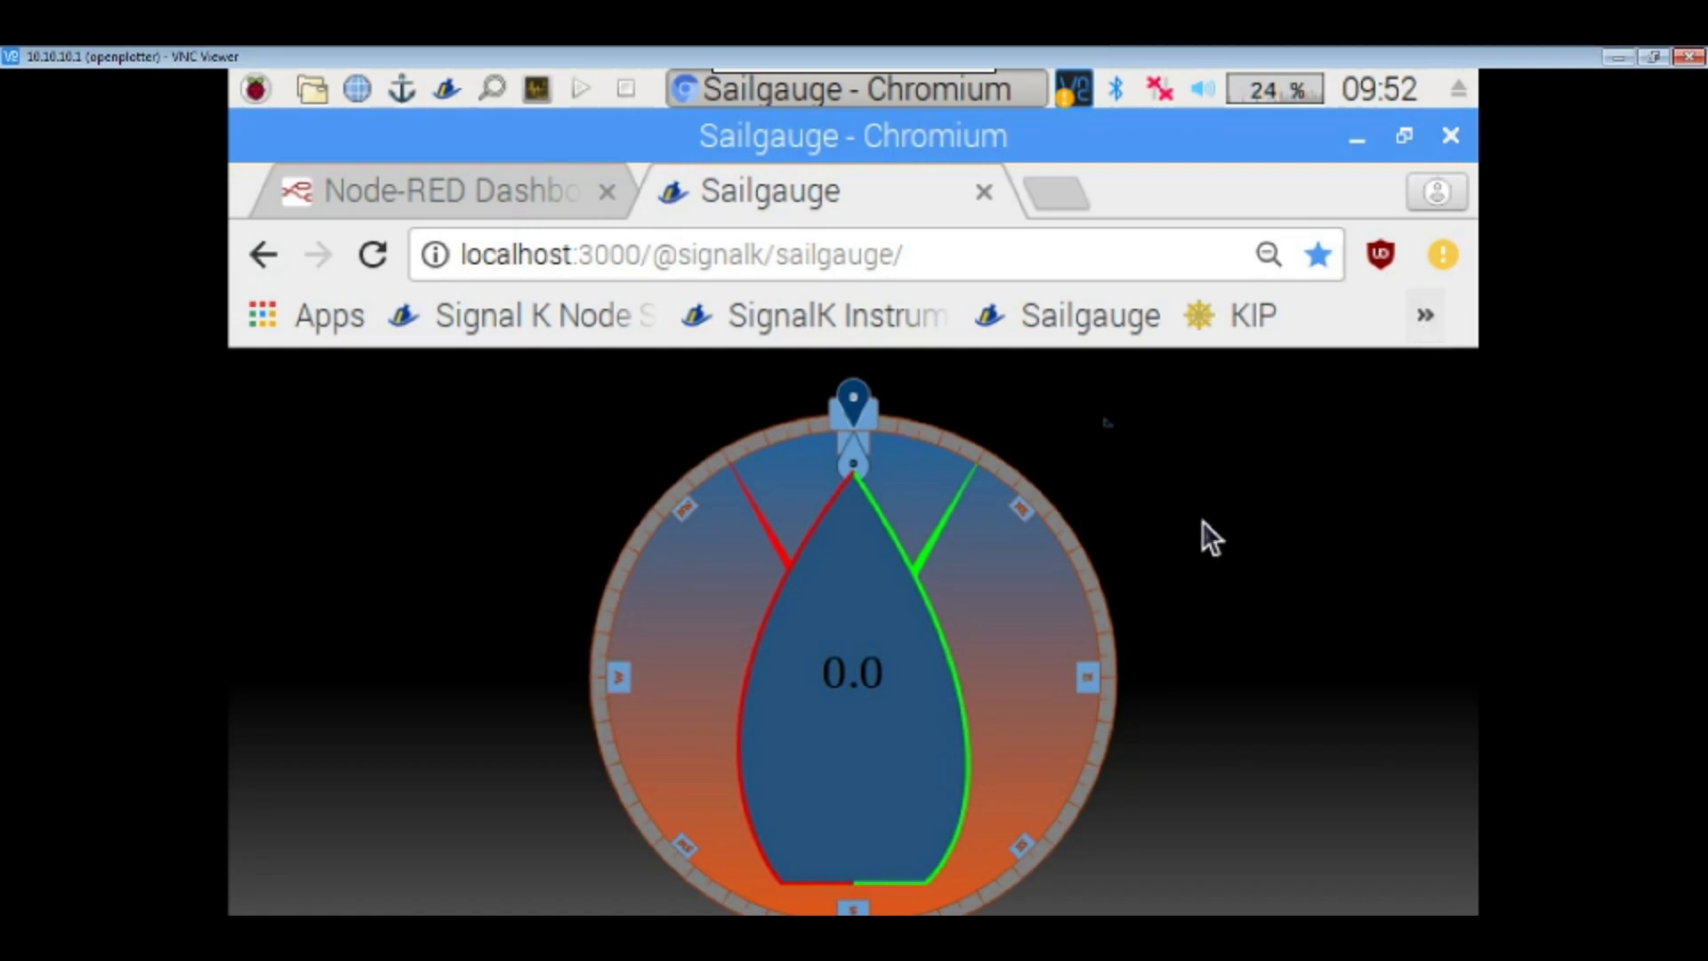
mouse_move(1231, 495)
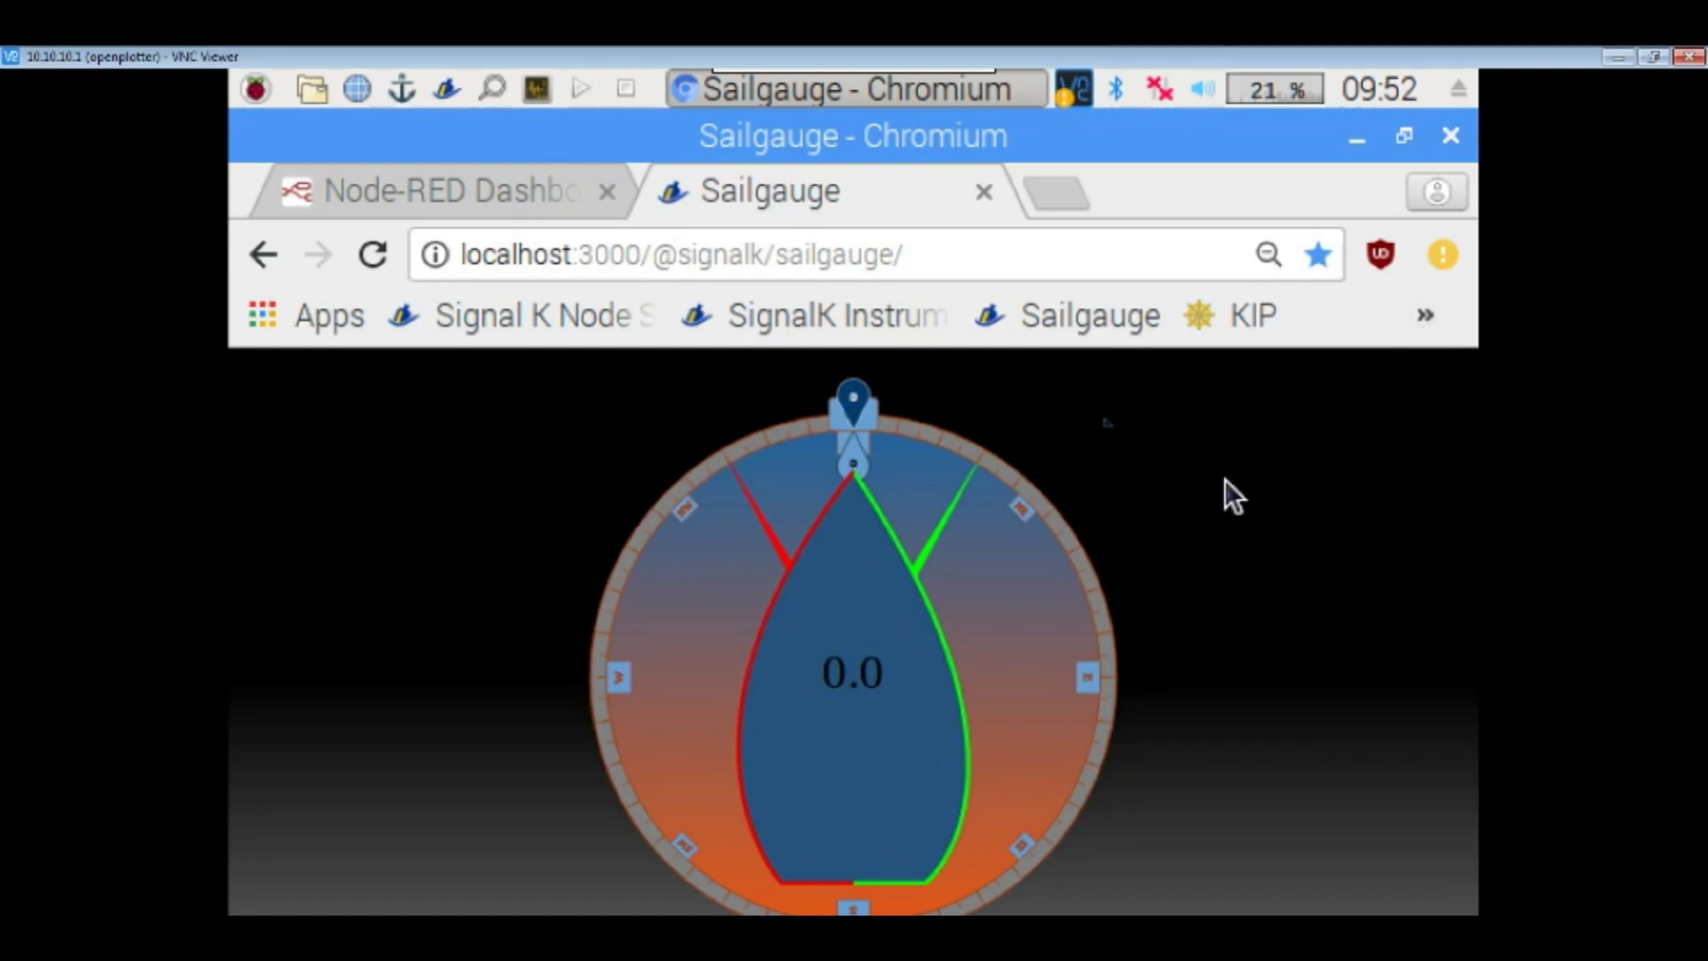
mouse_move(1391, 372)
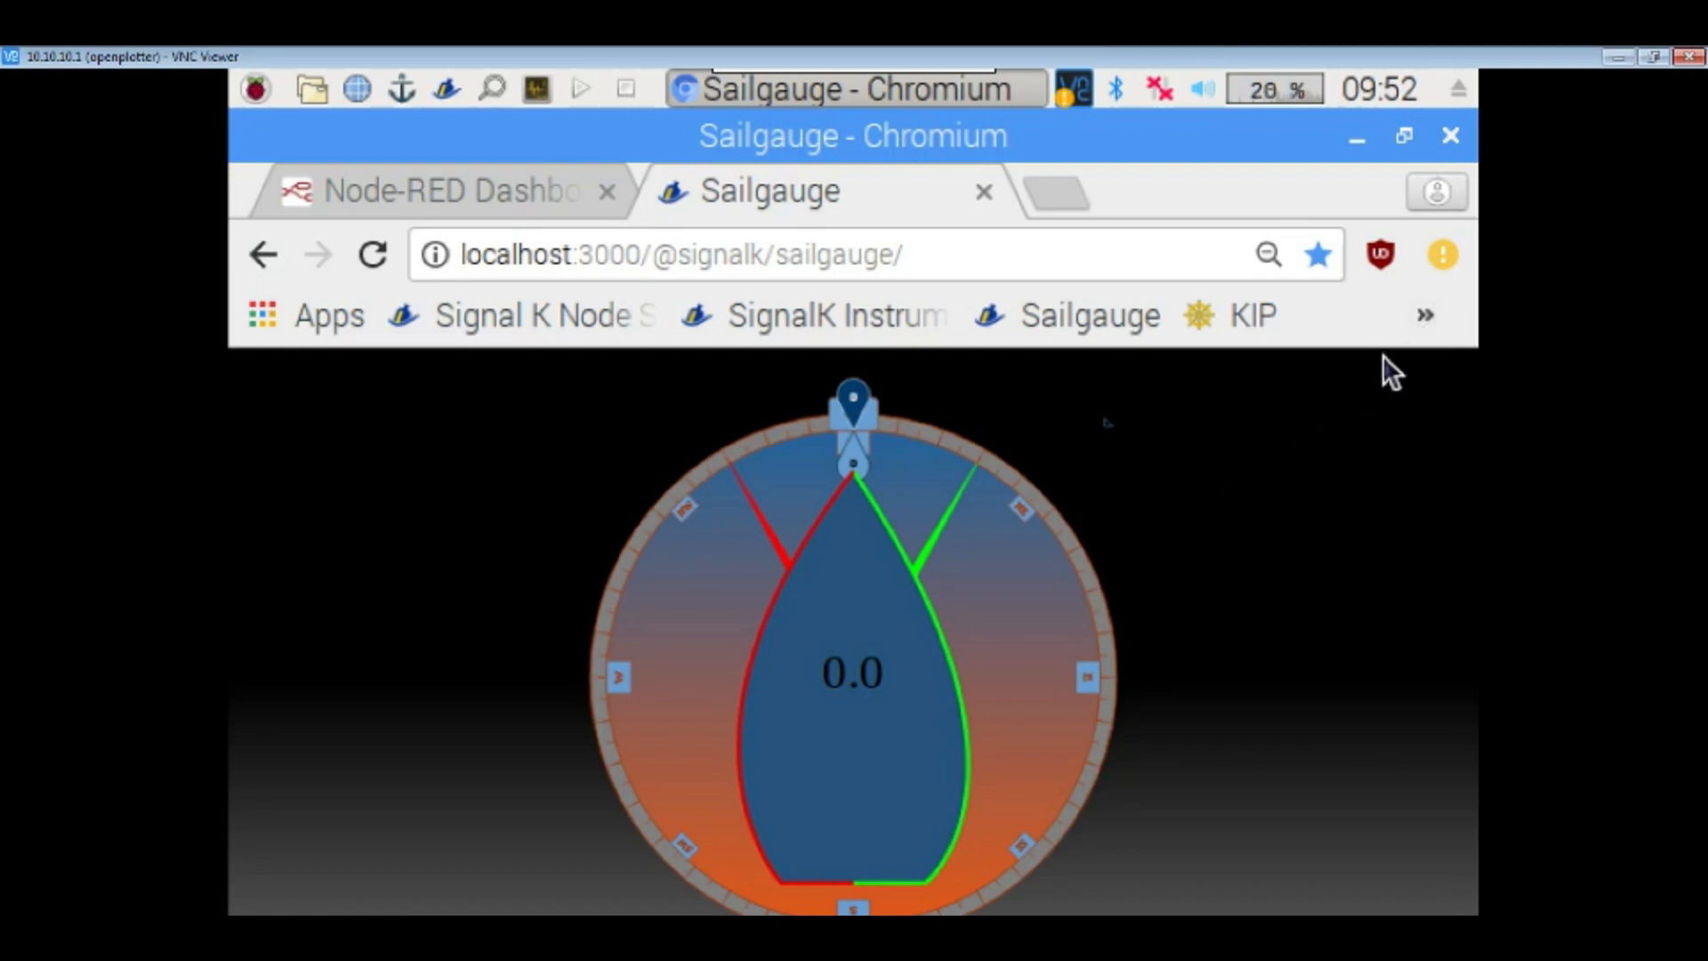
Reveal the remaining saved pages, then bring up the OpenPlotter settings window.
left_click(1423, 315)
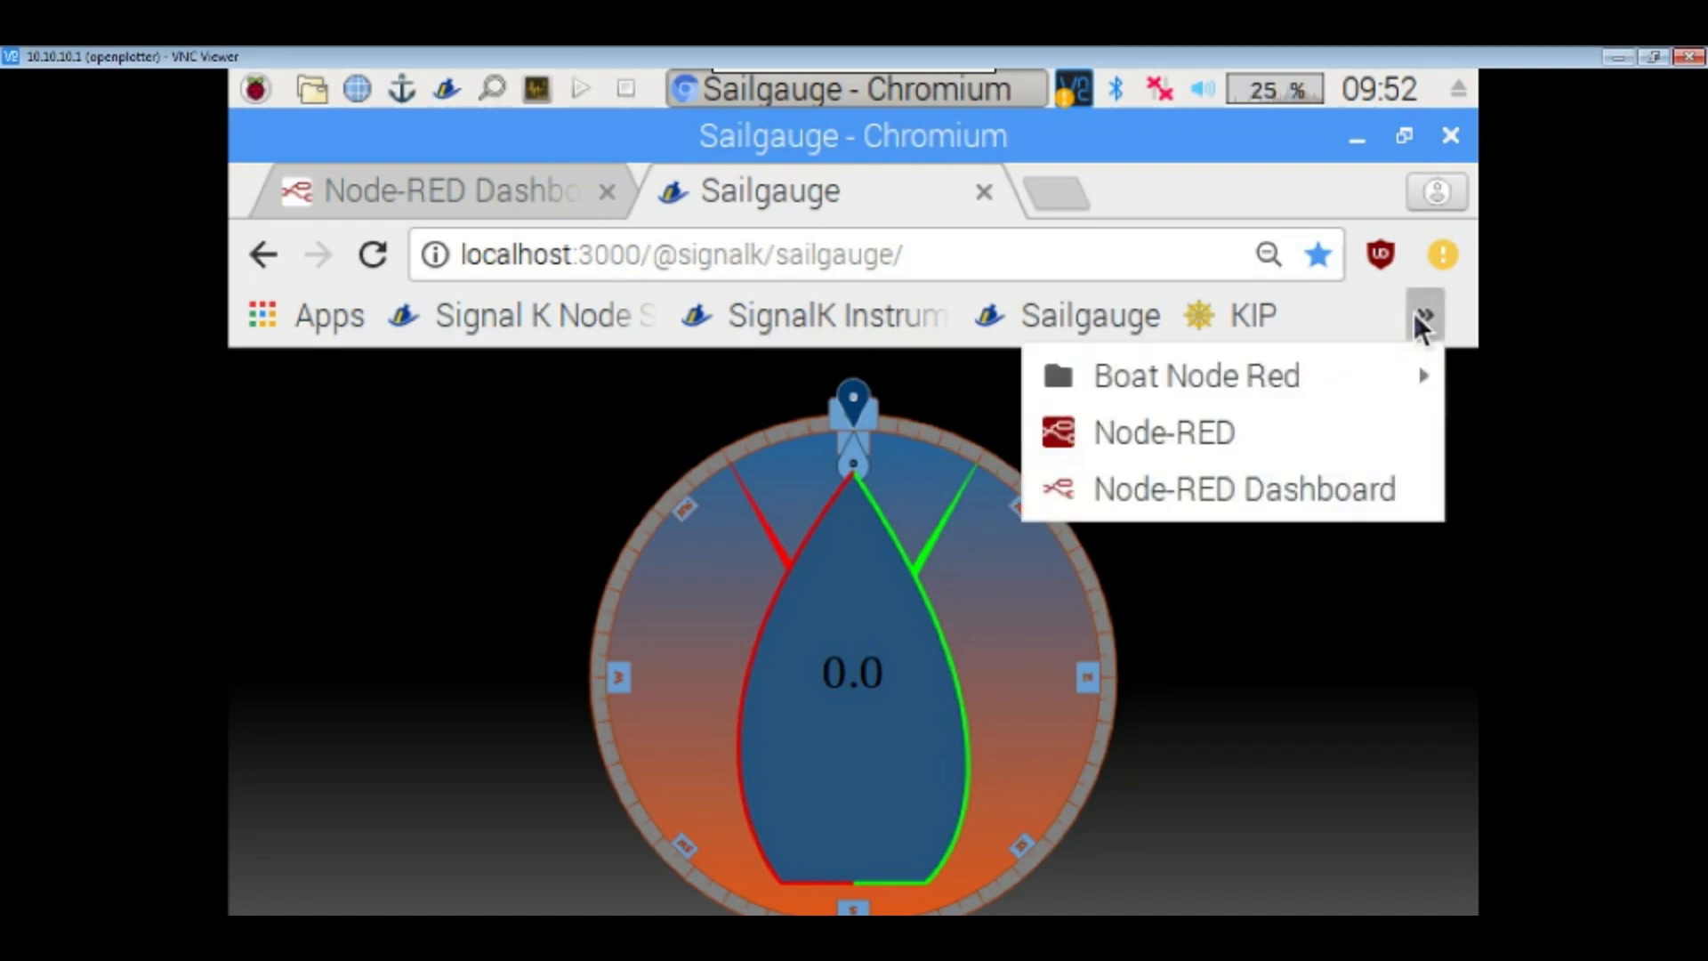
mouse_move(1198, 375)
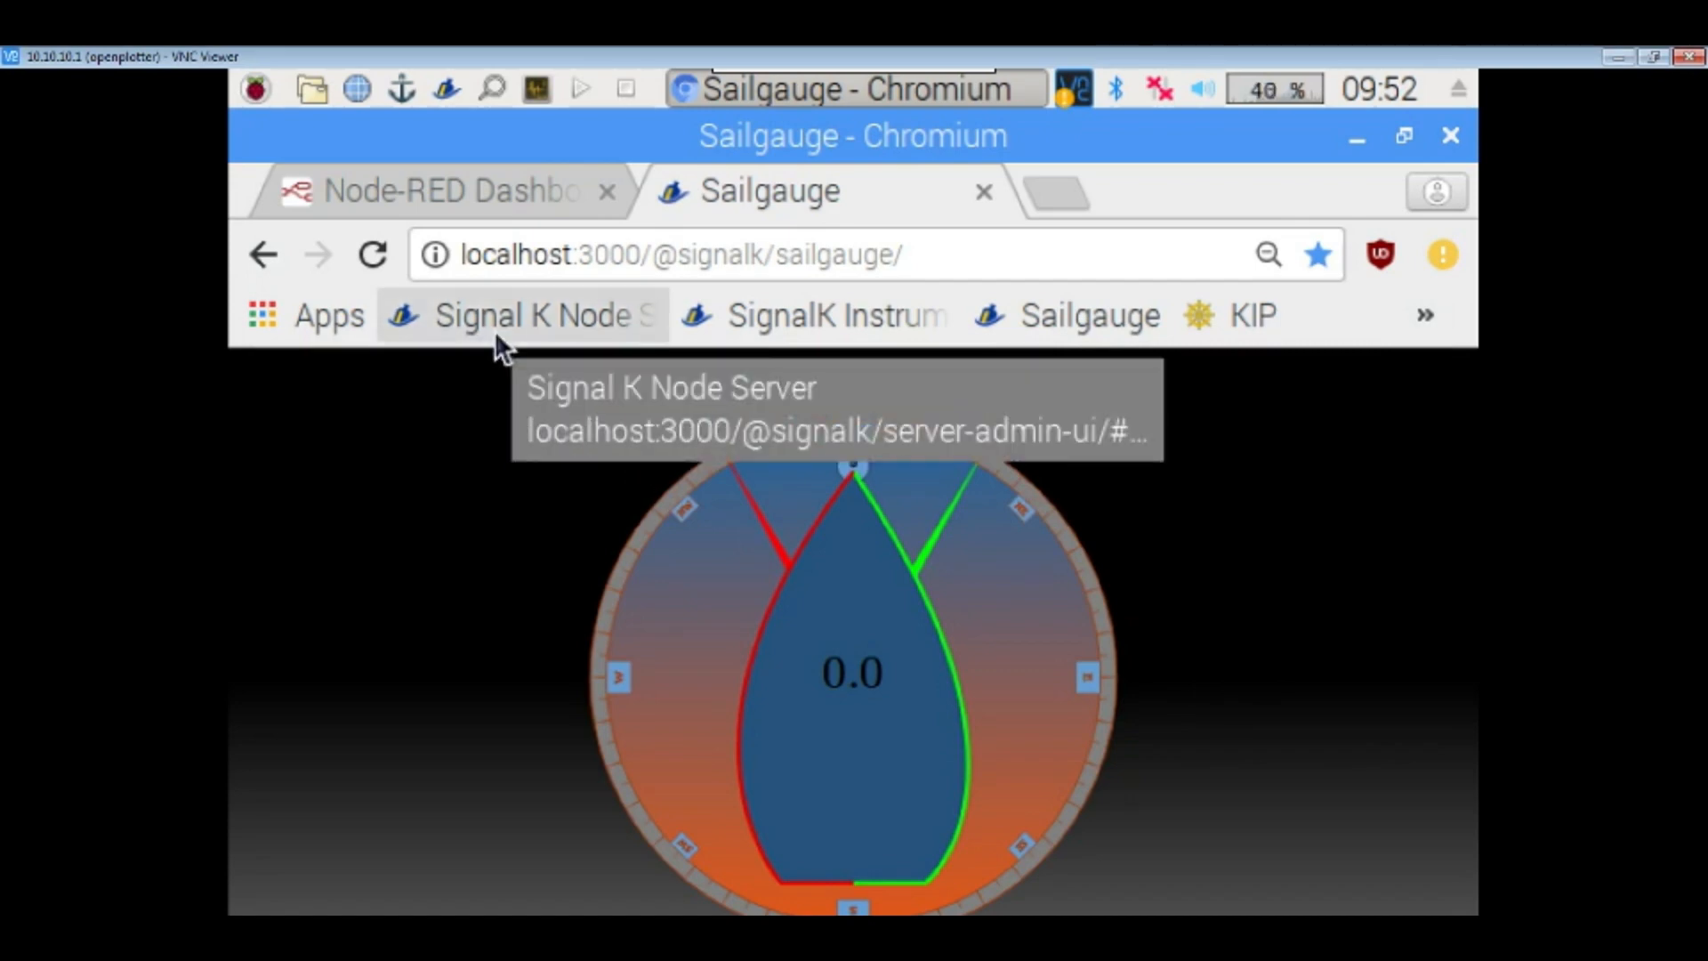
mouse_move(413, 93)
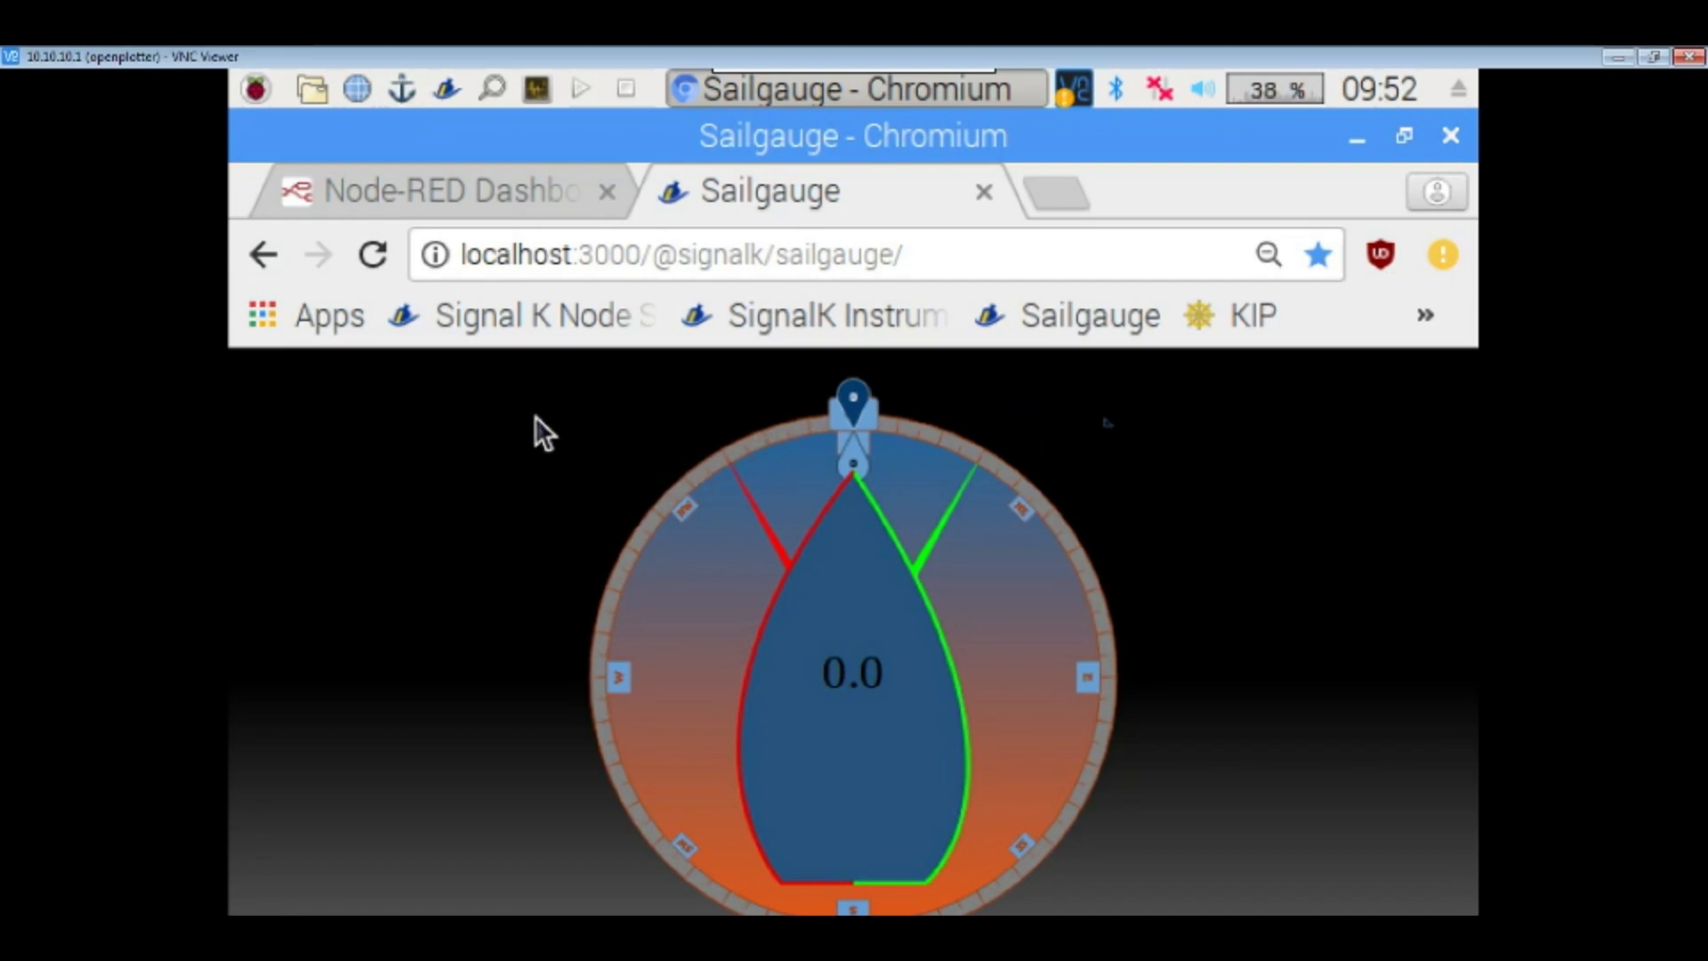
left_click(1452, 135)
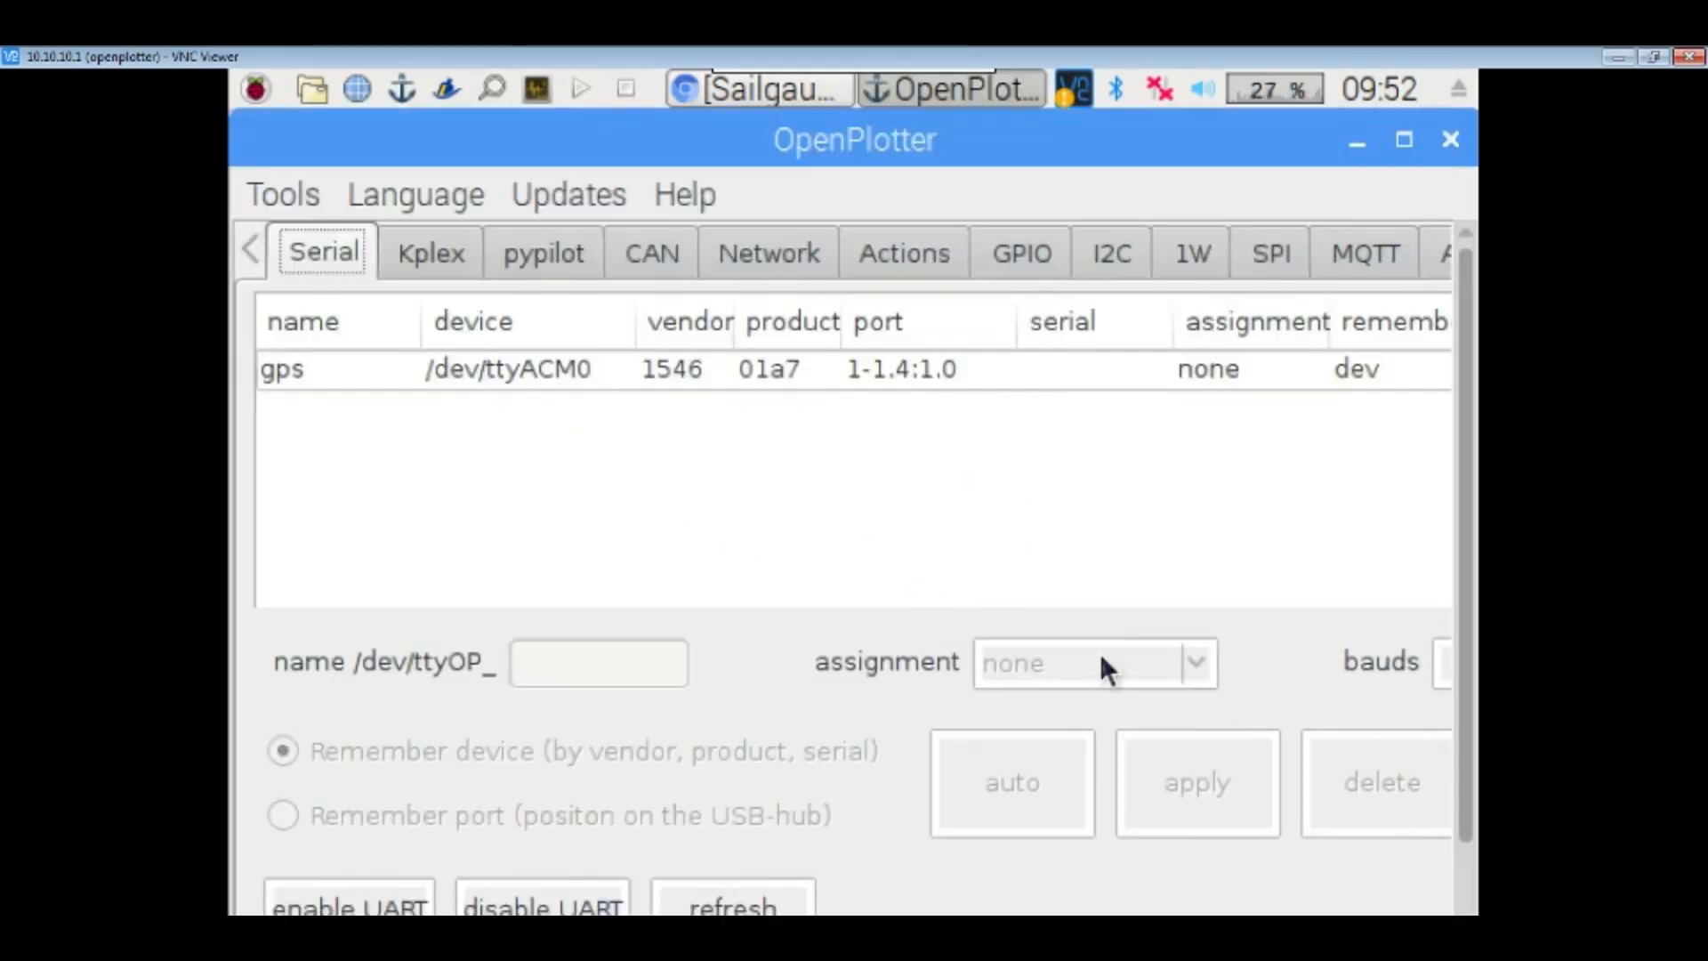
mouse_move(1199, 569)
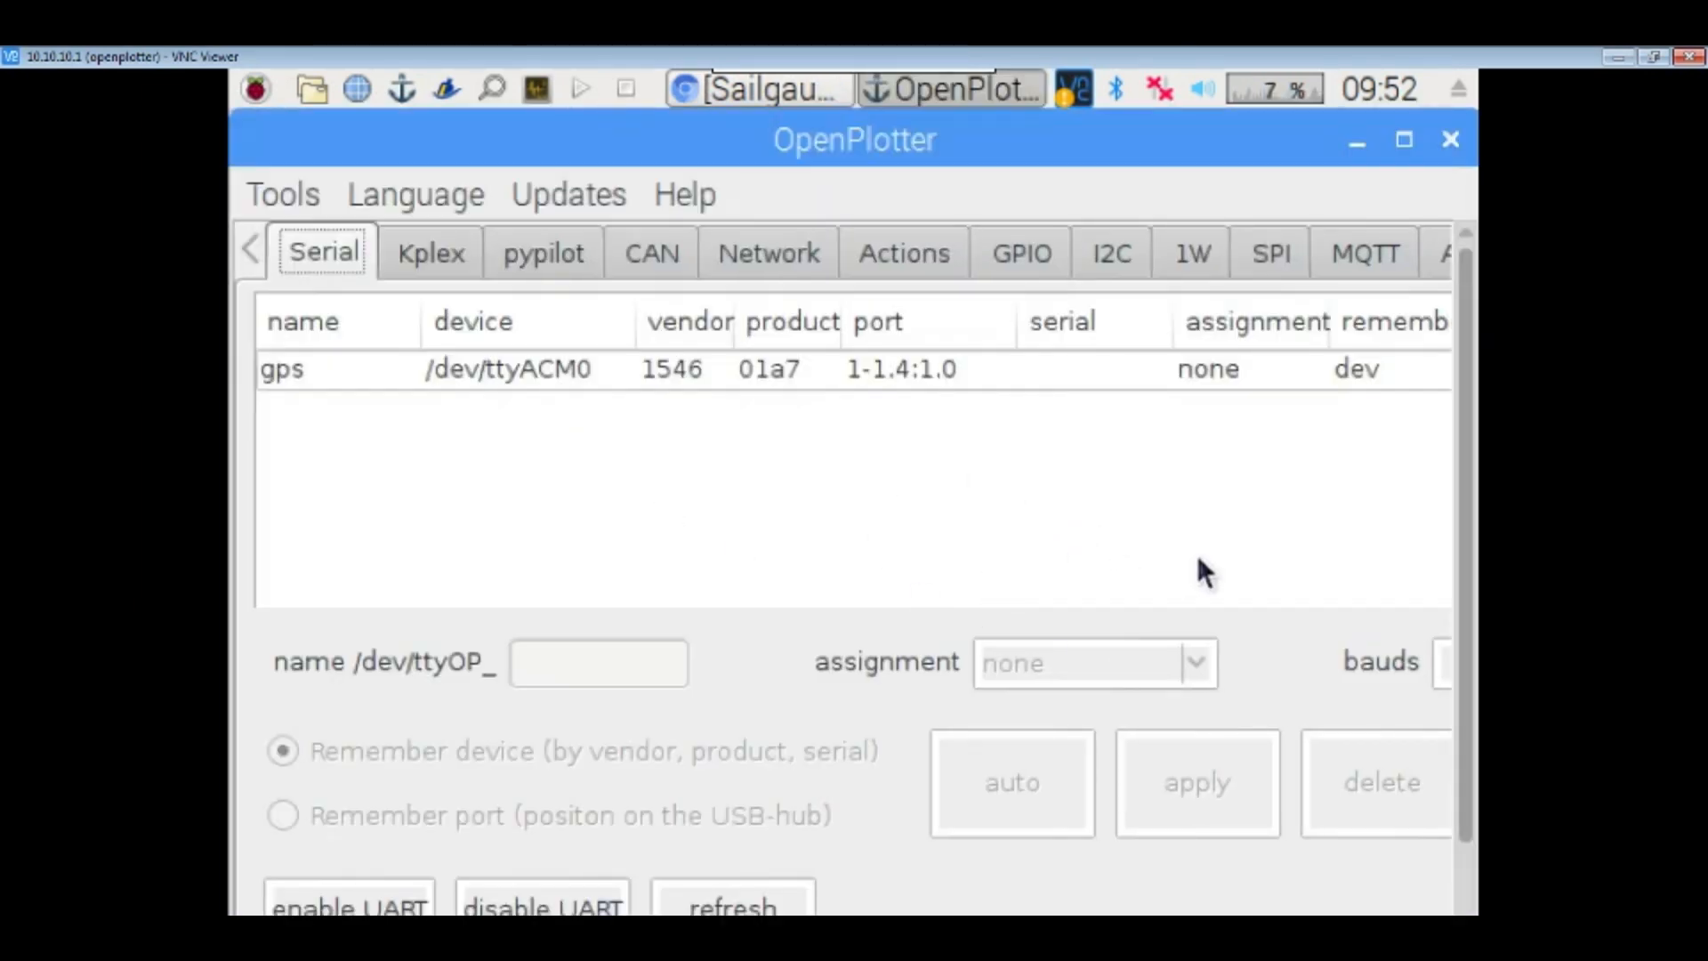
mouse_move(794, 479)
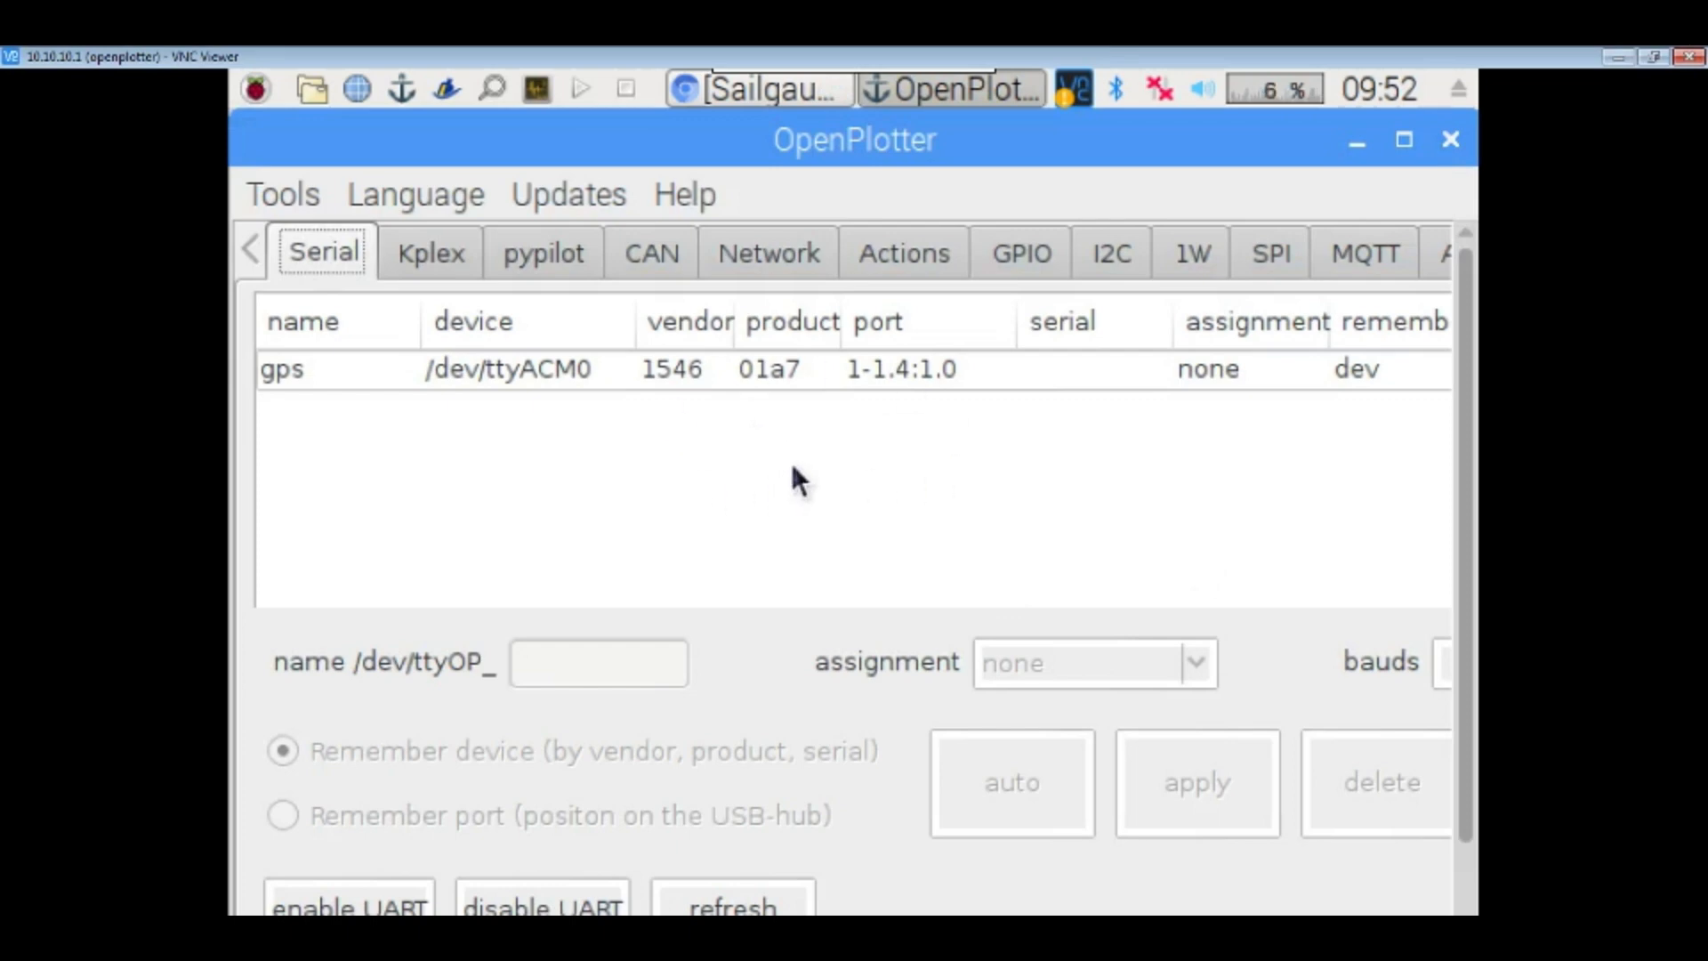
Step through the pypilot, CAN, Network, Actions and GPIO settings to the 1W temperature sensors list.
left_click(543, 253)
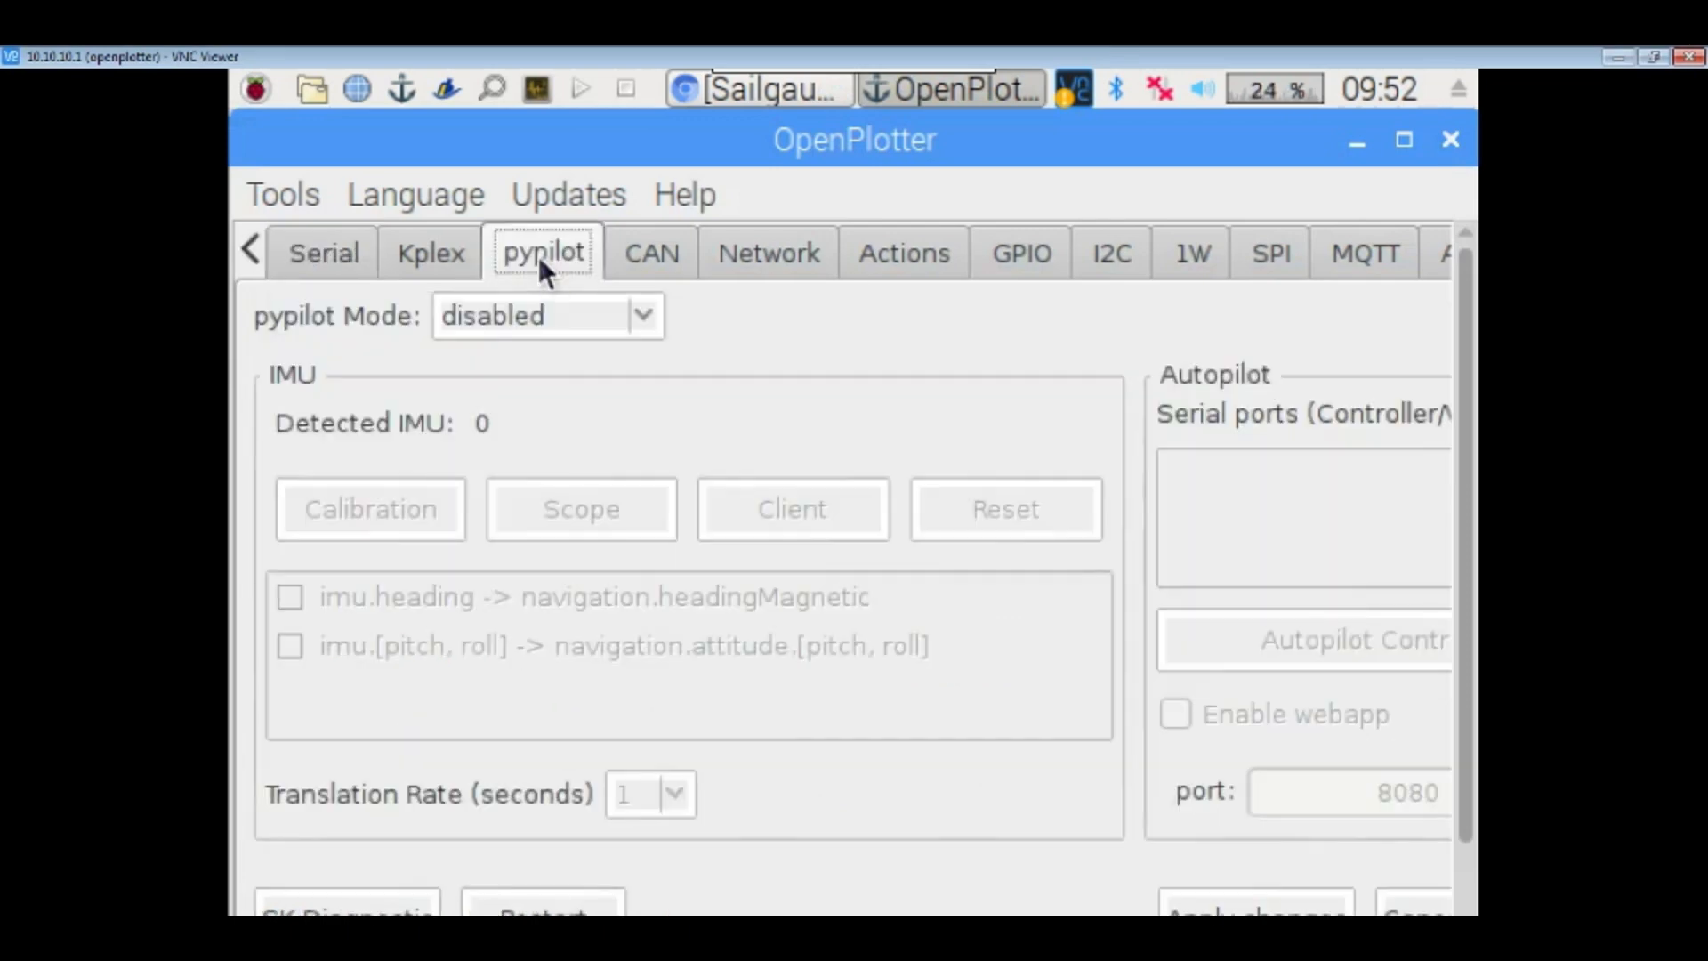
mouse_move(679, 360)
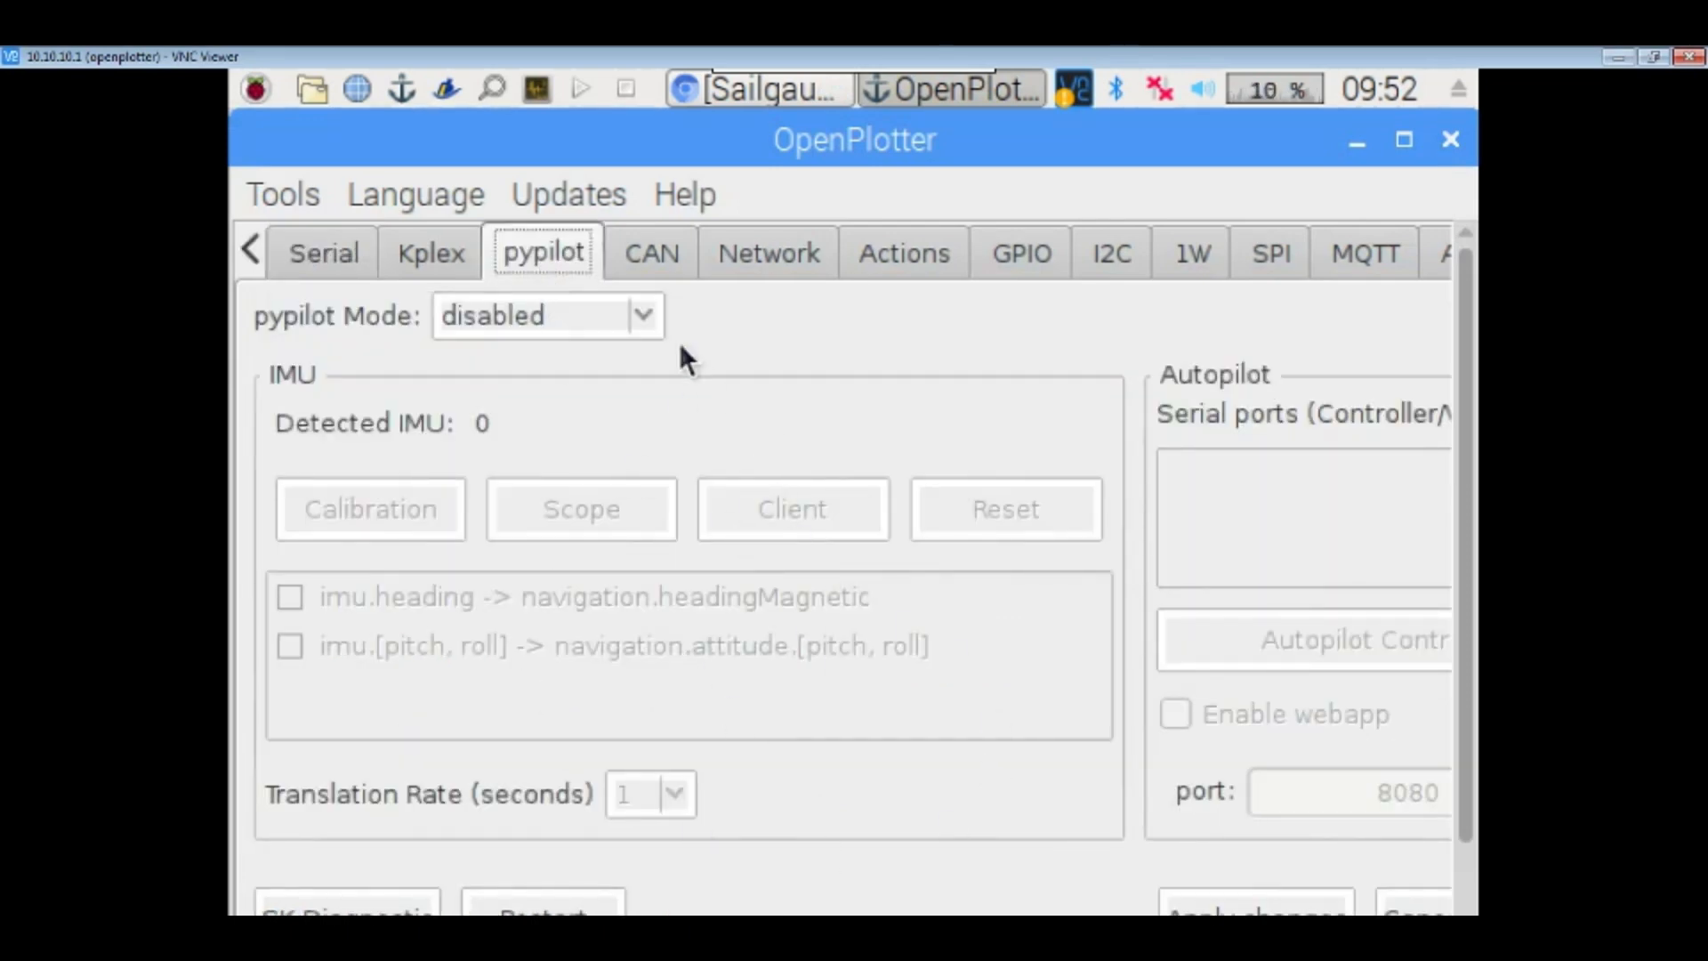
left_click(651, 253)
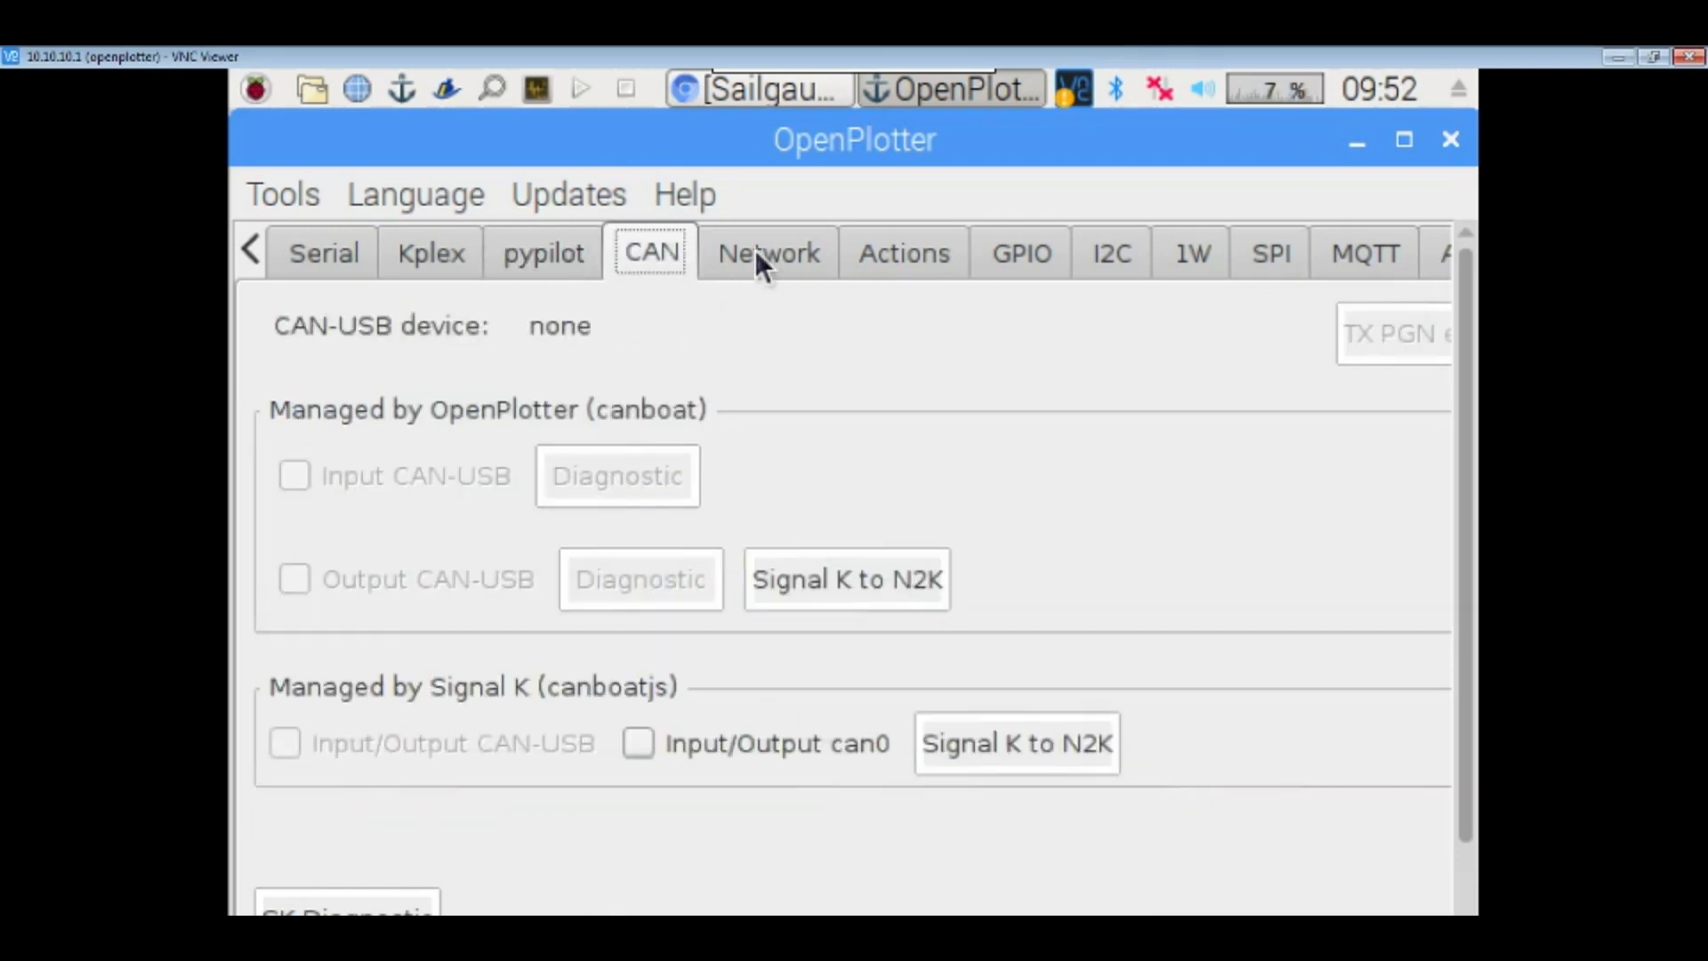
left_click(768, 253)
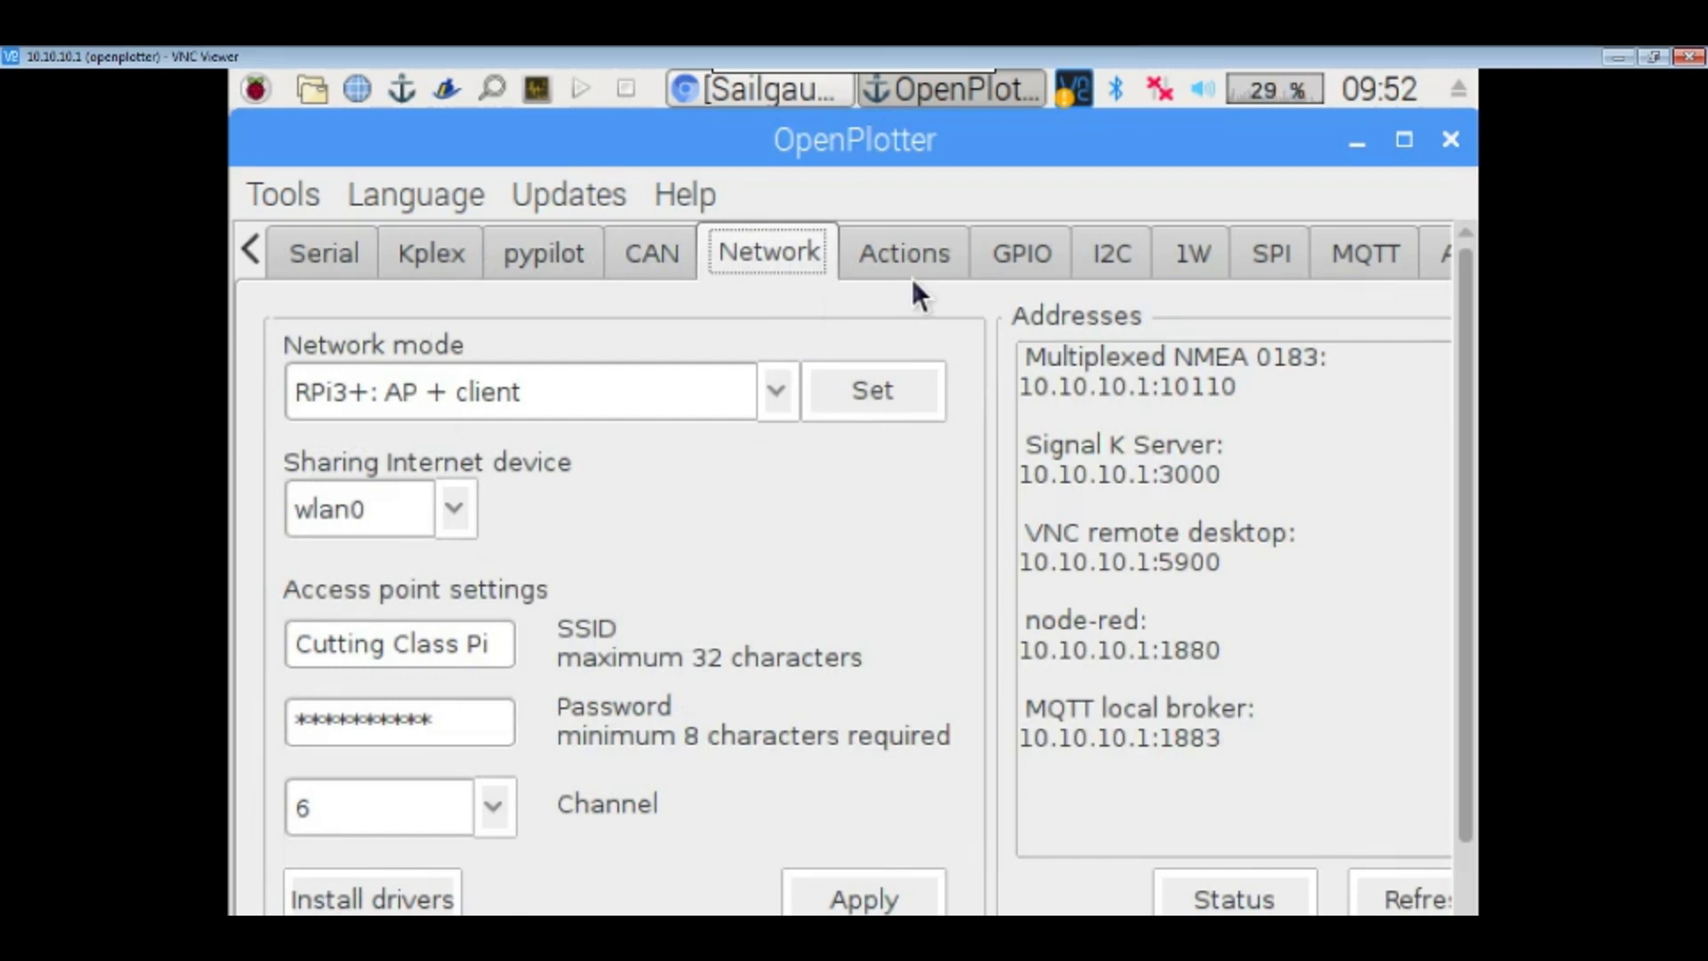
left_click(904, 253)
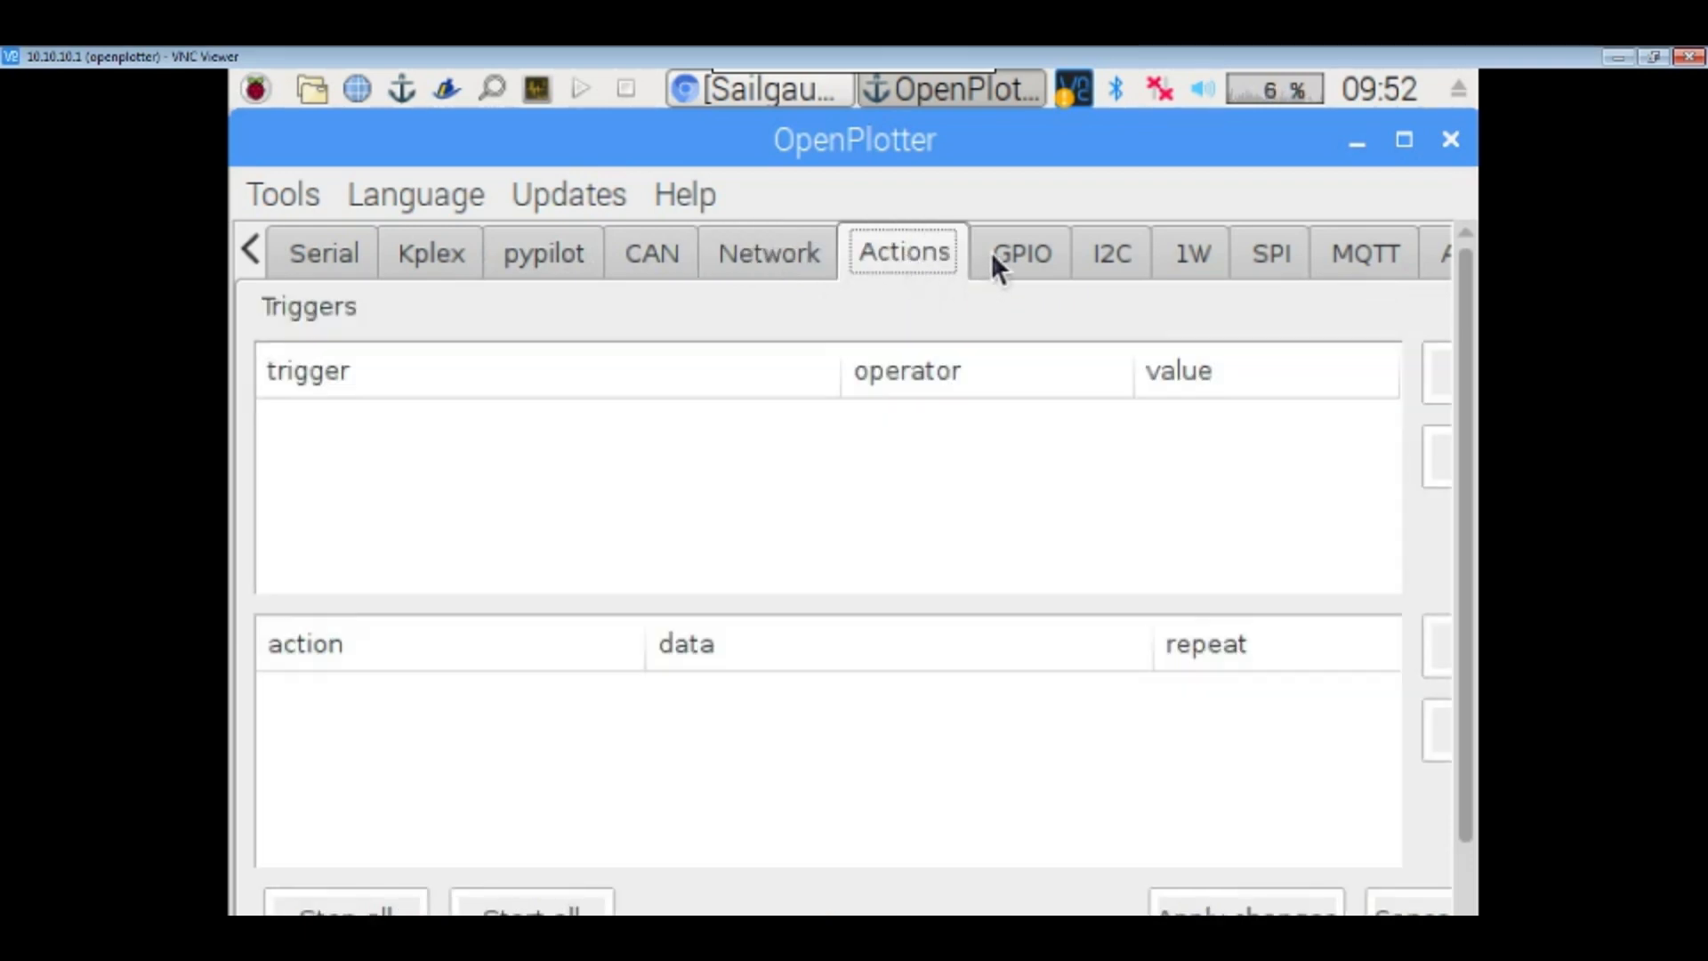
left_click(1019, 253)
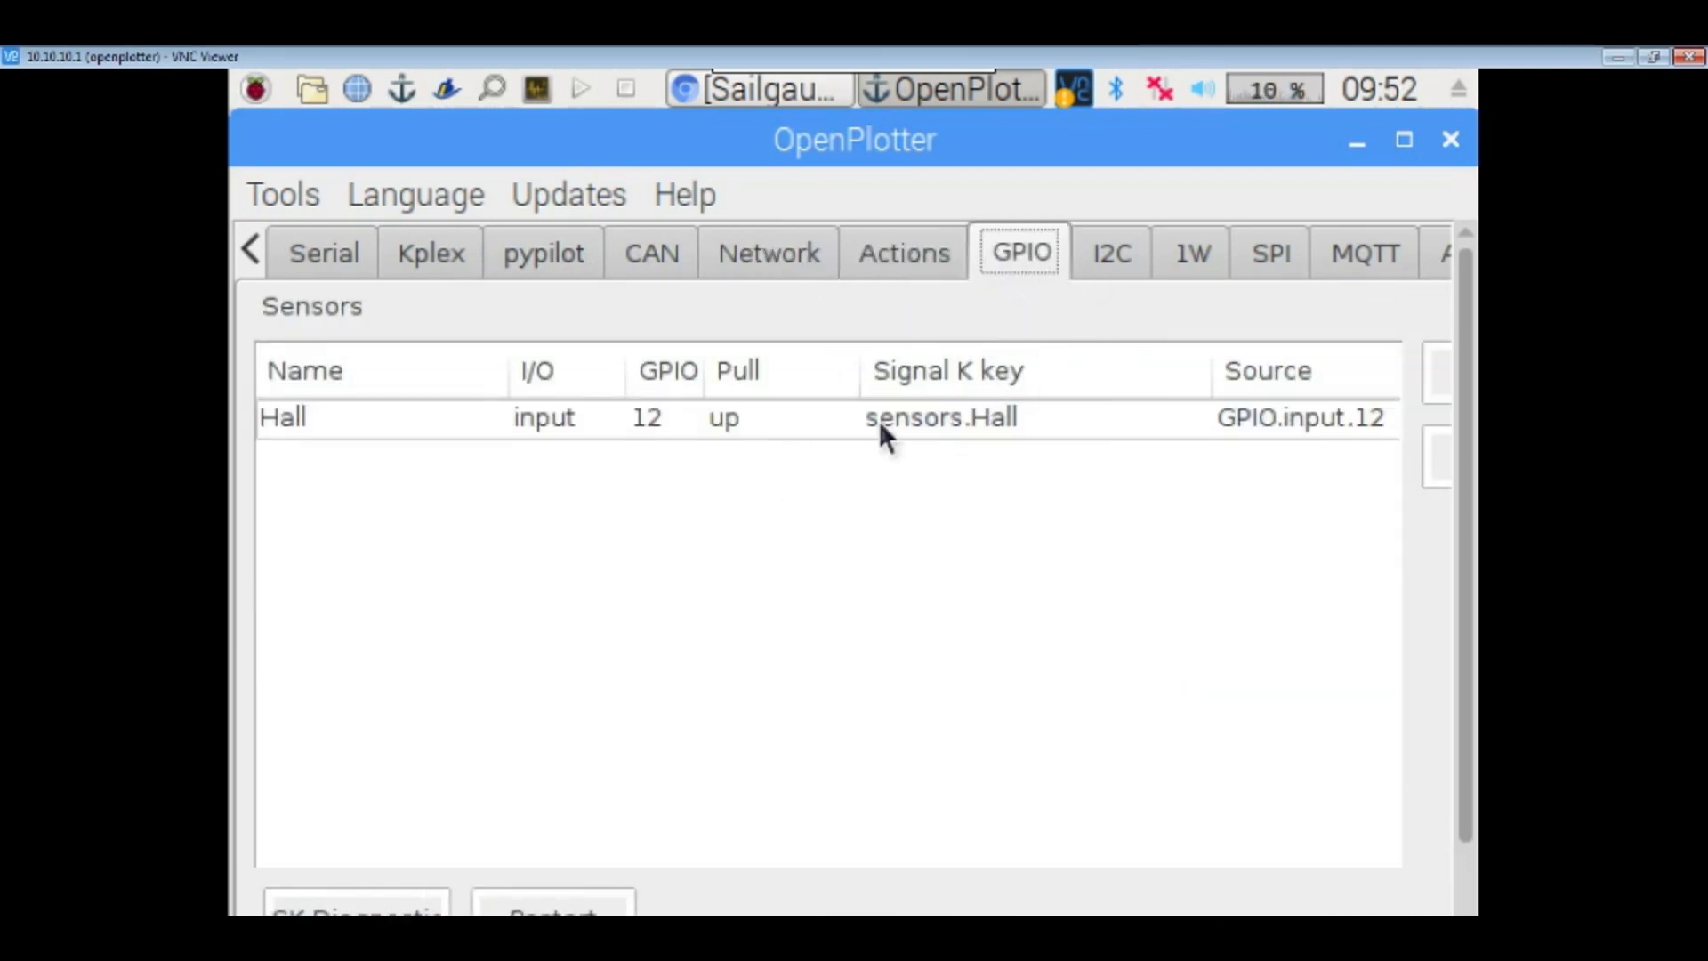
mouse_move(1176, 283)
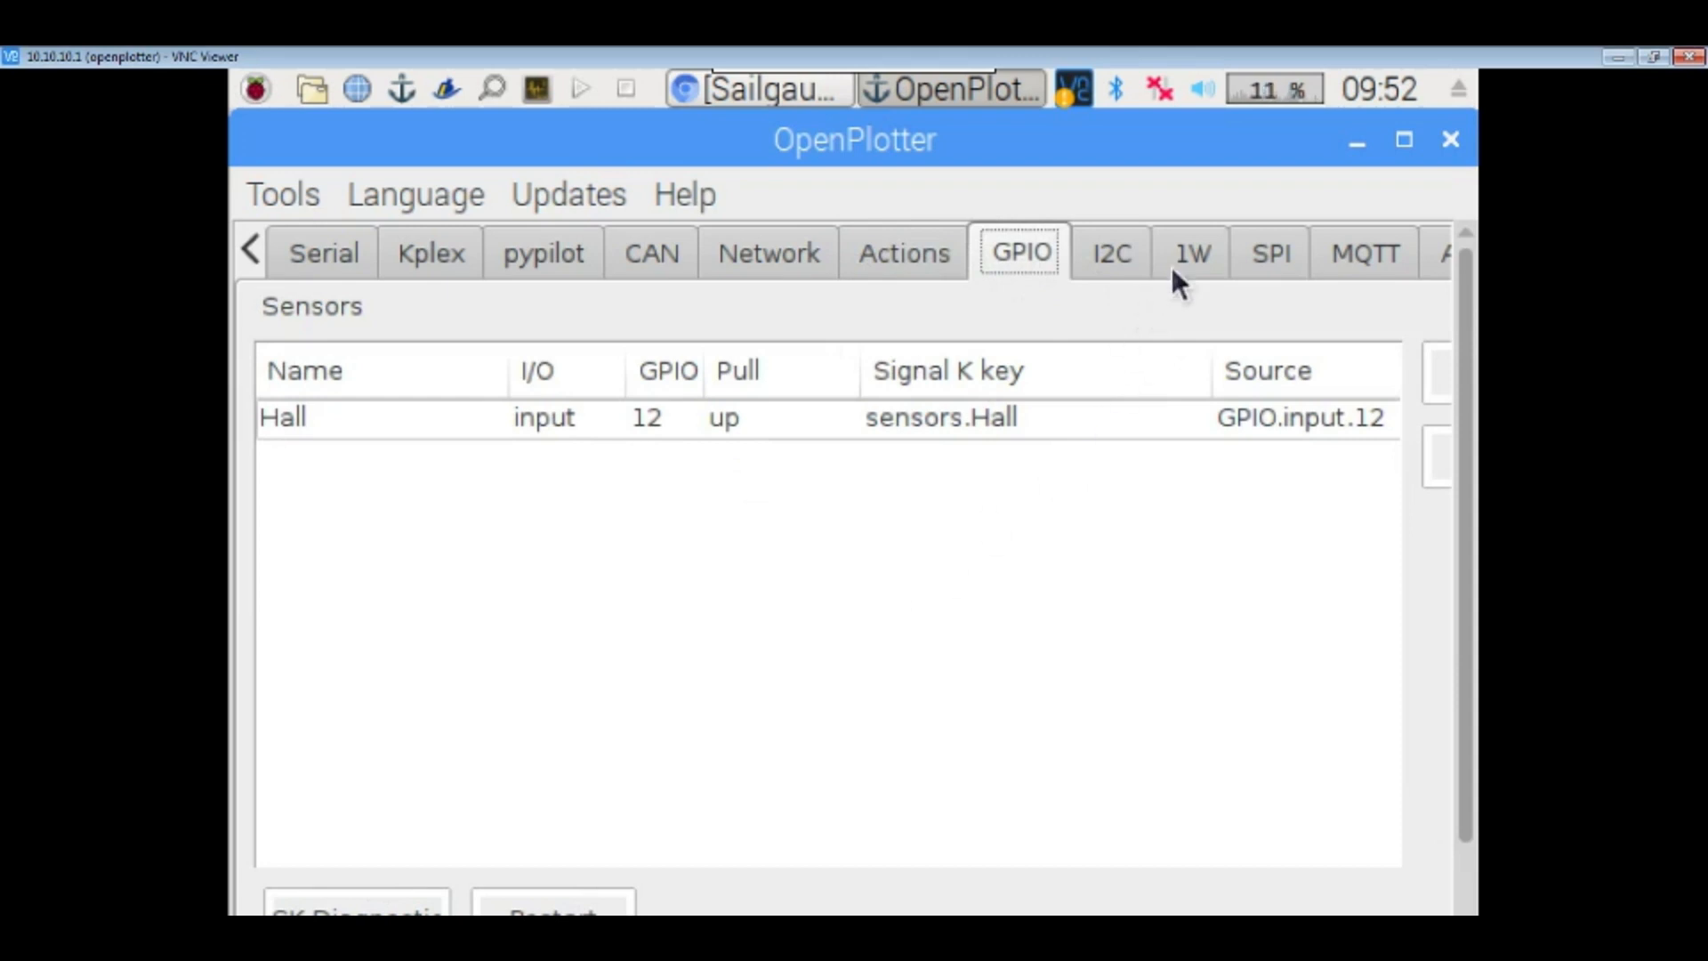
left_click(1192, 253)
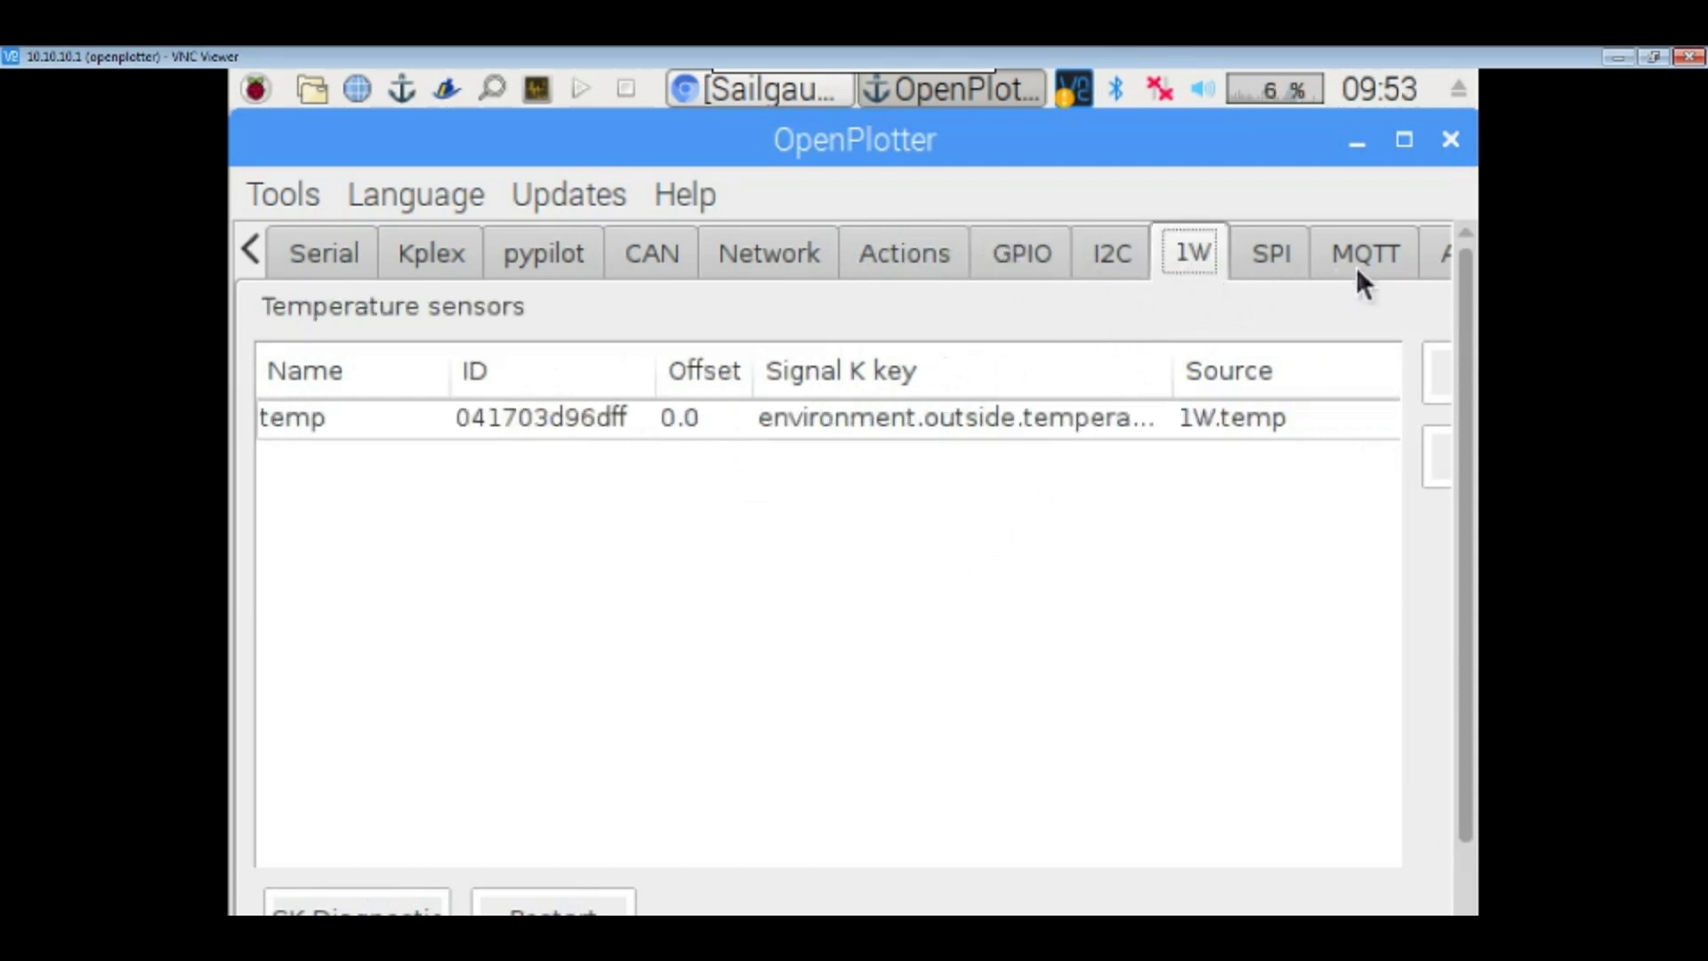